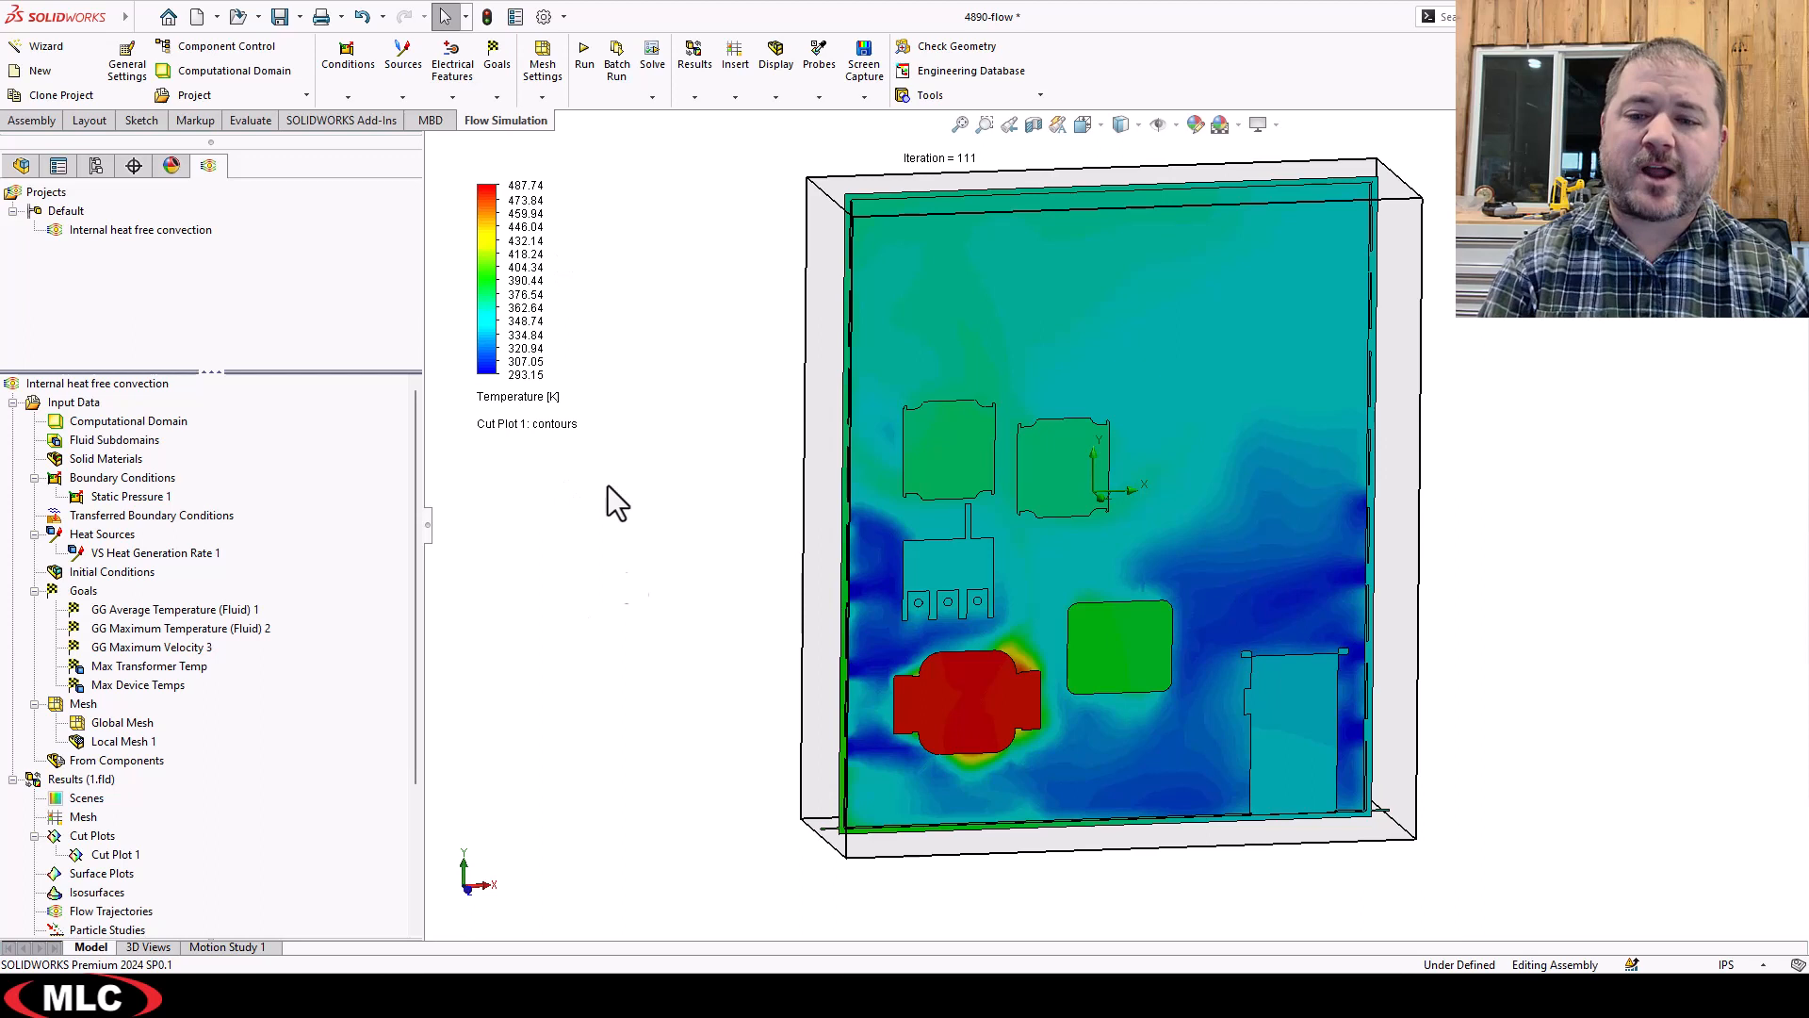
mouse_move(530, 214)
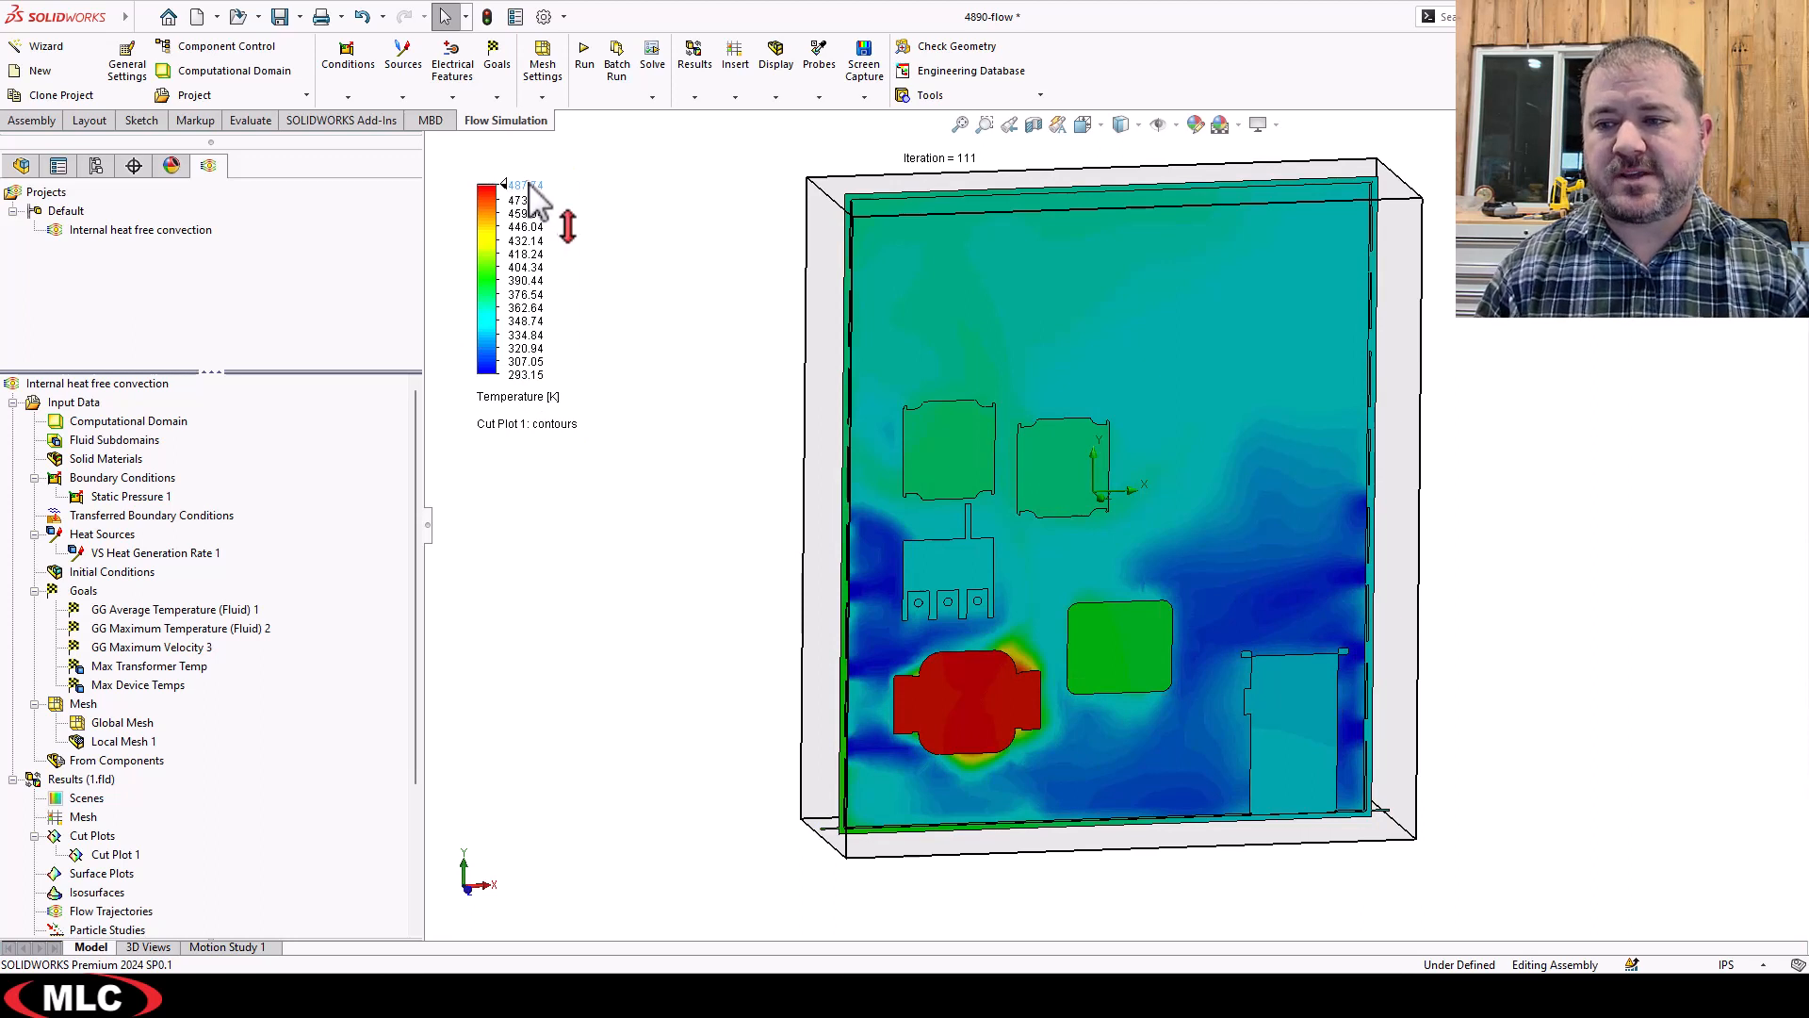
mouse_move(536, 207)
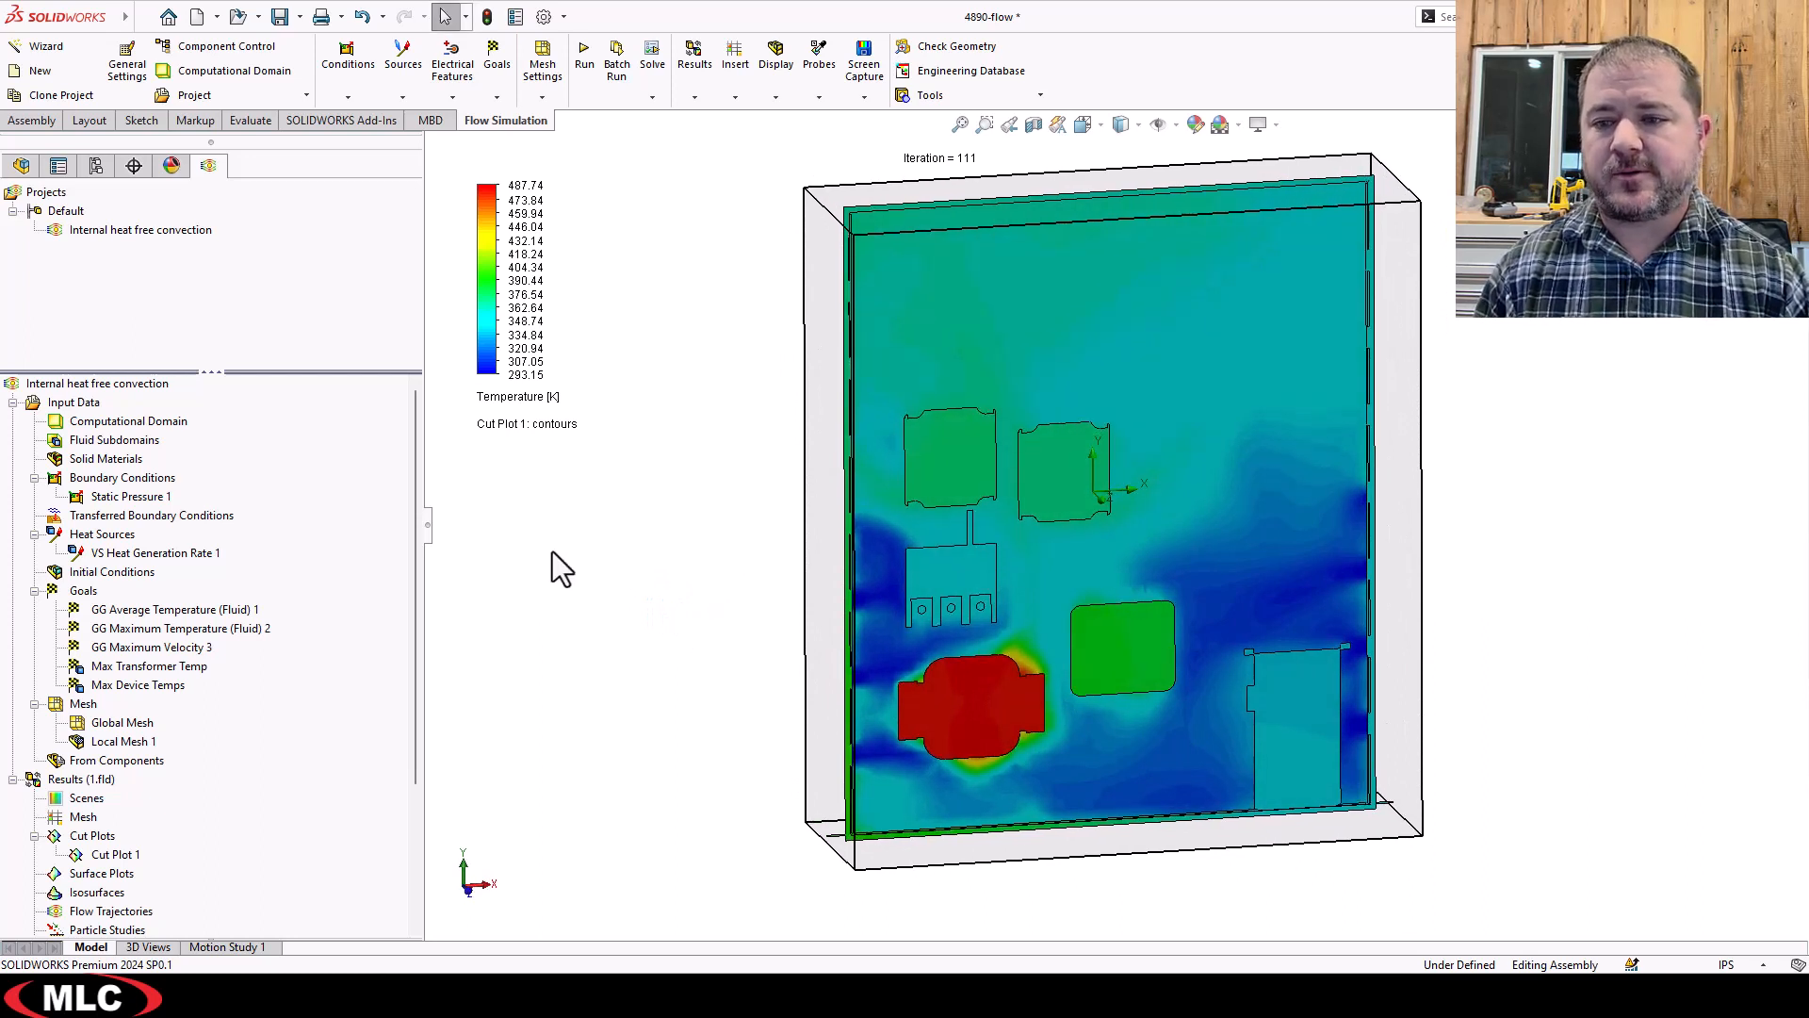
Hide the Computational Domain box from the Flow Simulation tree.
right_click(121, 421)
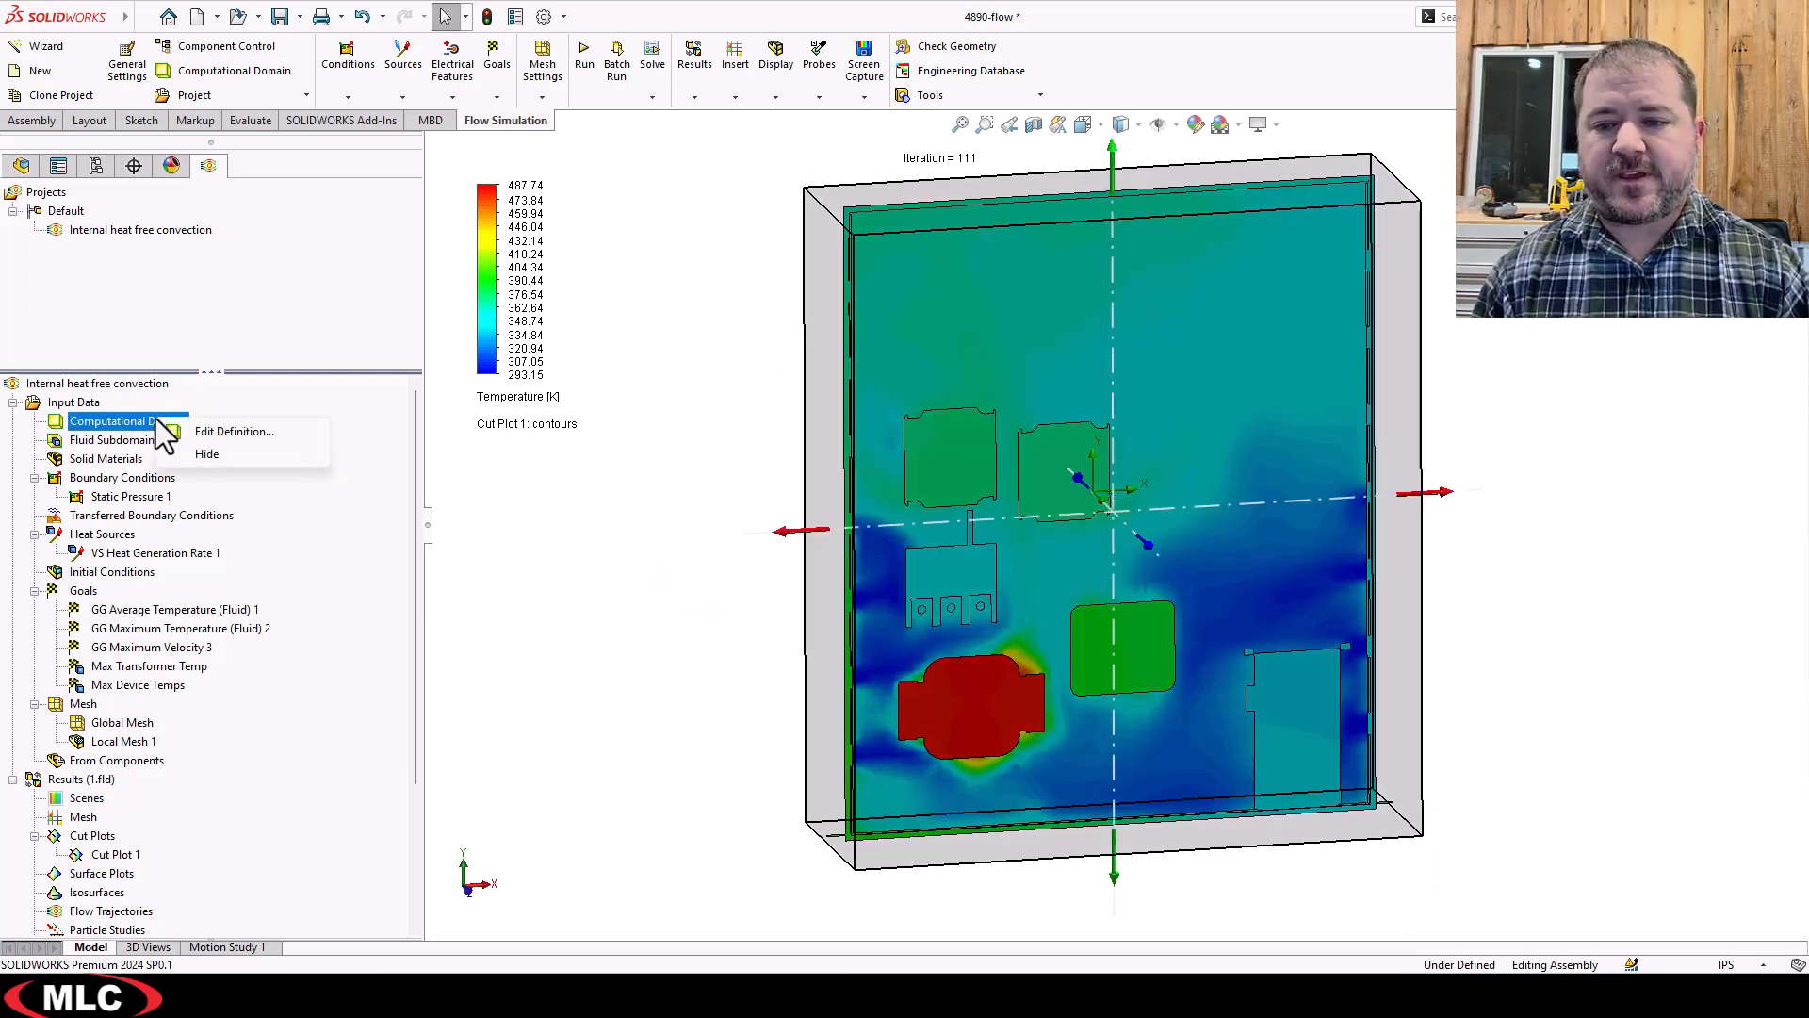
mouse_move(205, 453)
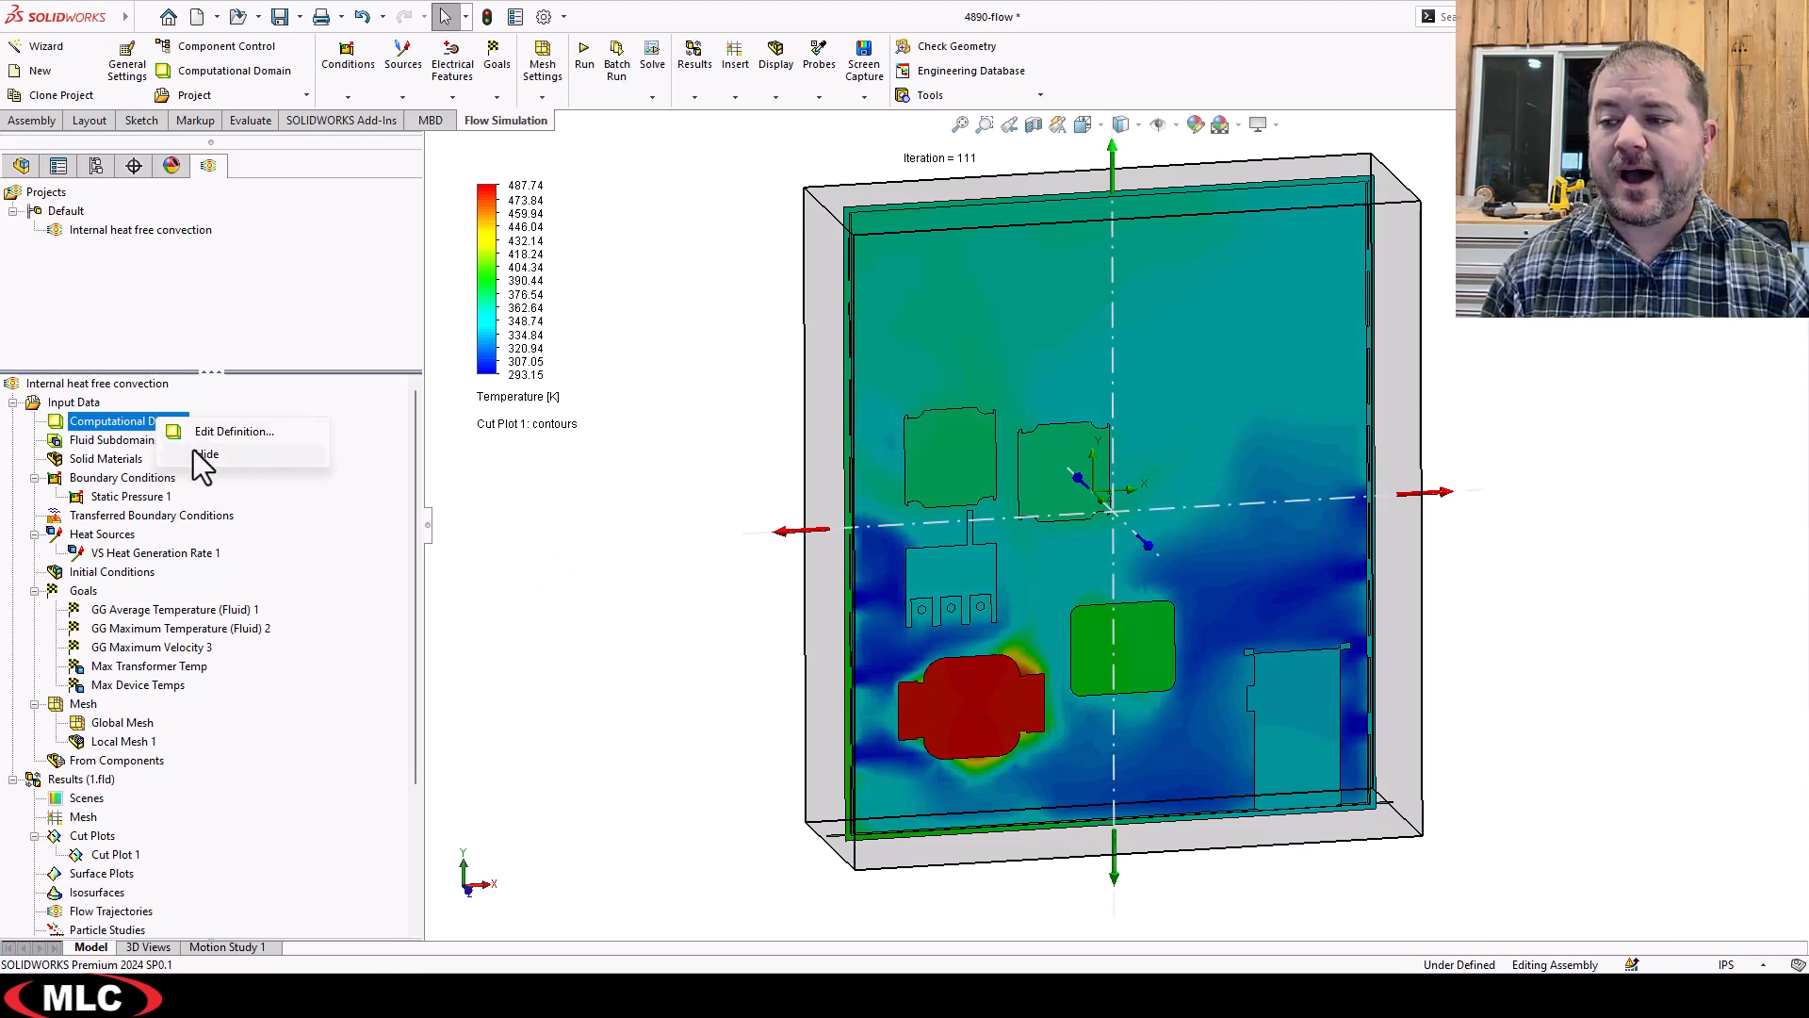
right_click(98, 384)
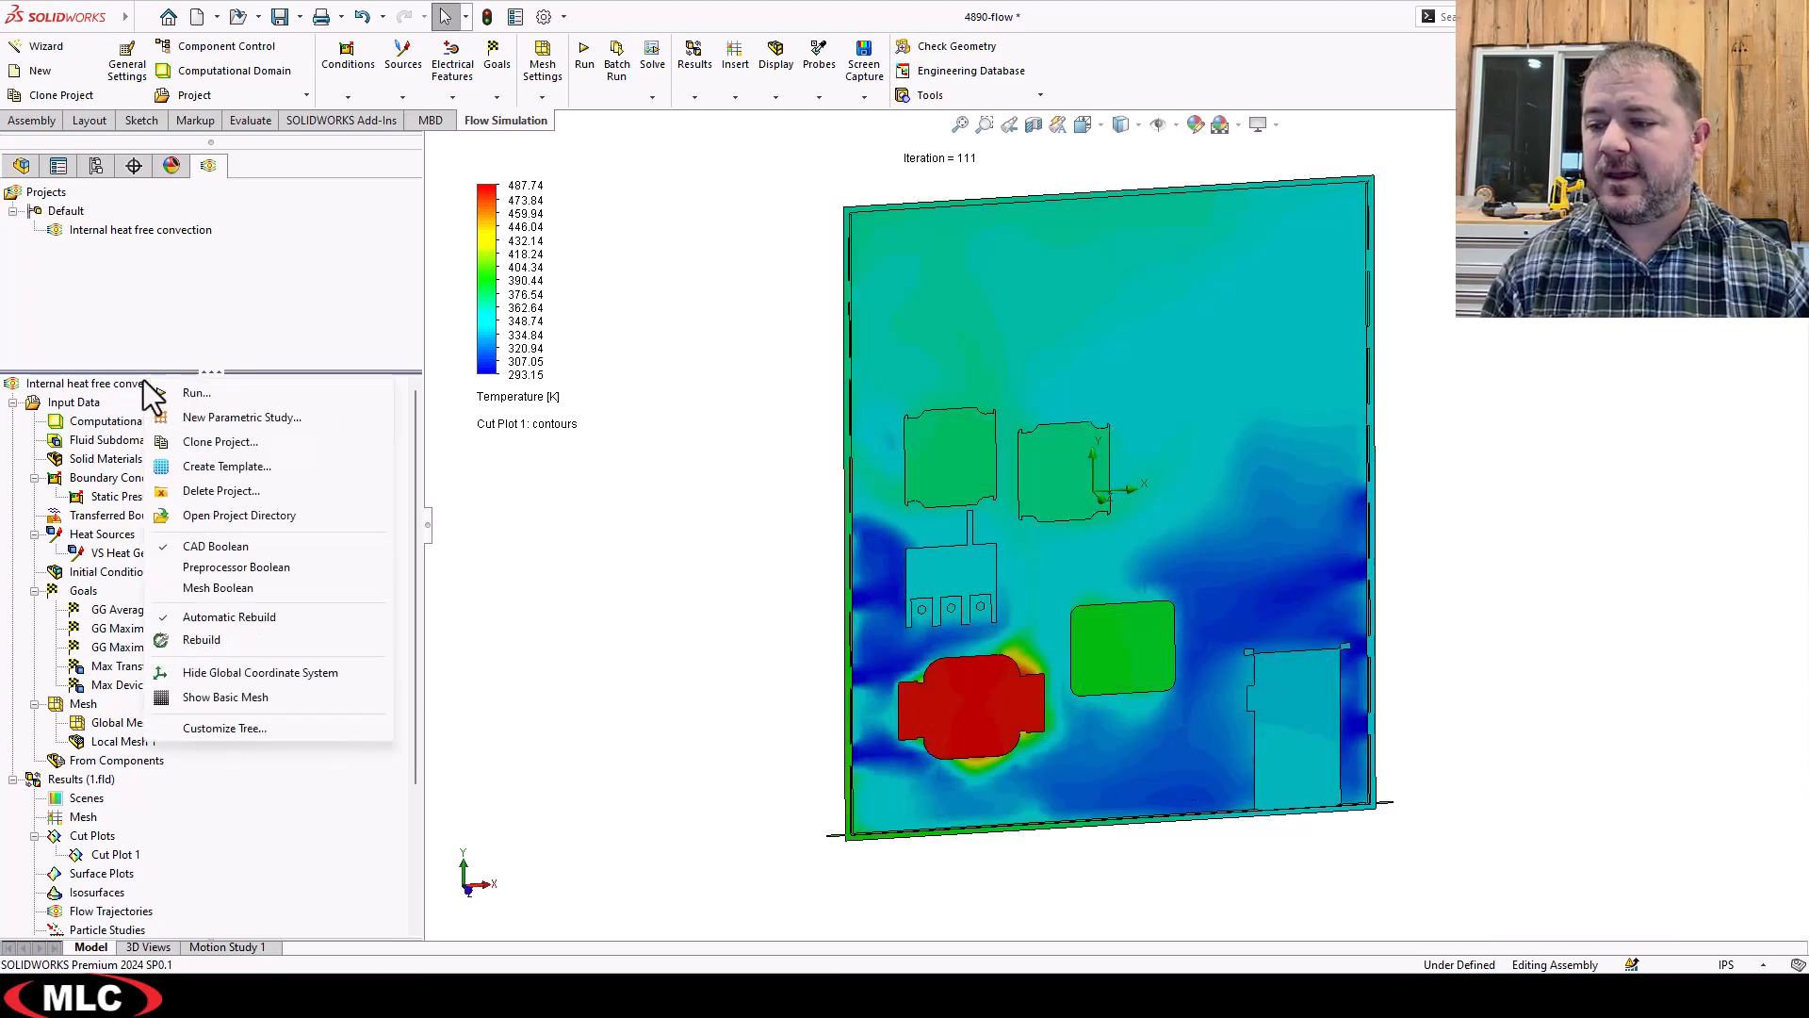
click(680, 680)
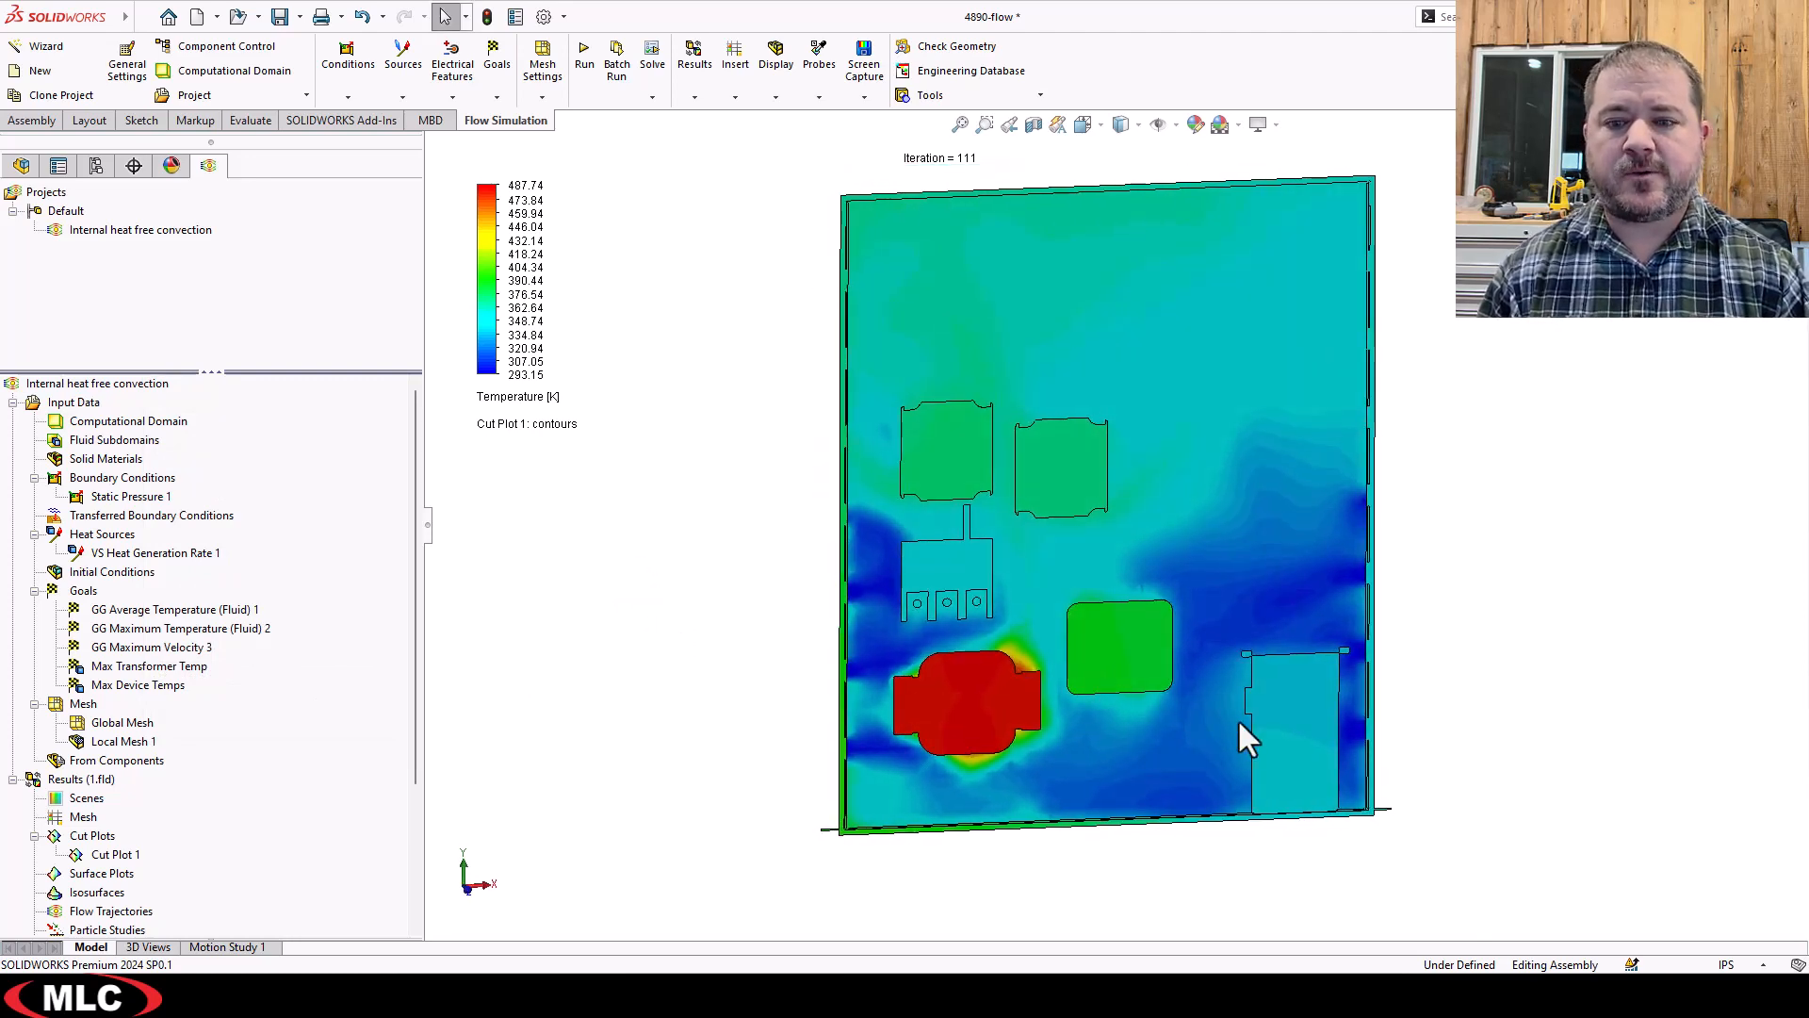
mouse_move(1255, 294)
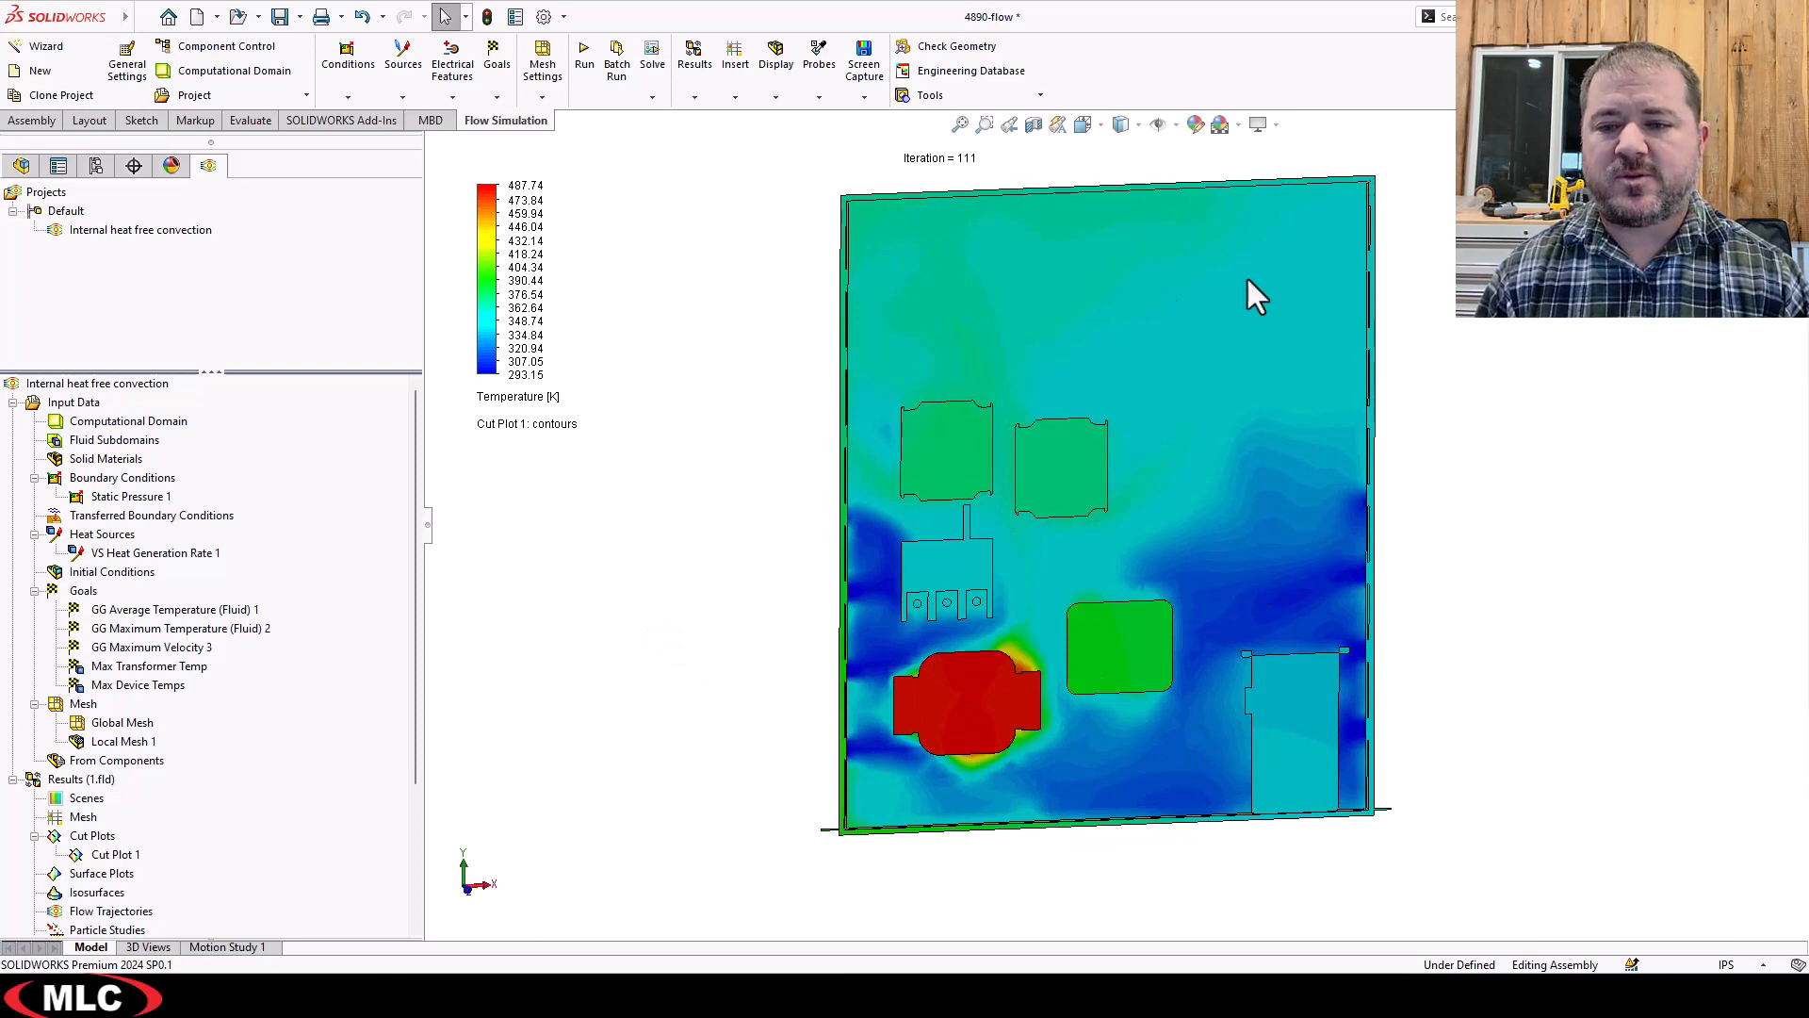
mouse_move(991, 733)
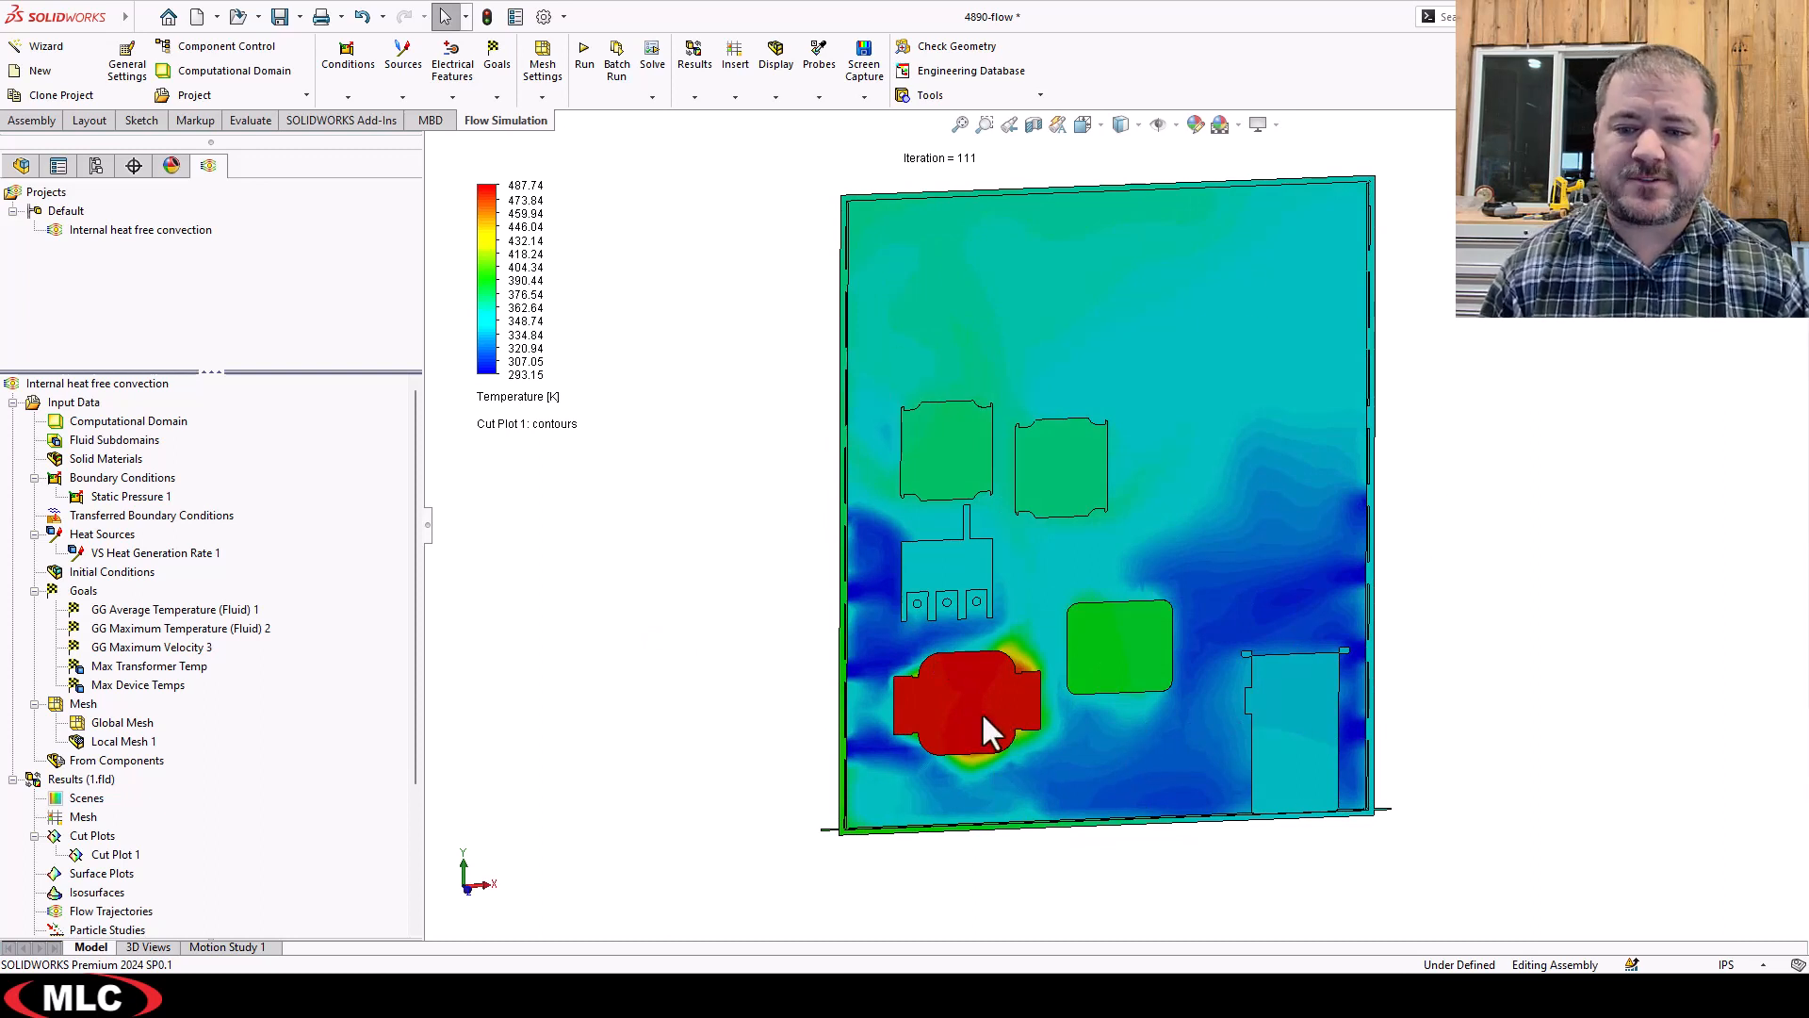
mouse_move(963, 692)
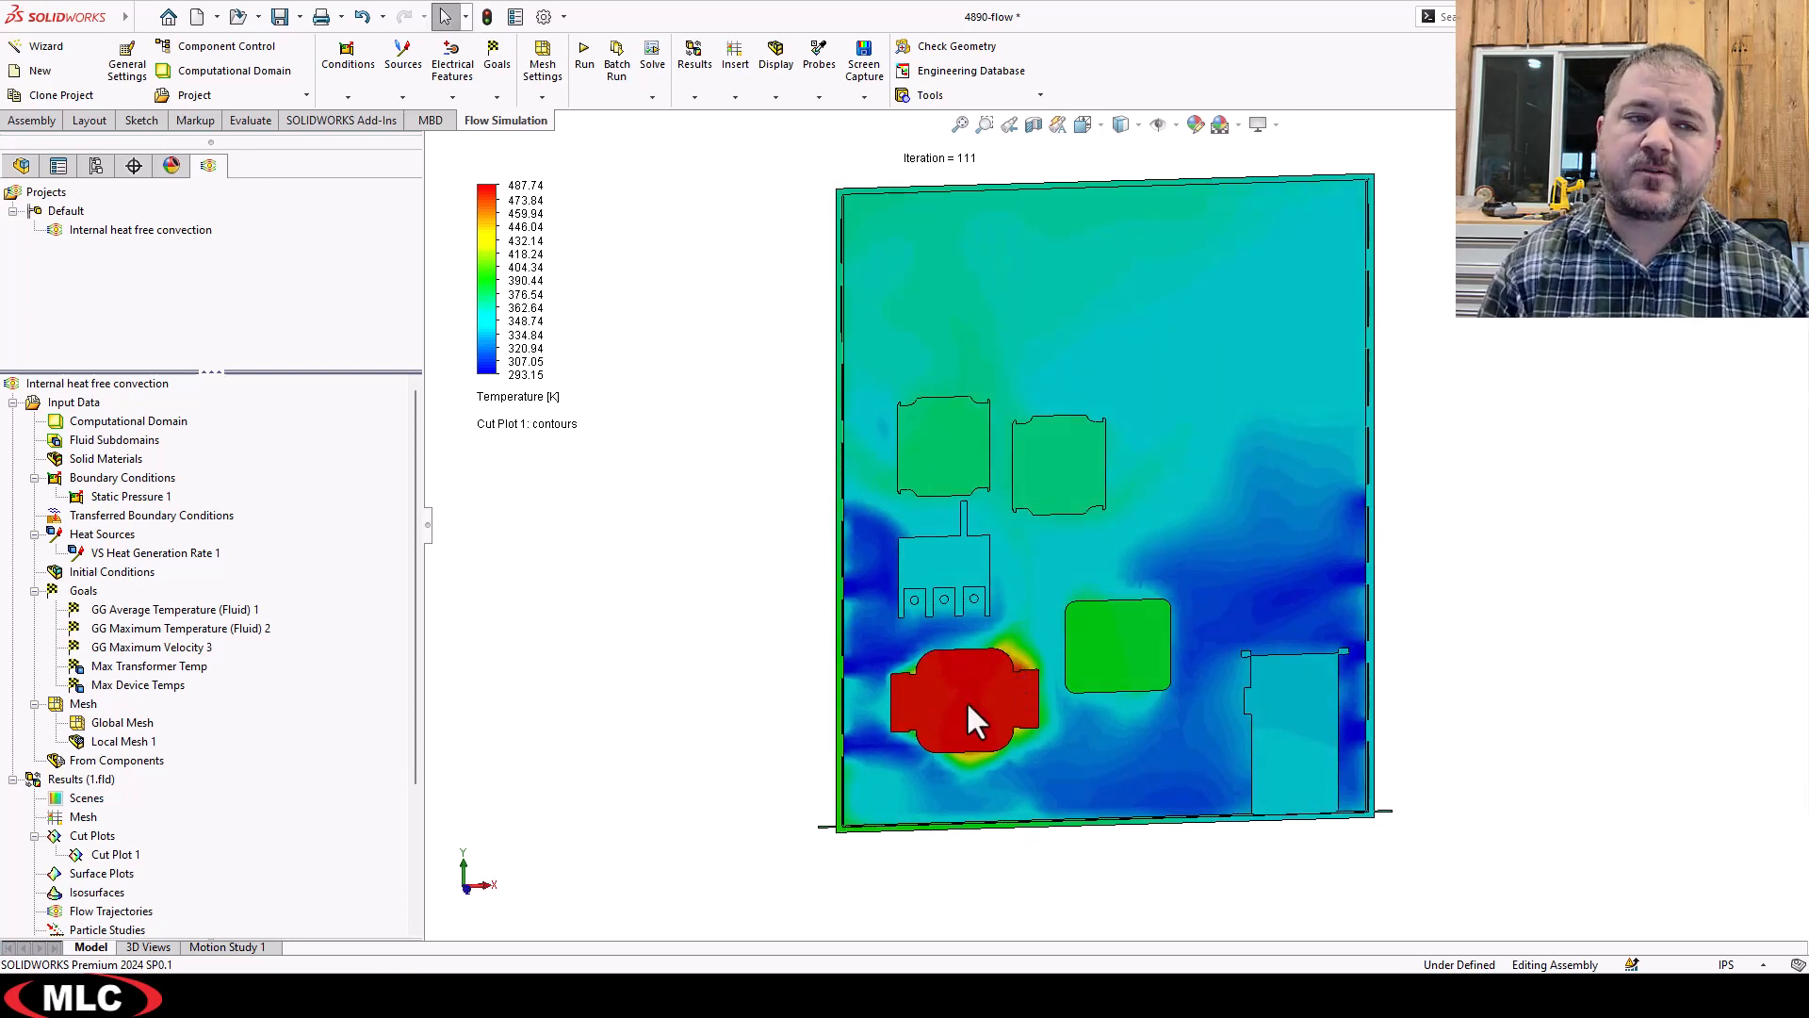
mouse_move(606, 220)
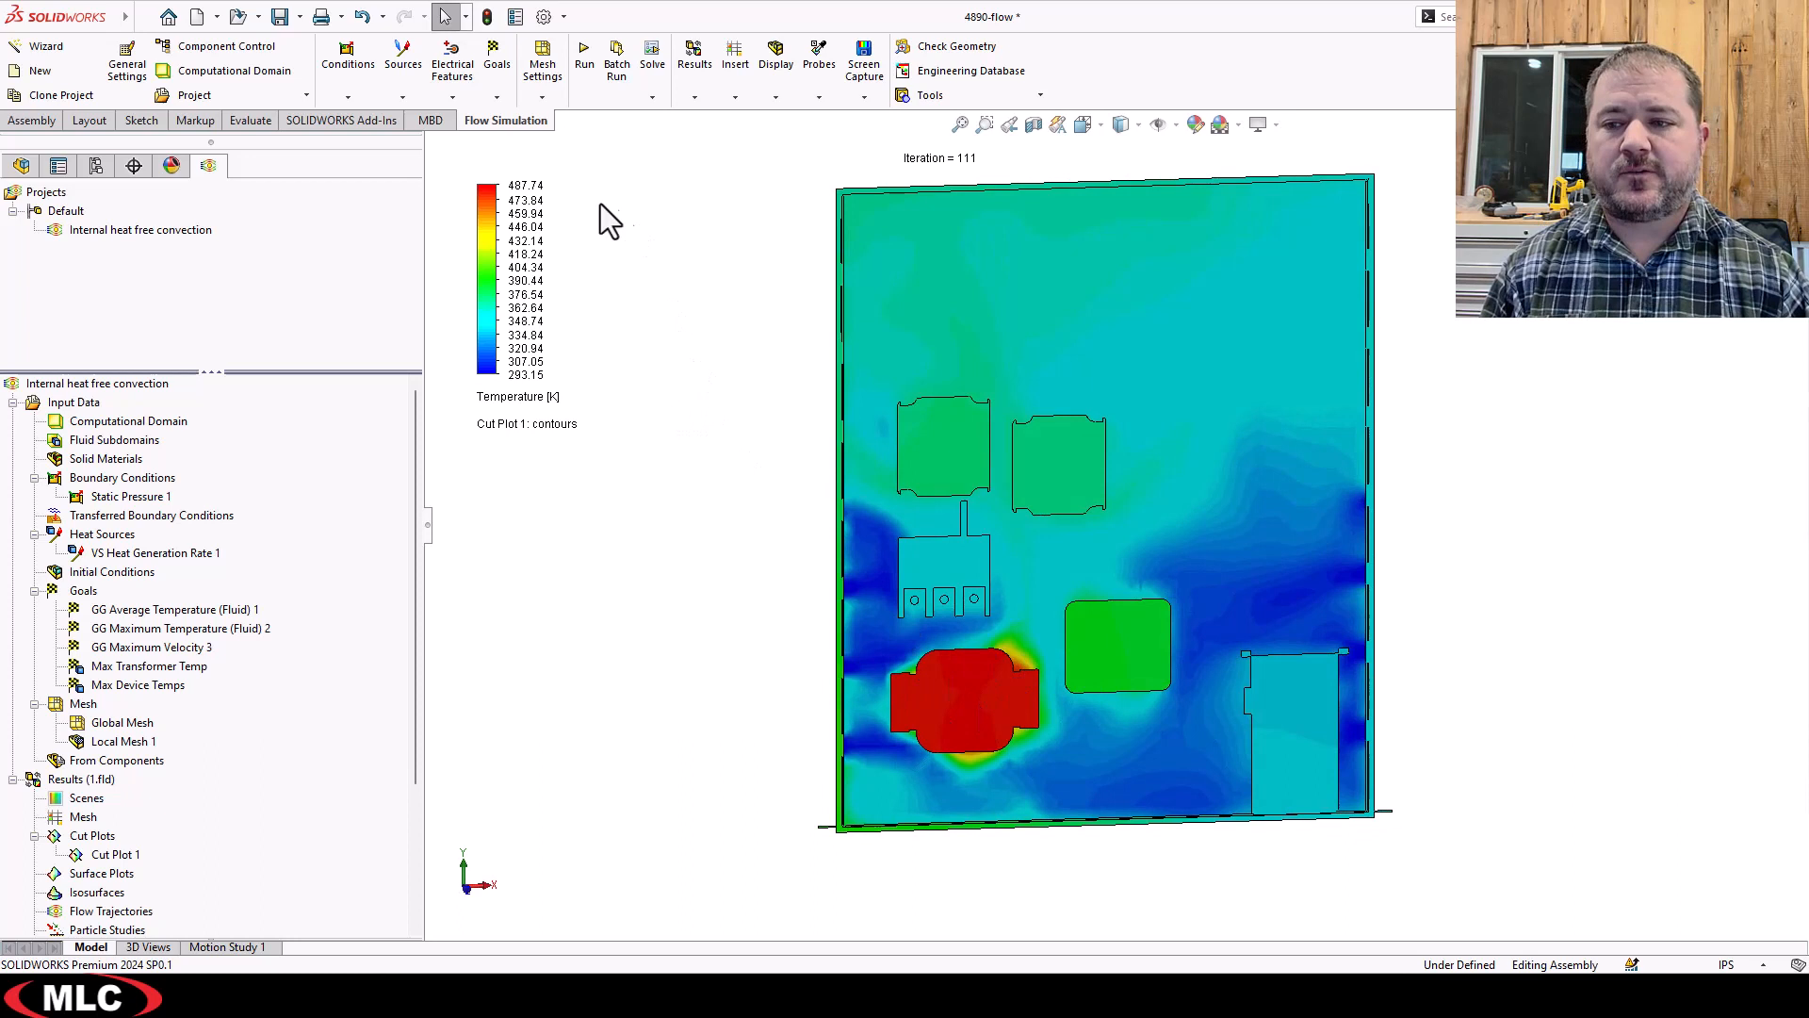
mouse_move(510, 289)
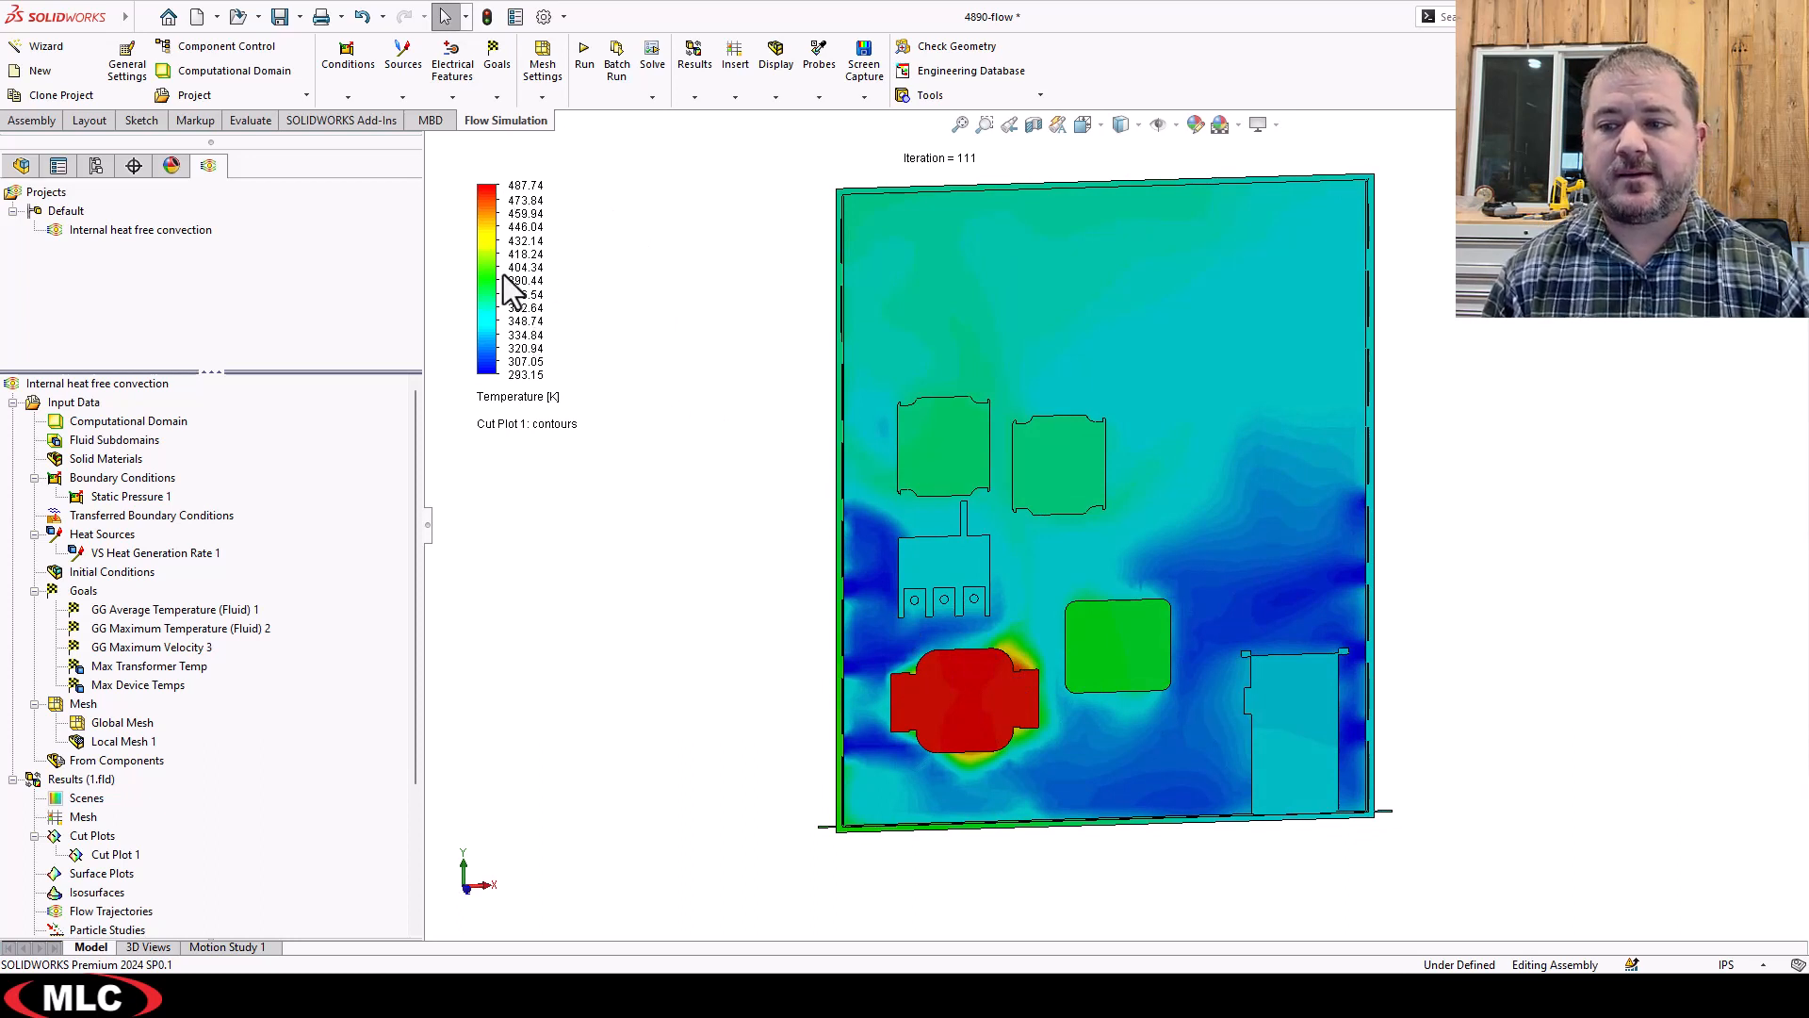
Set the cut plot legend minimum to 462.43864 K.
click(114, 854)
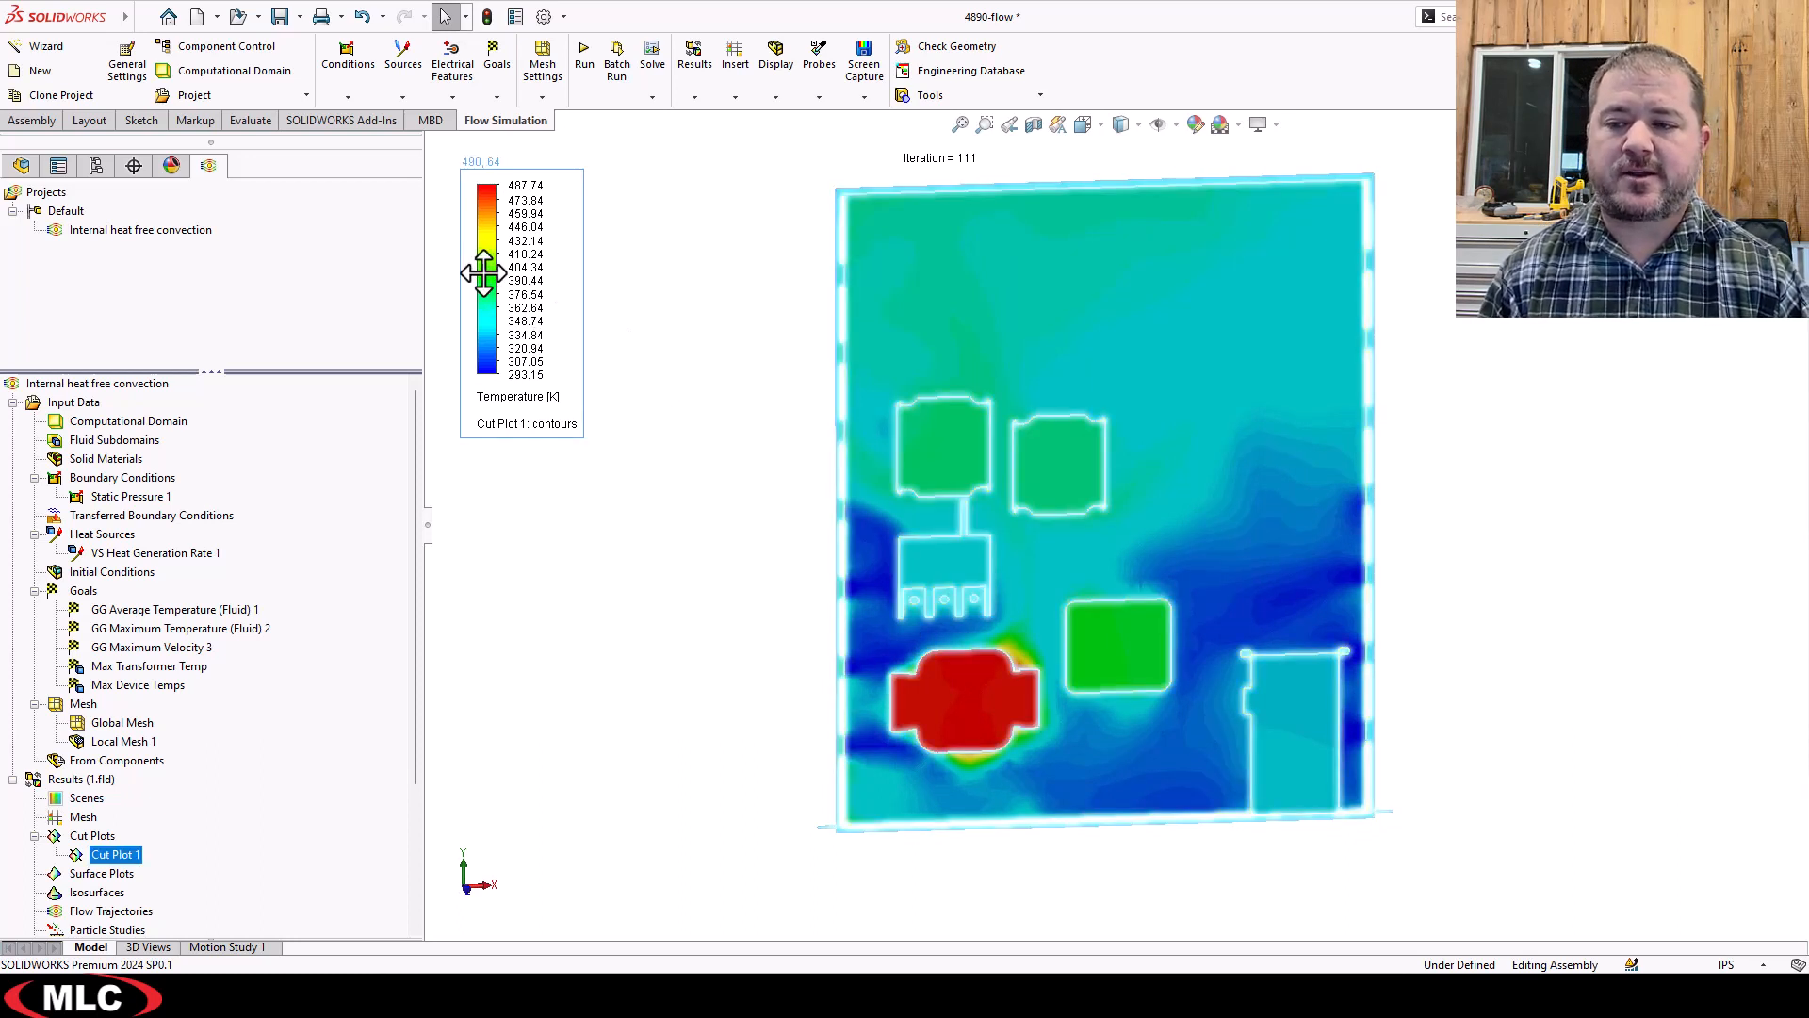
mouse_move(503, 392)
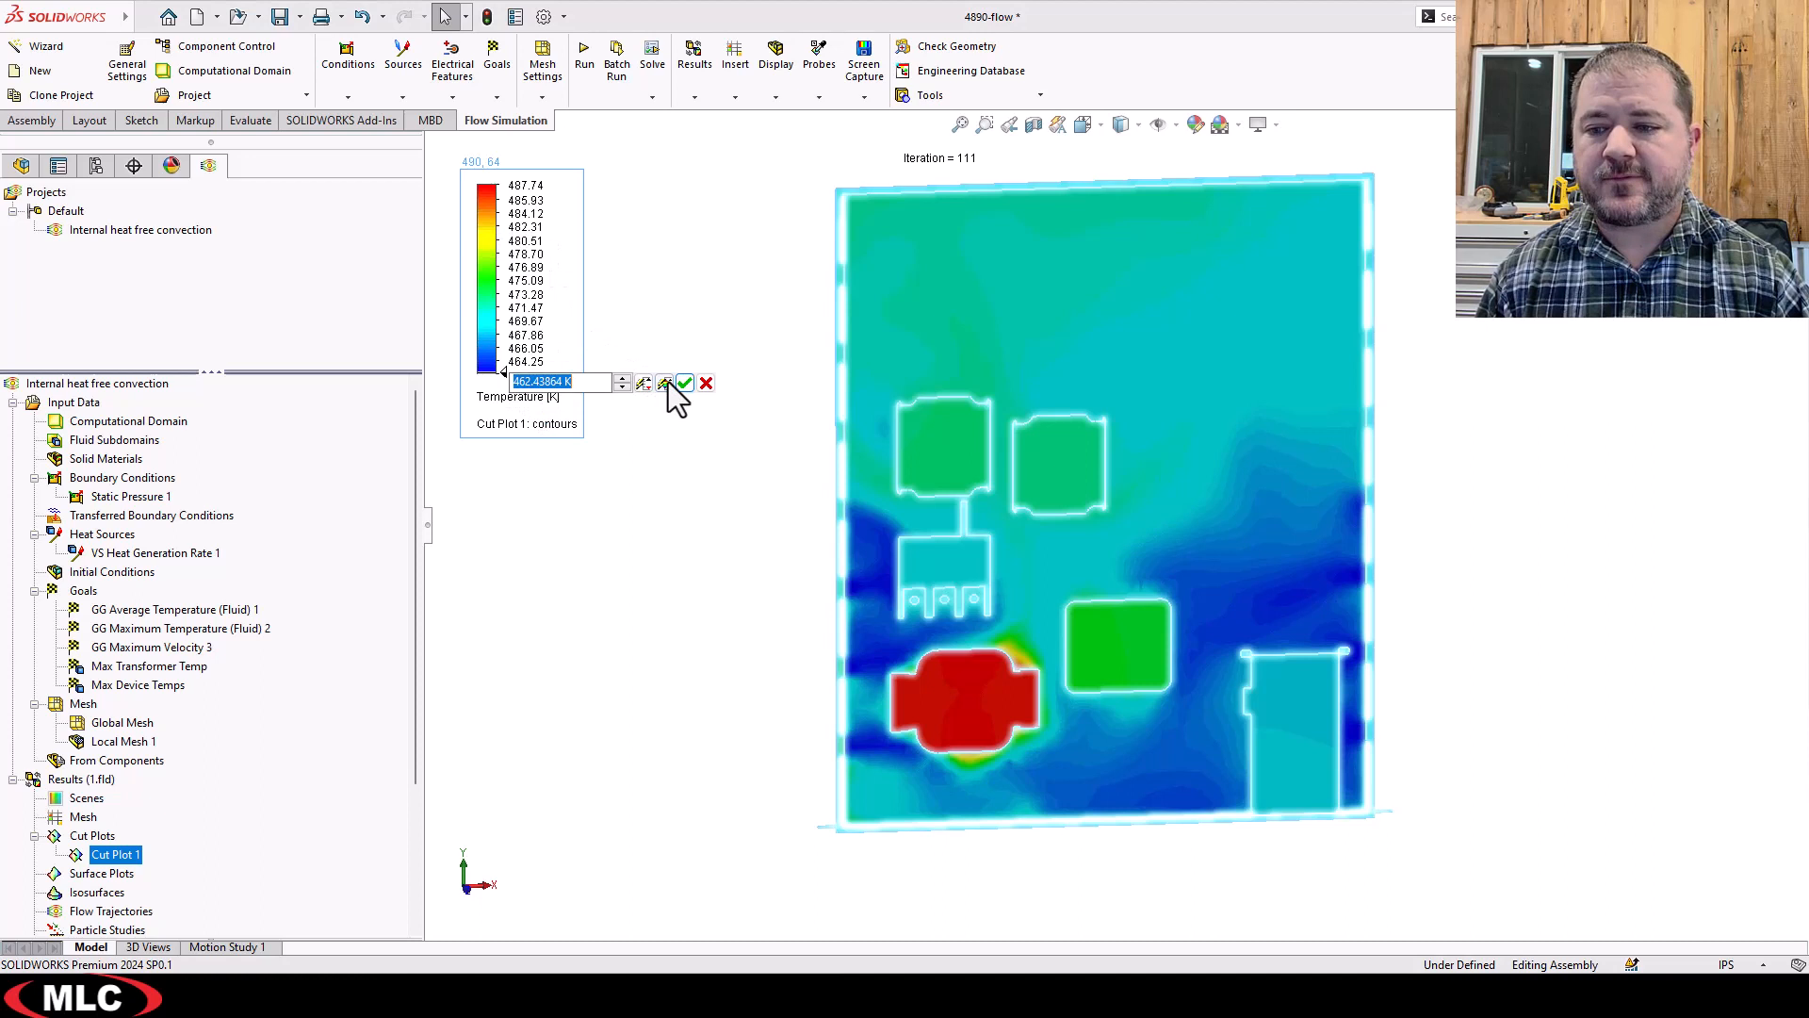
click(684, 382)
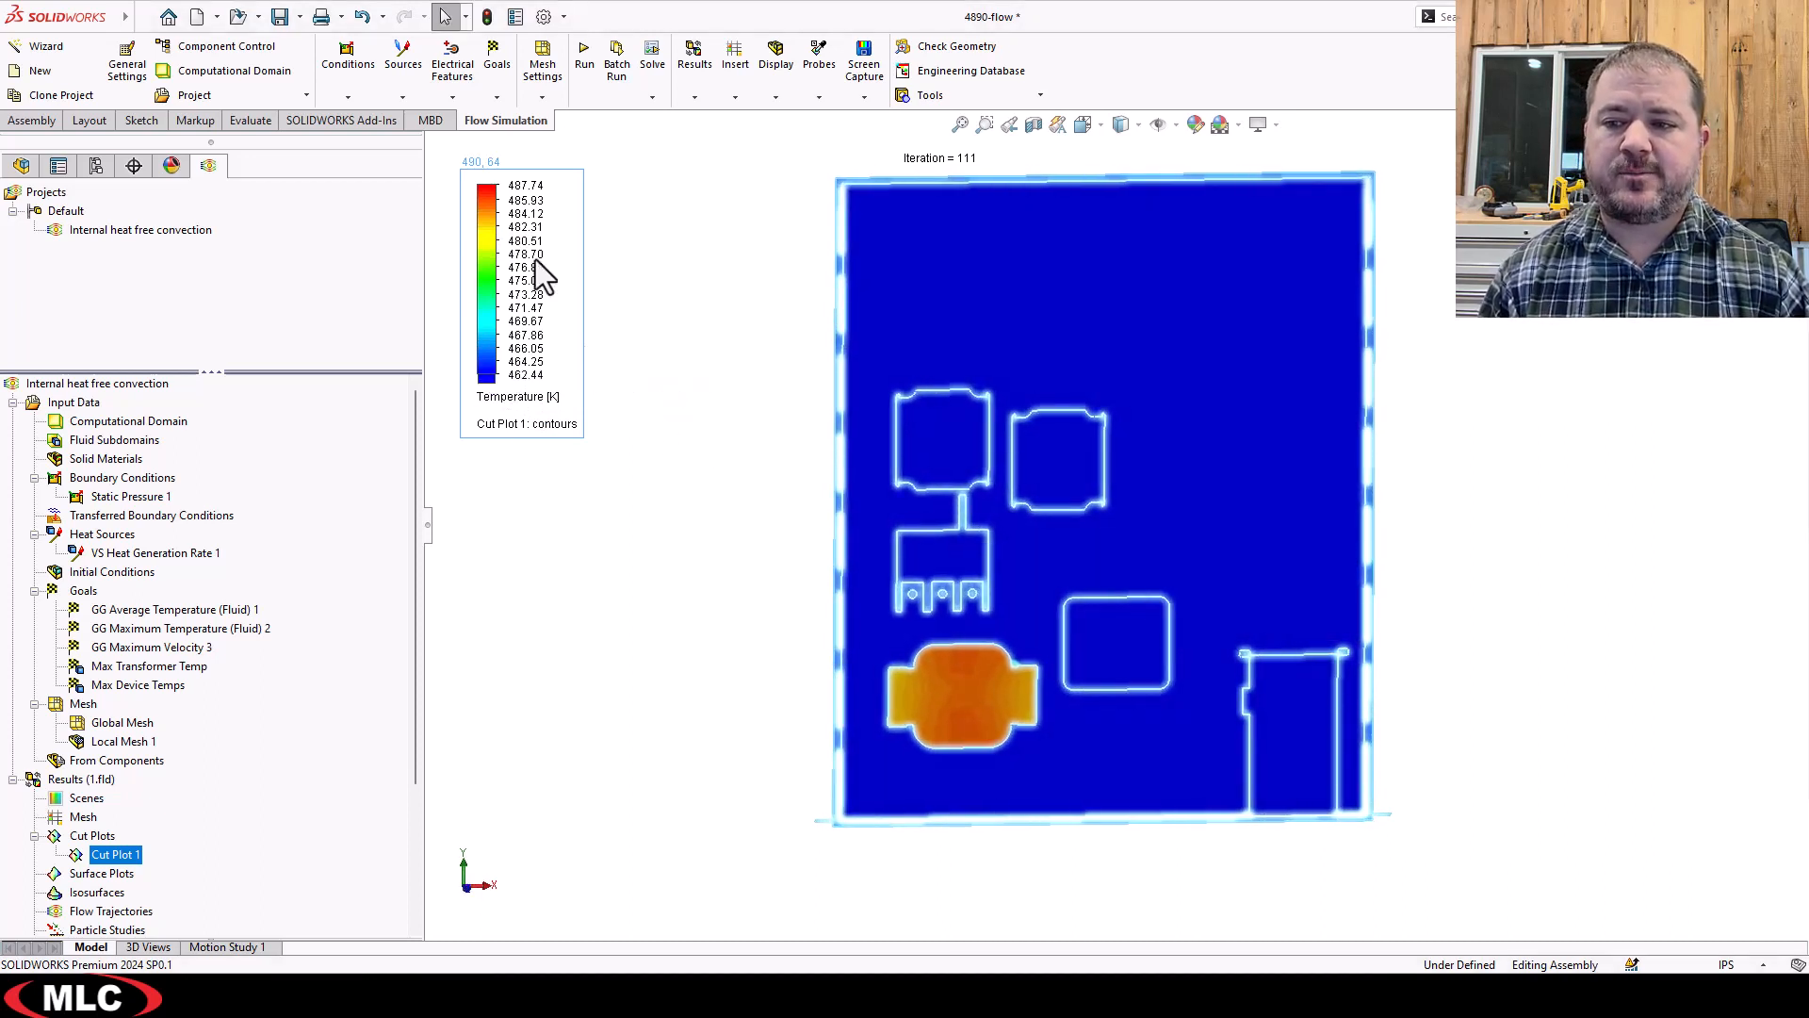
Zoom in on the hot transformer to inspect its temperature variation.
scroll(up, 3)
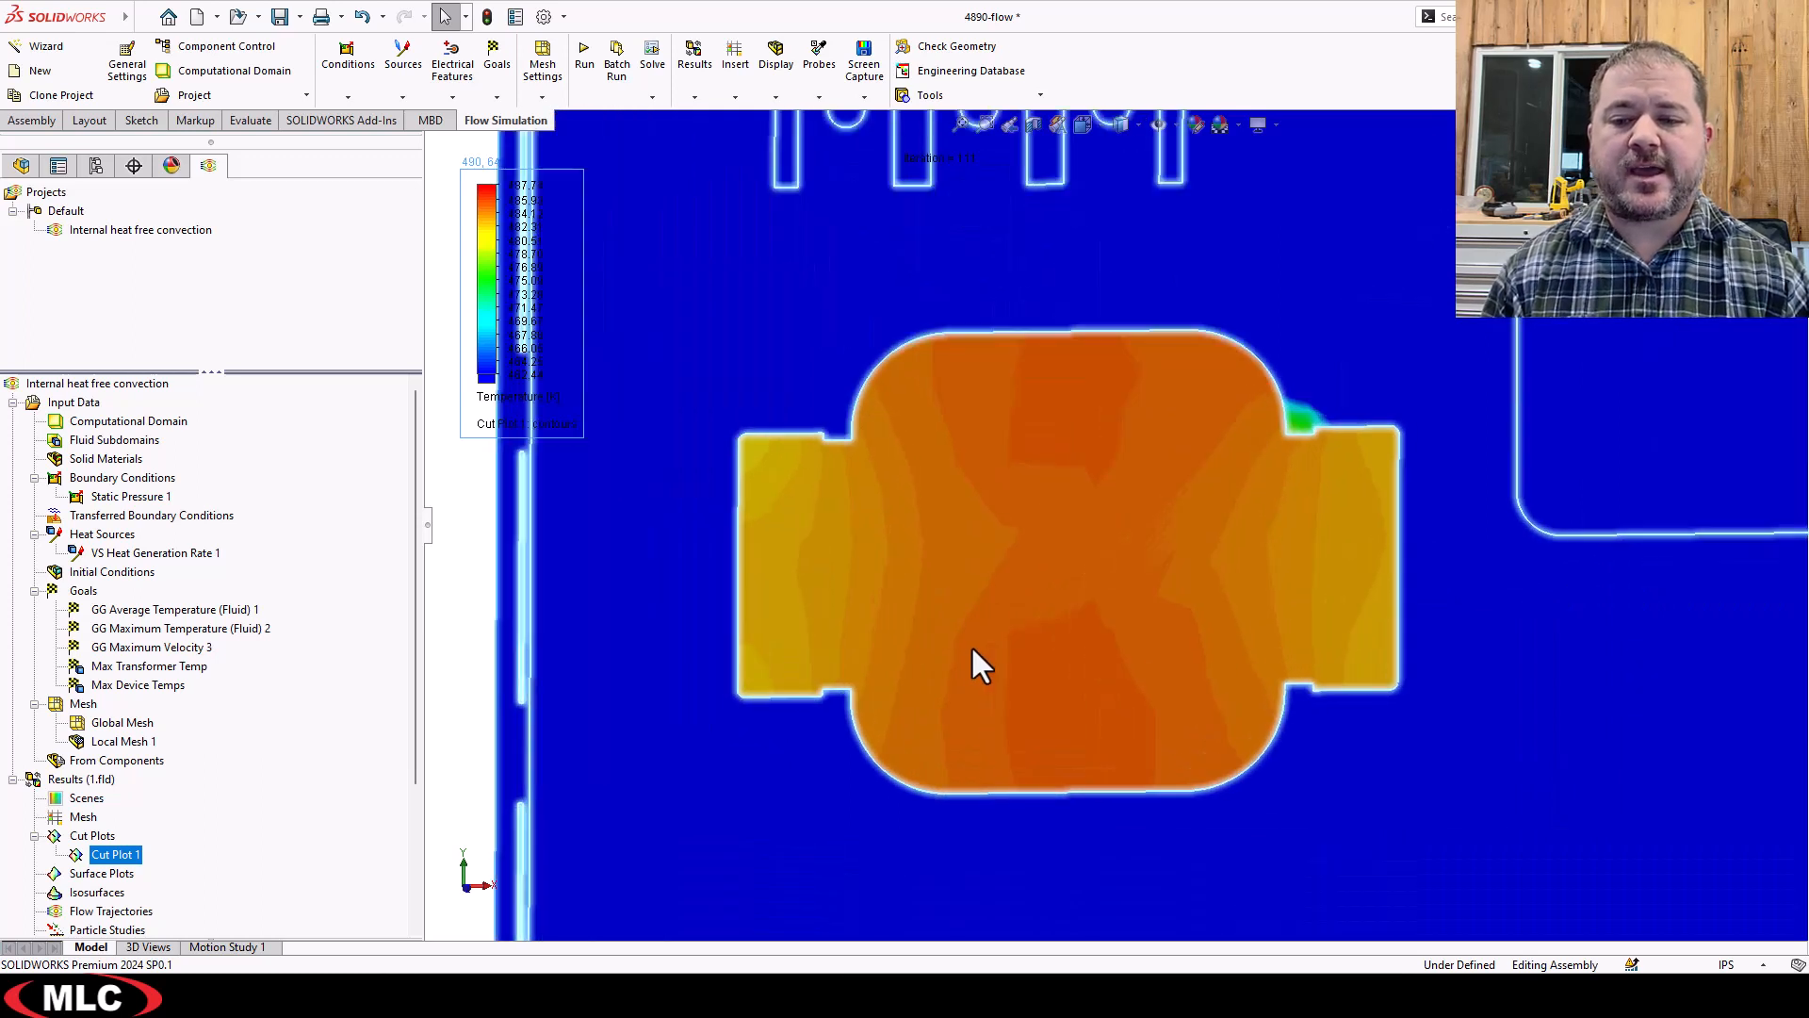
mouse_move(1315, 498)
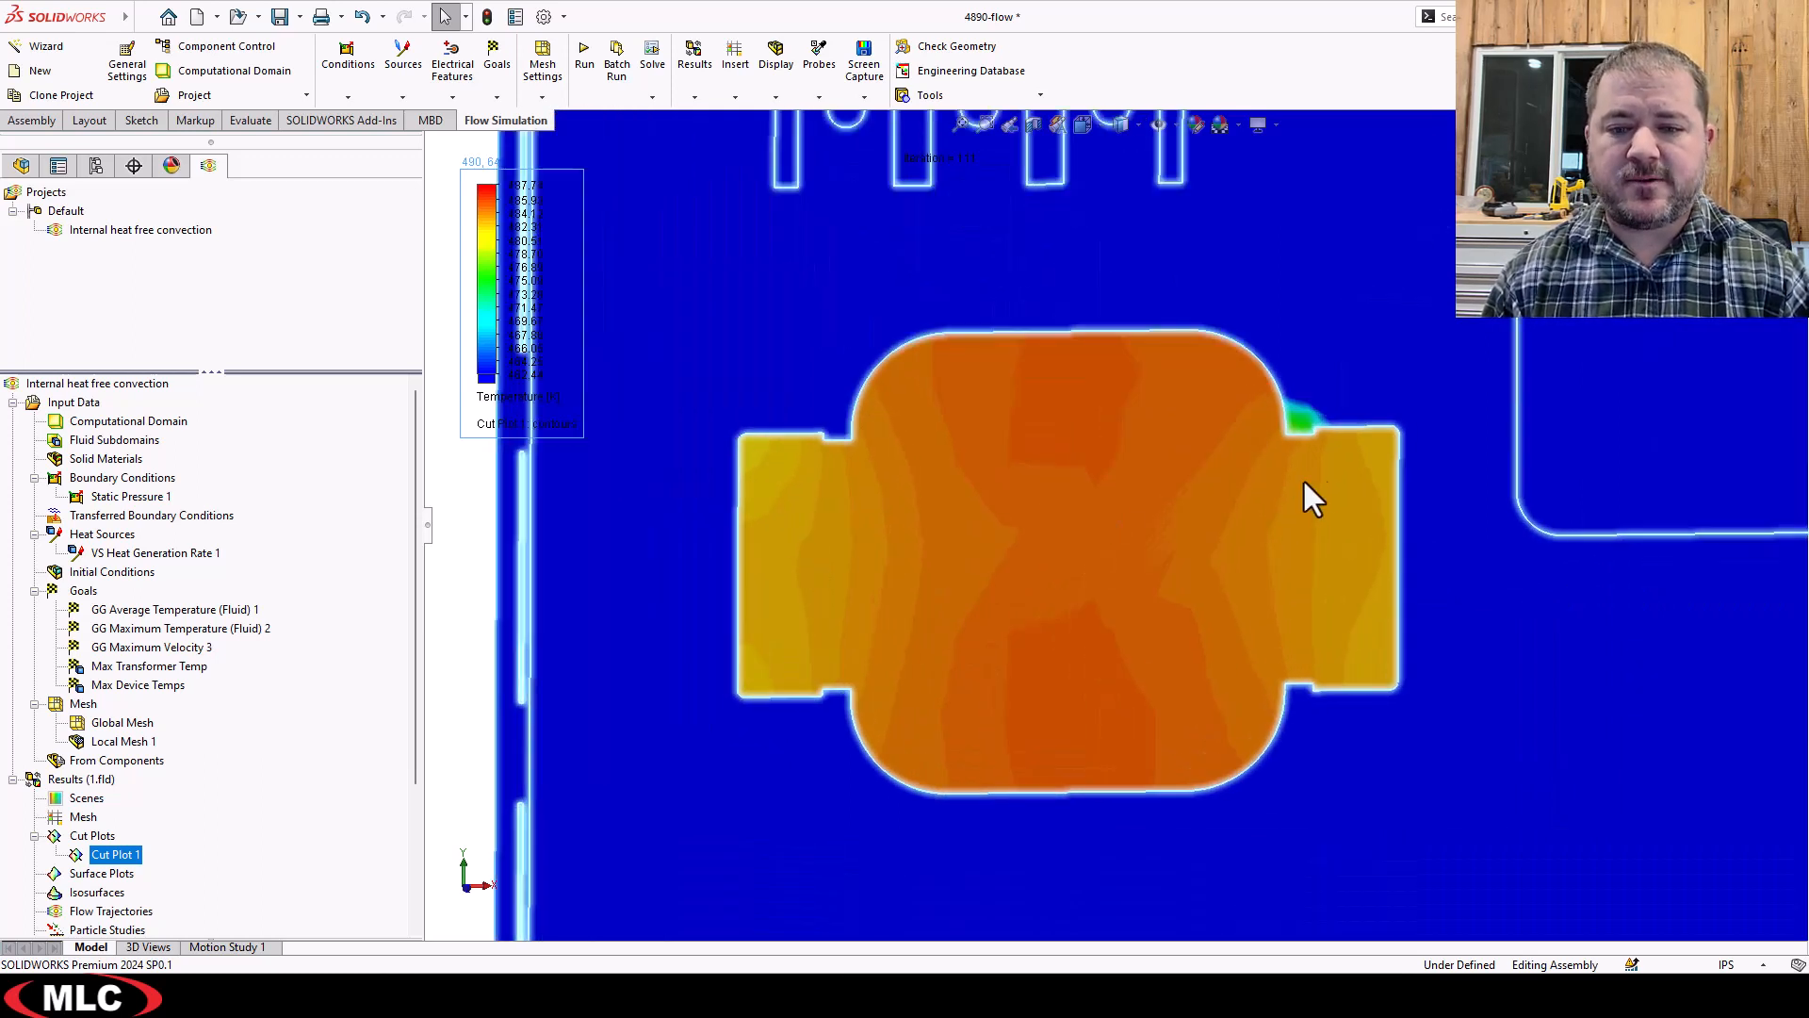
mouse_move(493, 258)
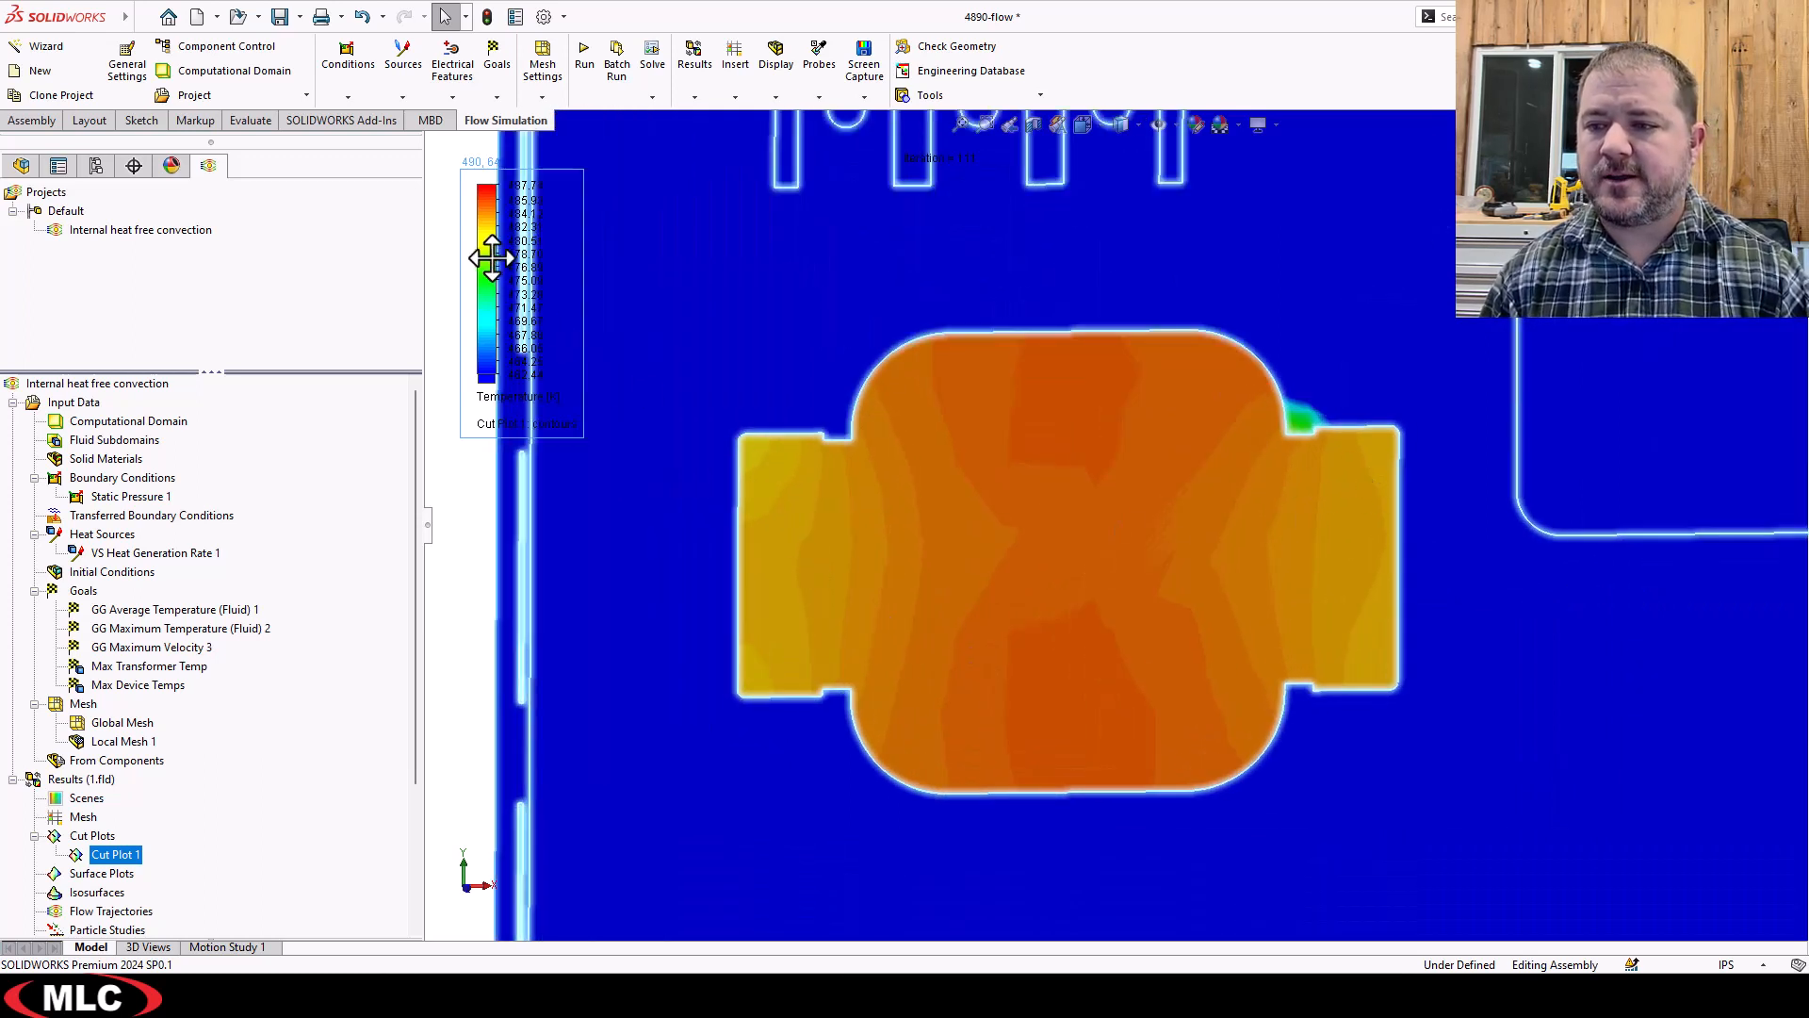
mouse_move(1373, 481)
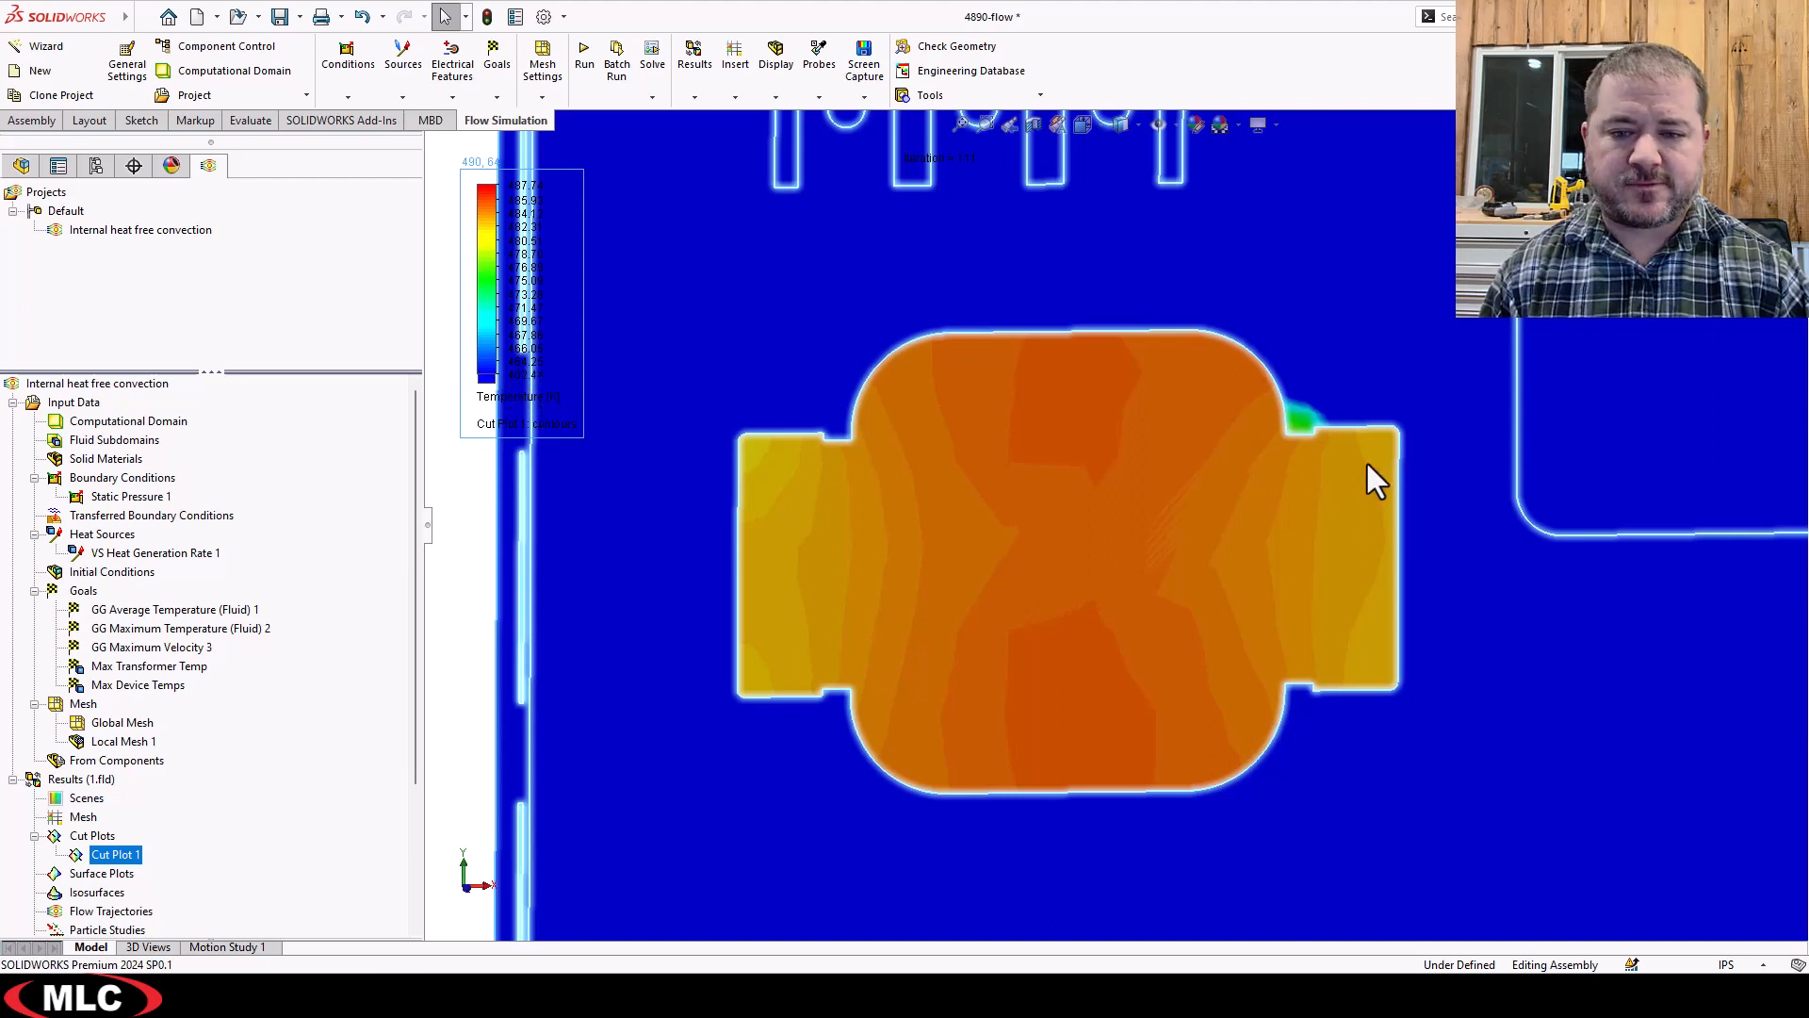
mouse_move(536, 381)
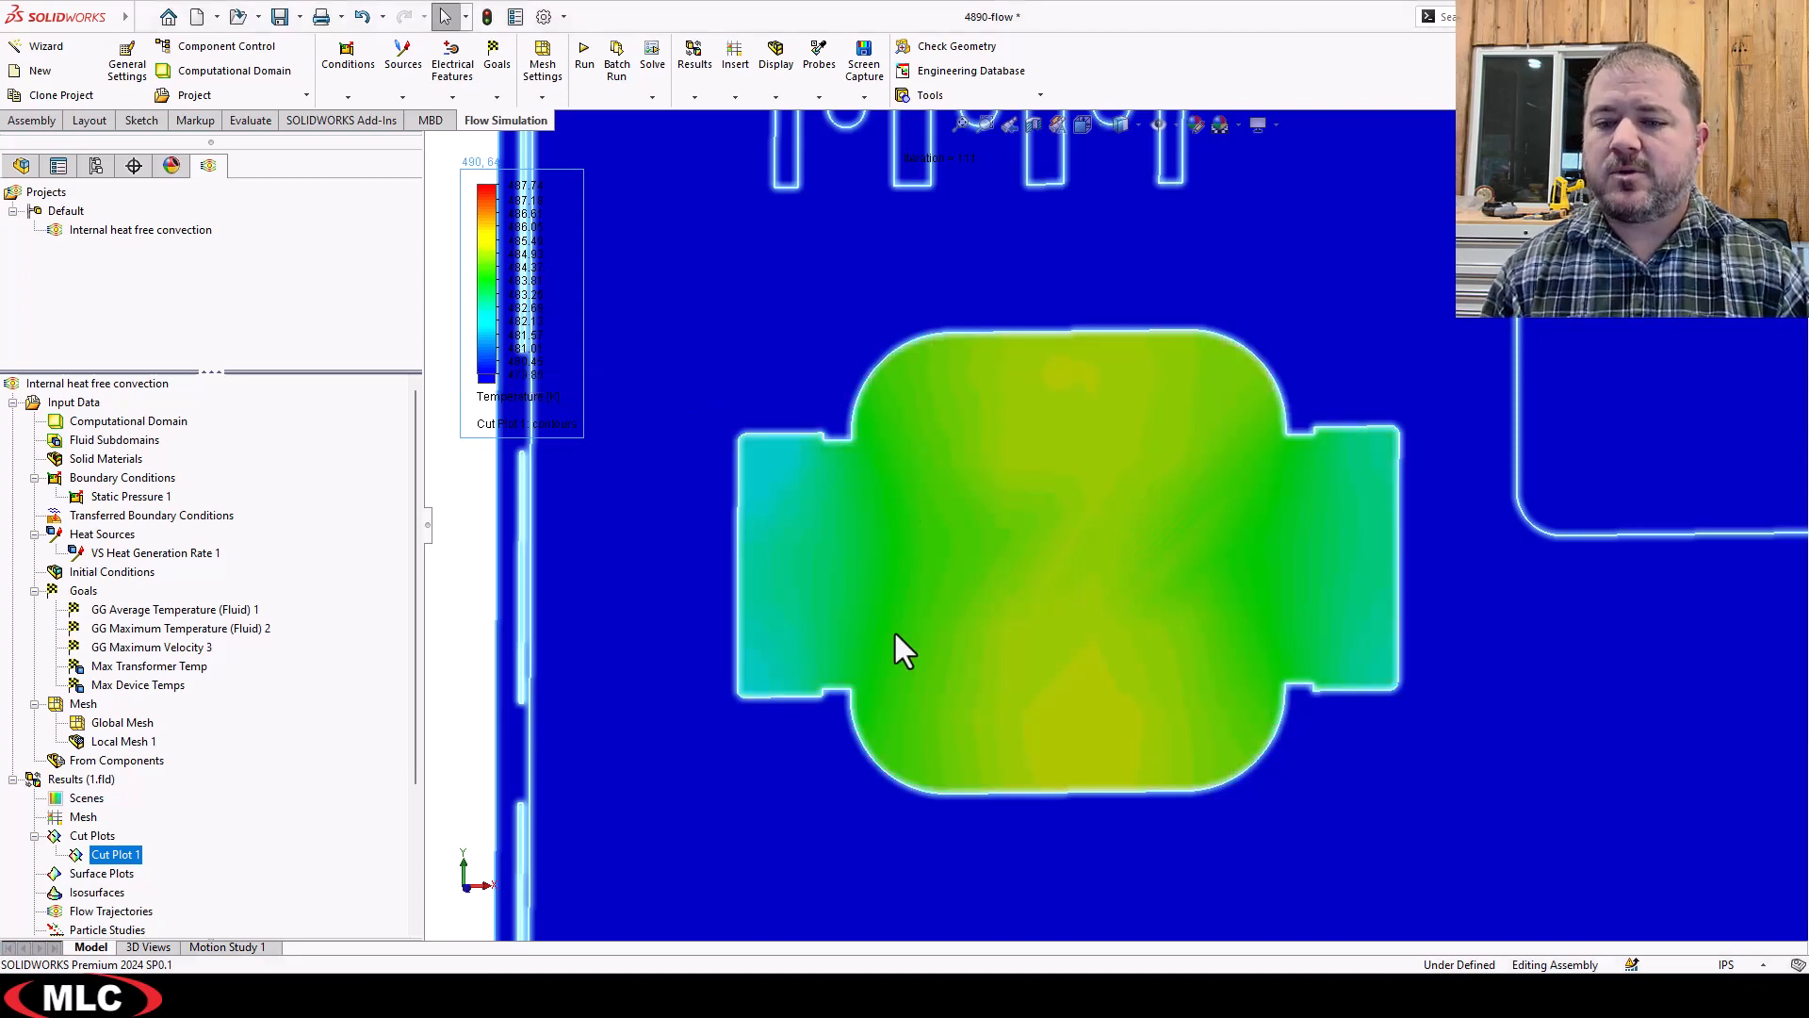
mouse_move(1351, 617)
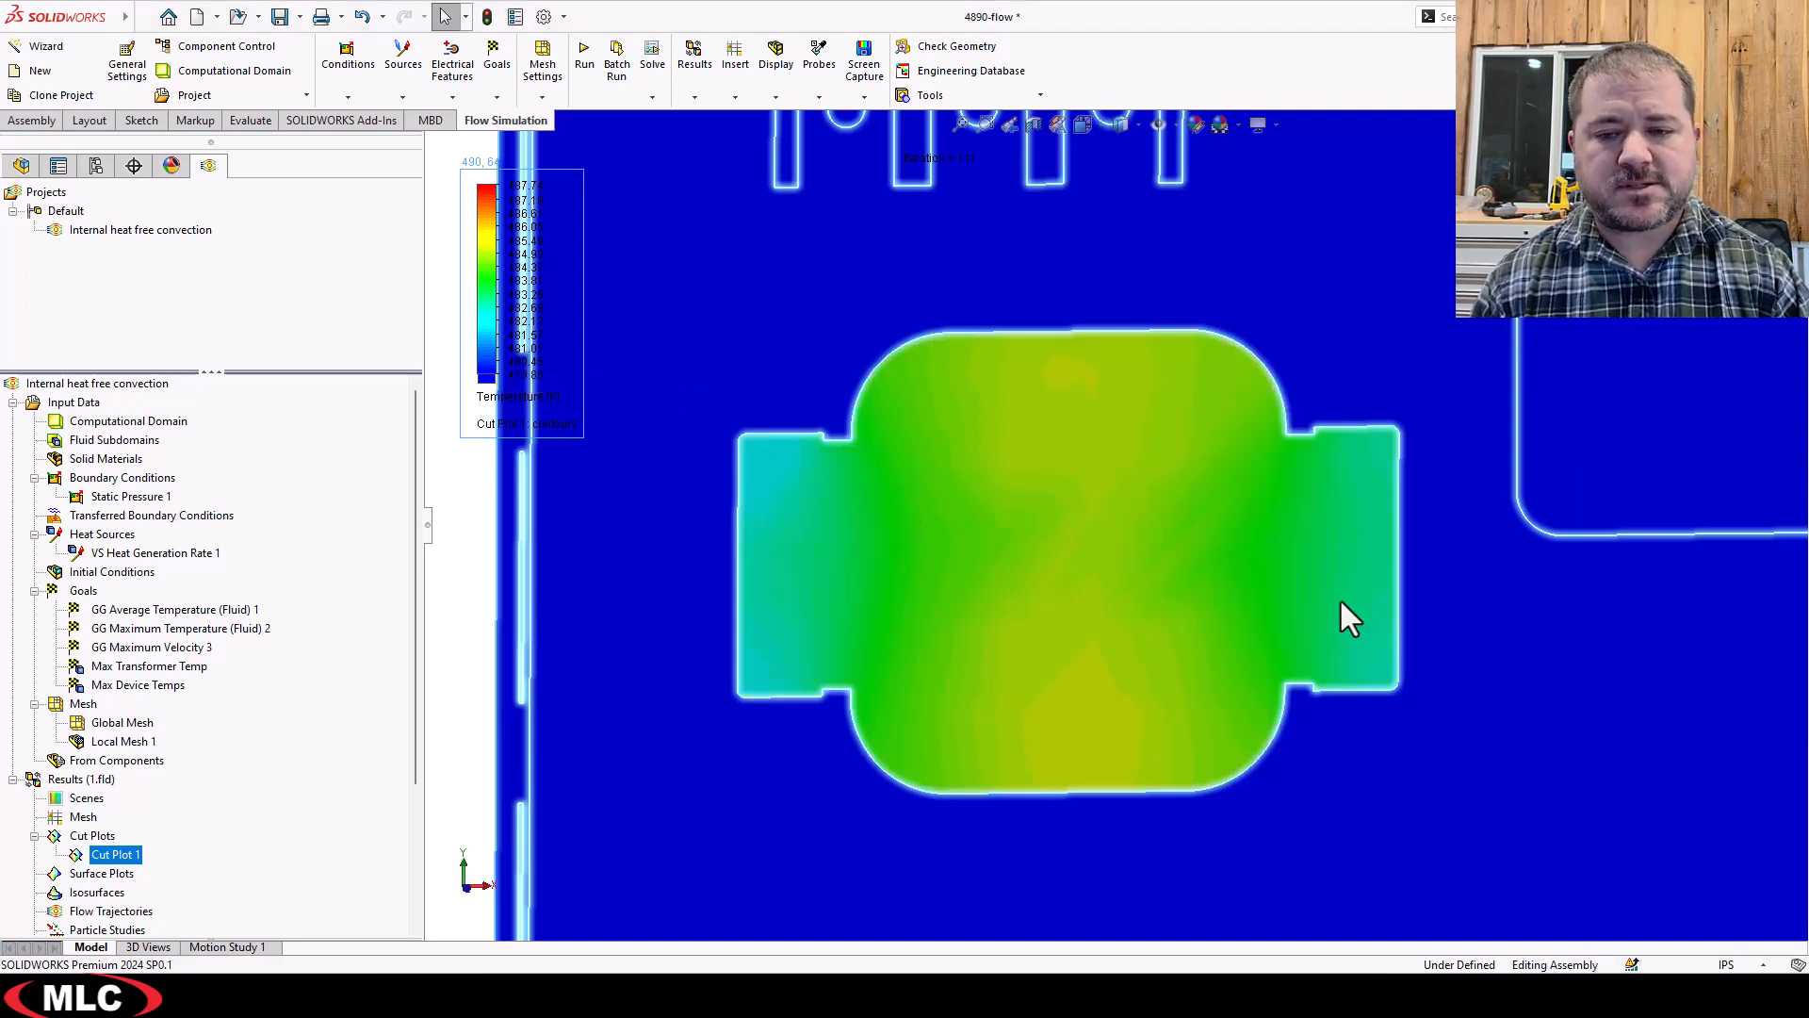
mouse_move(1172, 444)
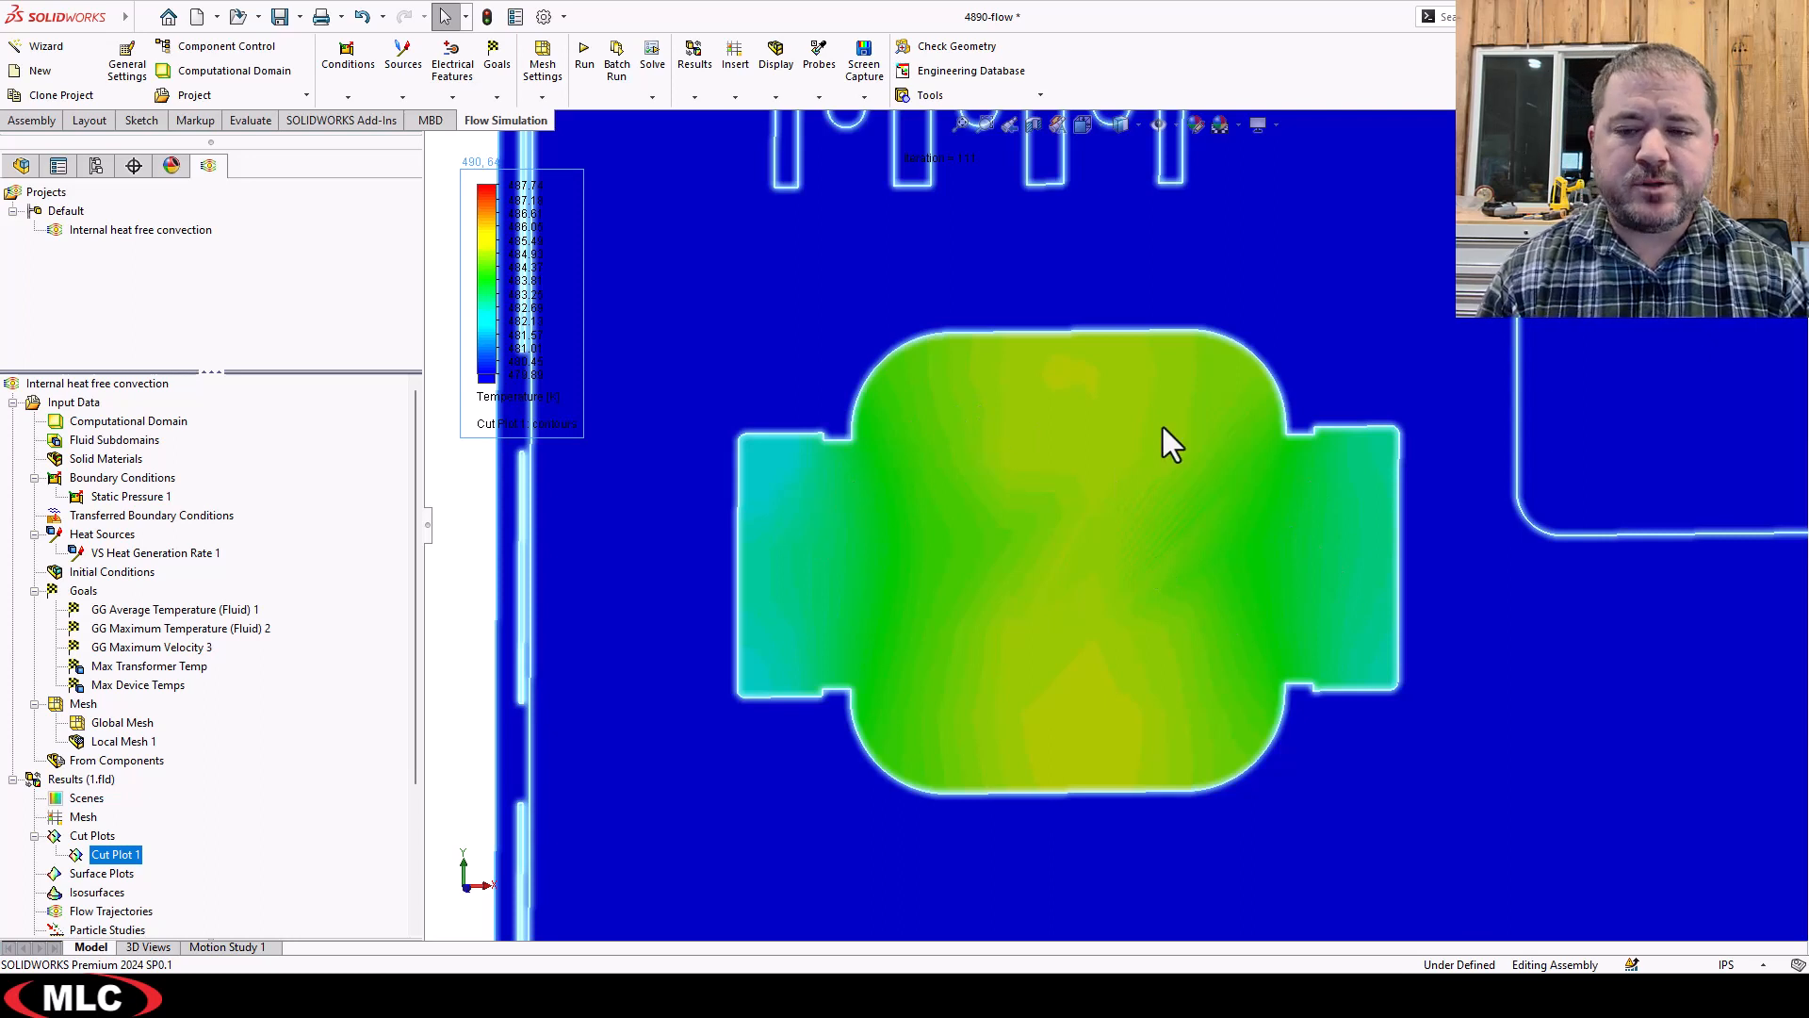
mouse_move(920, 615)
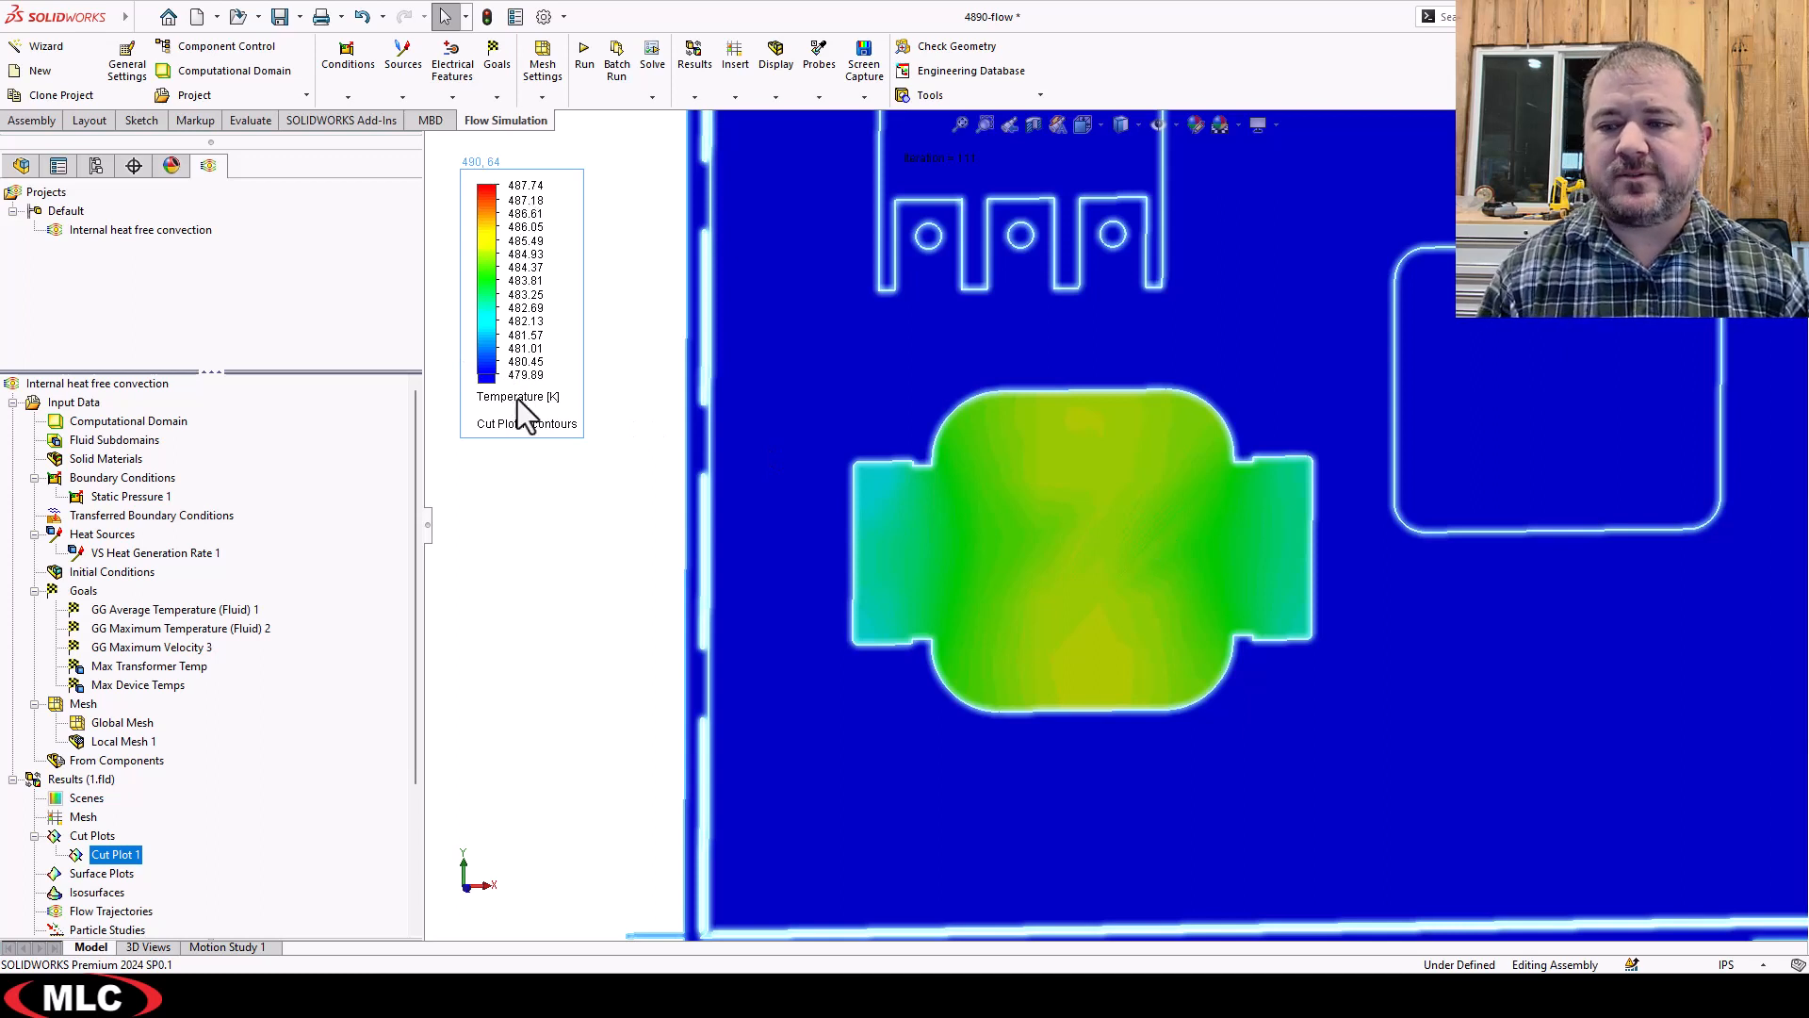
mouse_move(1208, 582)
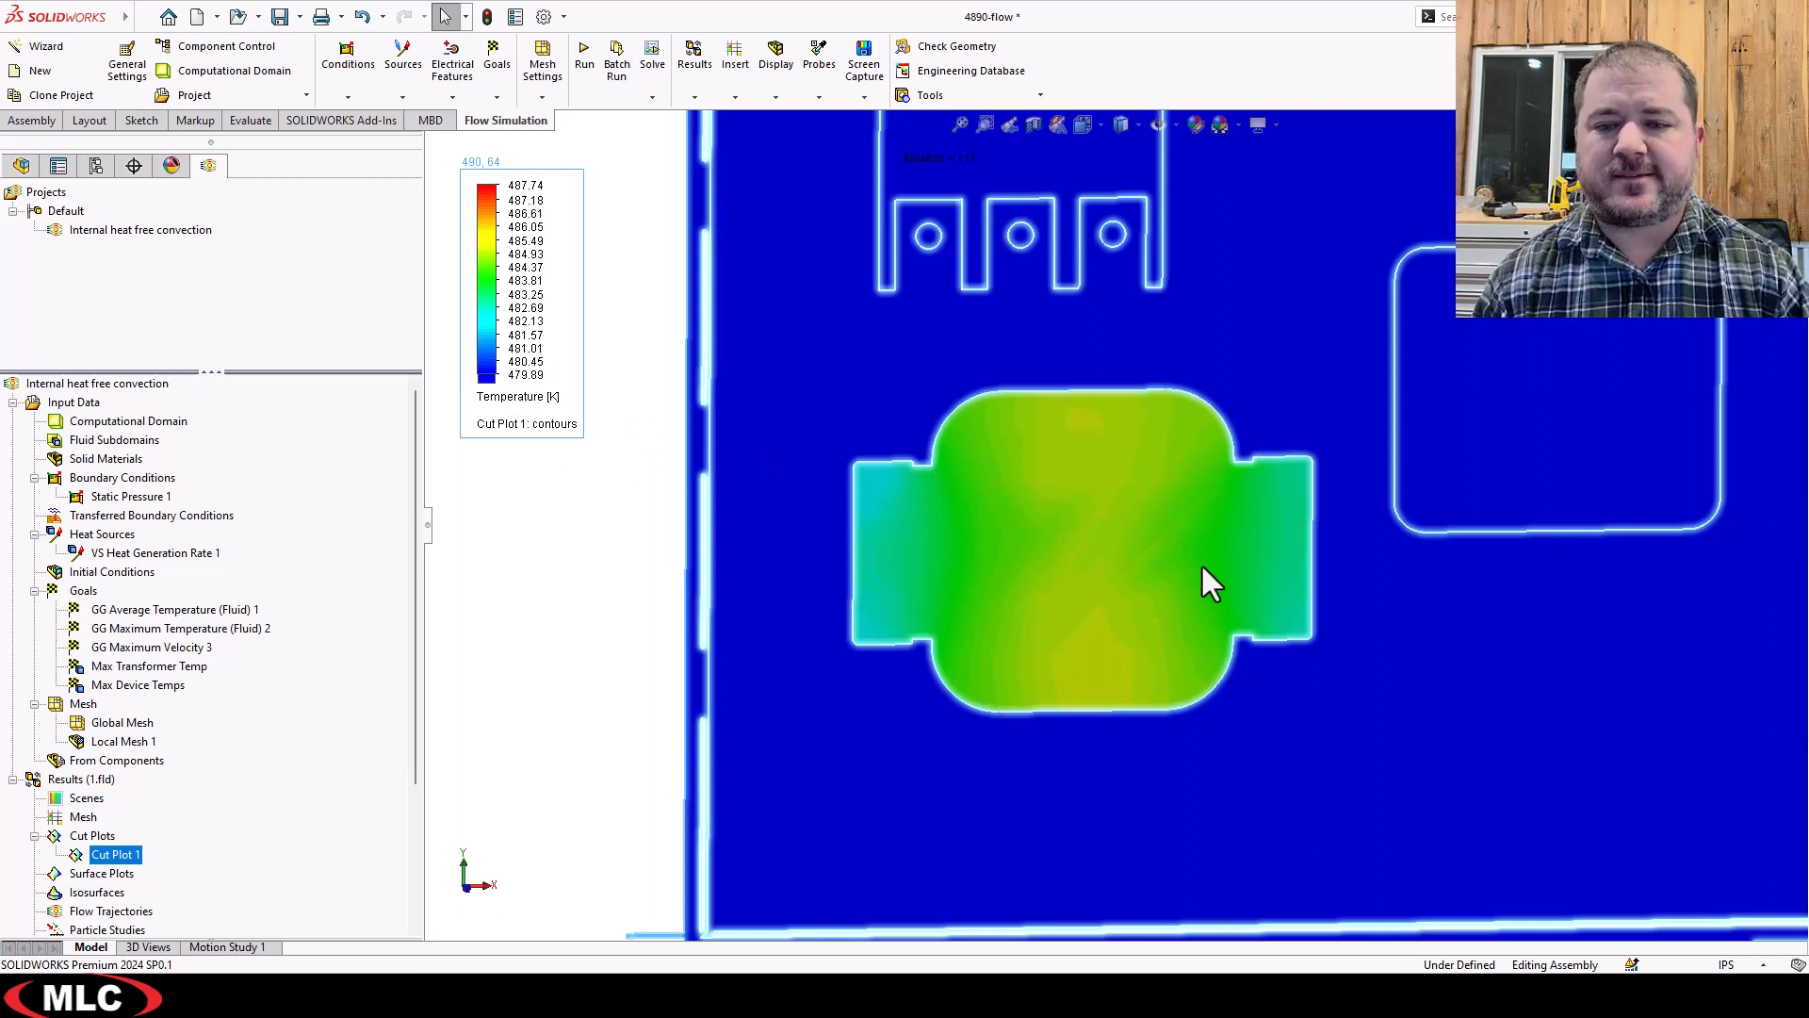
mouse_move(1154, 514)
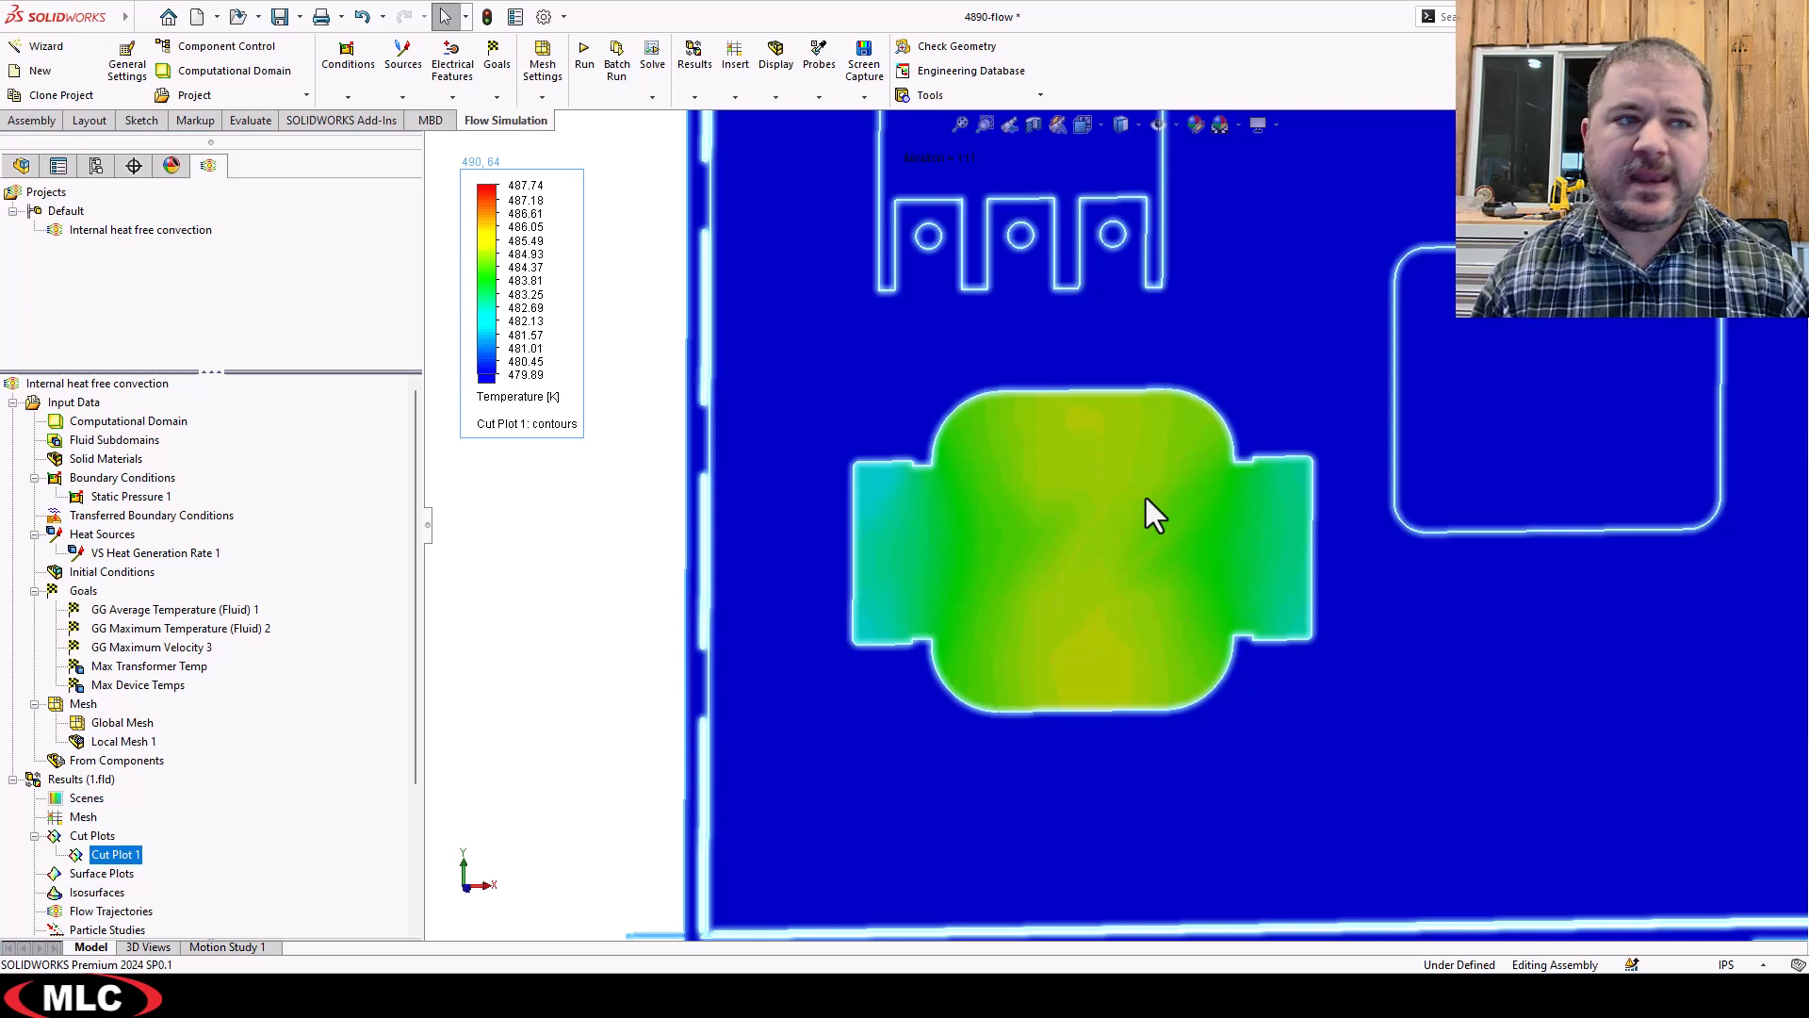
mouse_move(1090, 575)
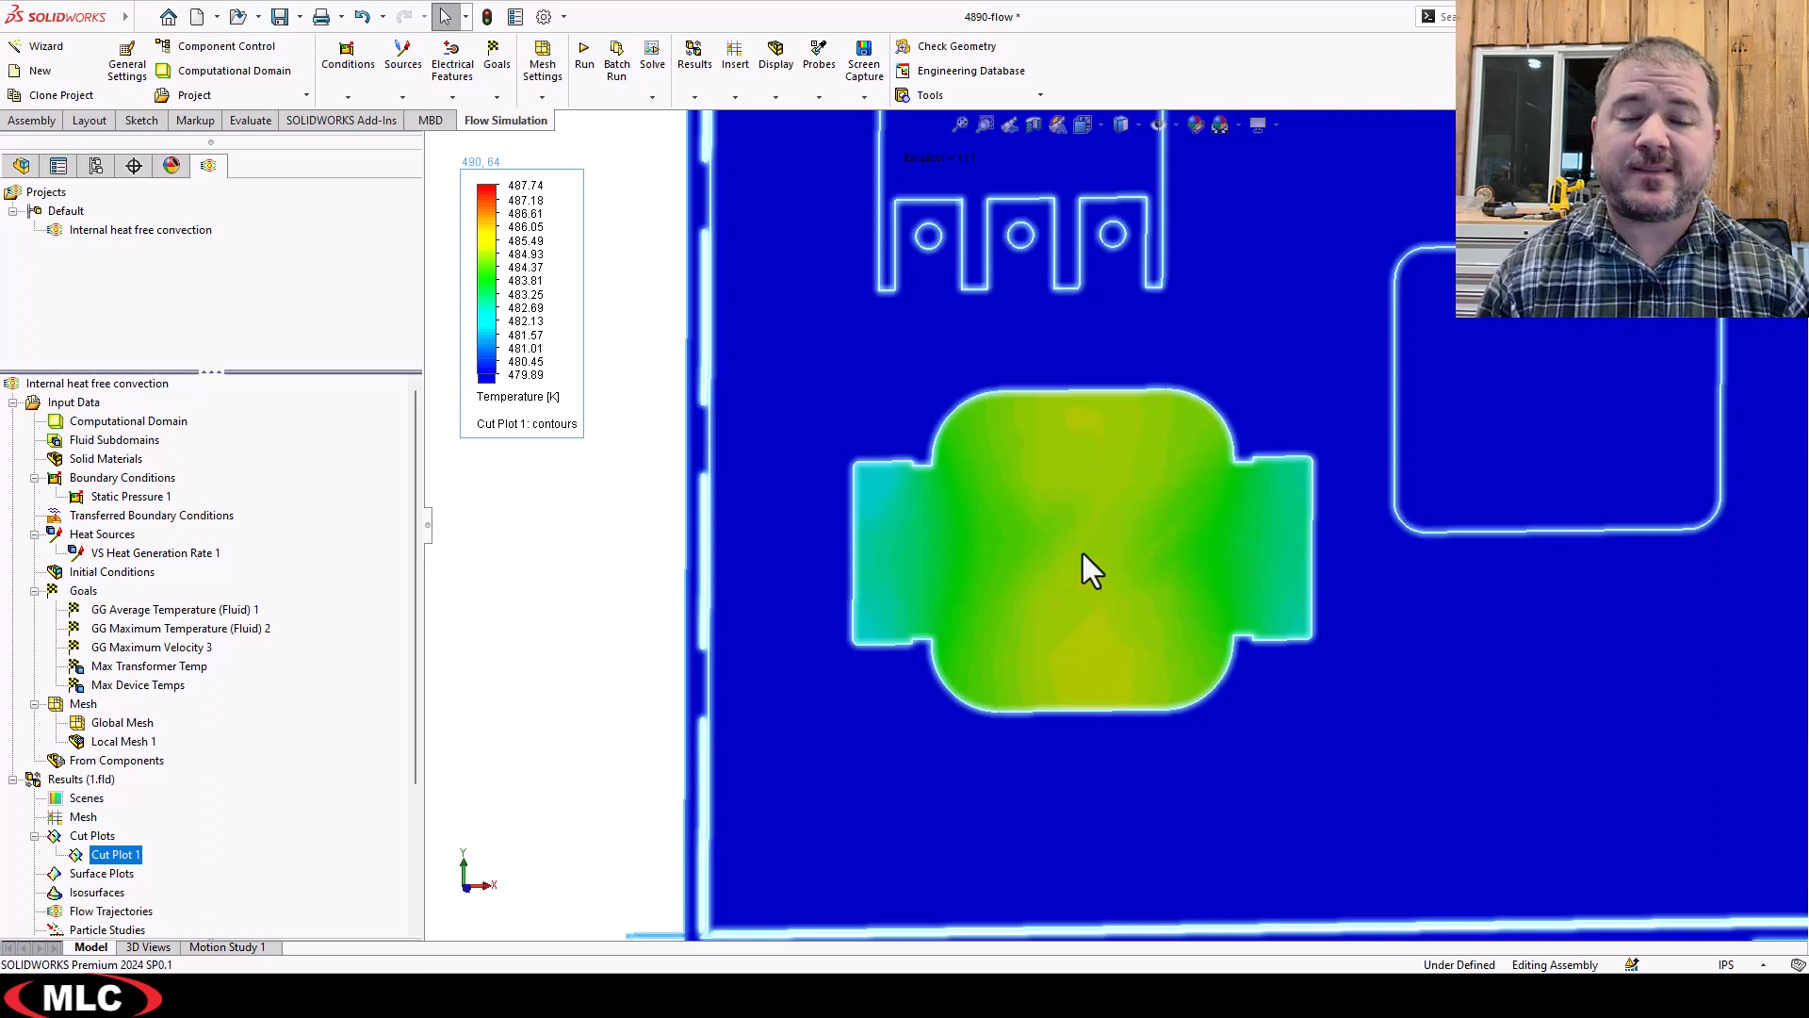
mouse_move(679, 467)
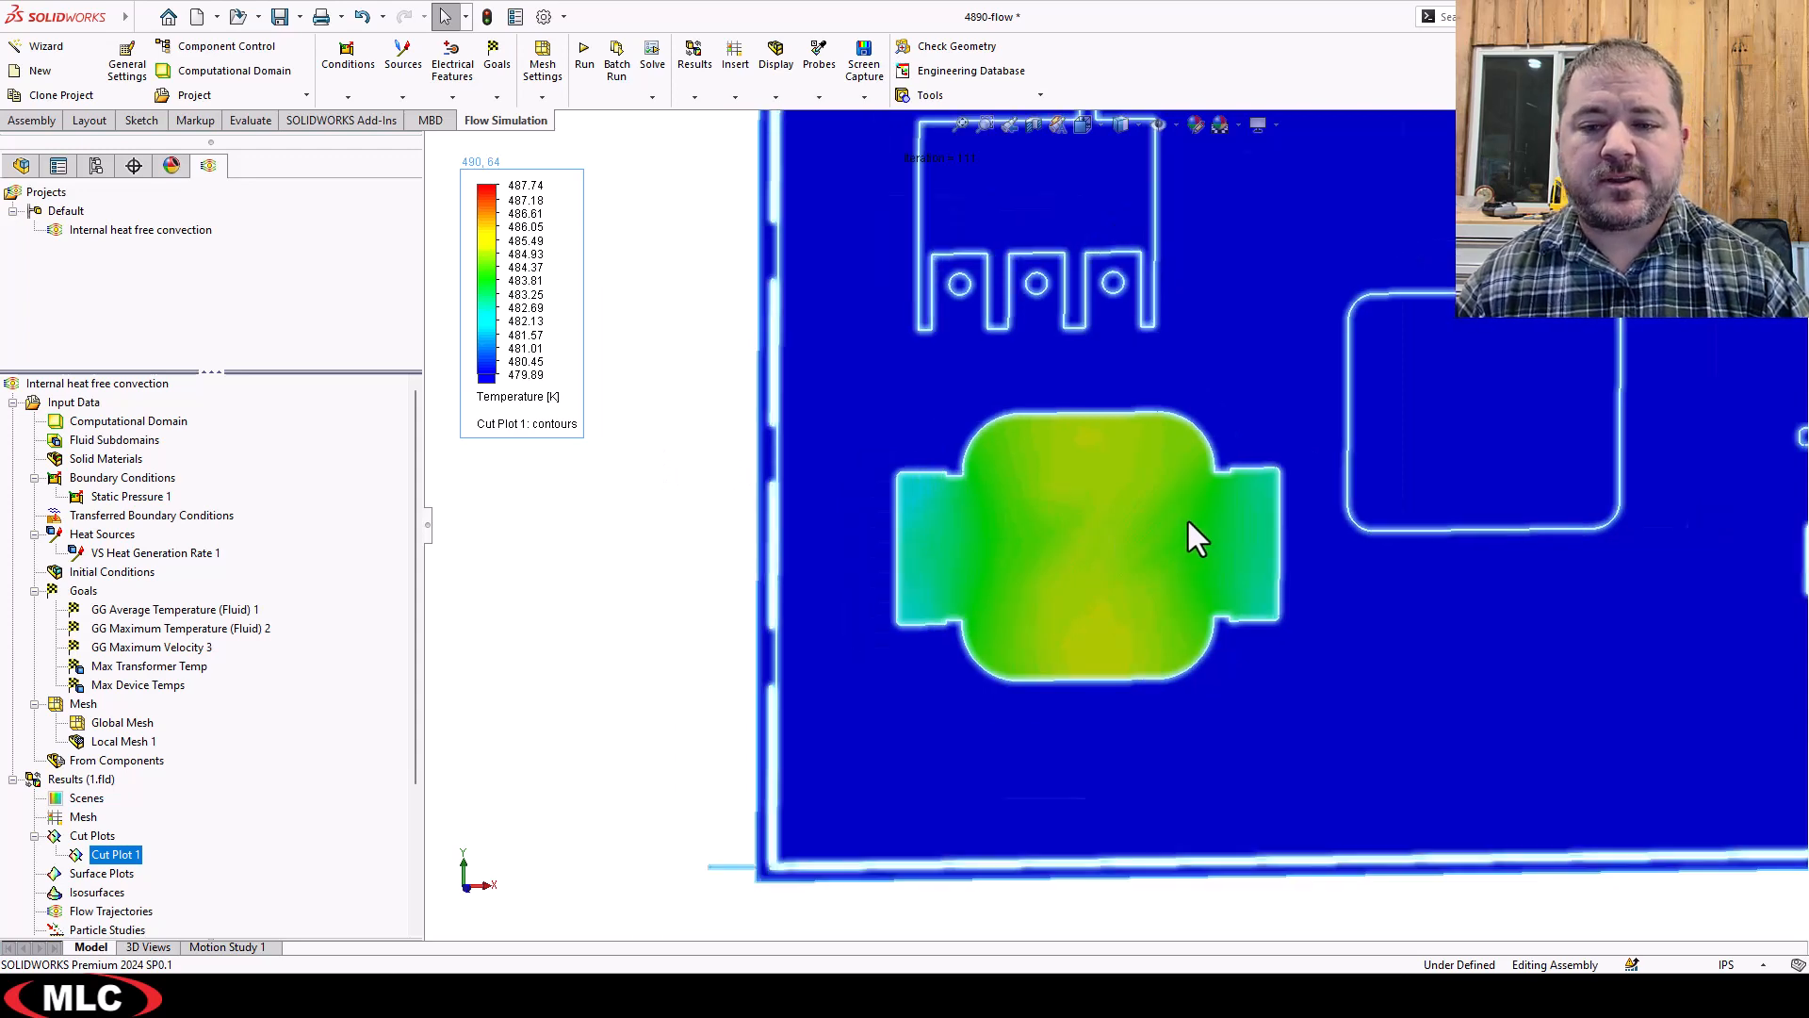
Zoom out and reset the legend minimum to the global minimum, about 293 K.
scroll(down, 3)
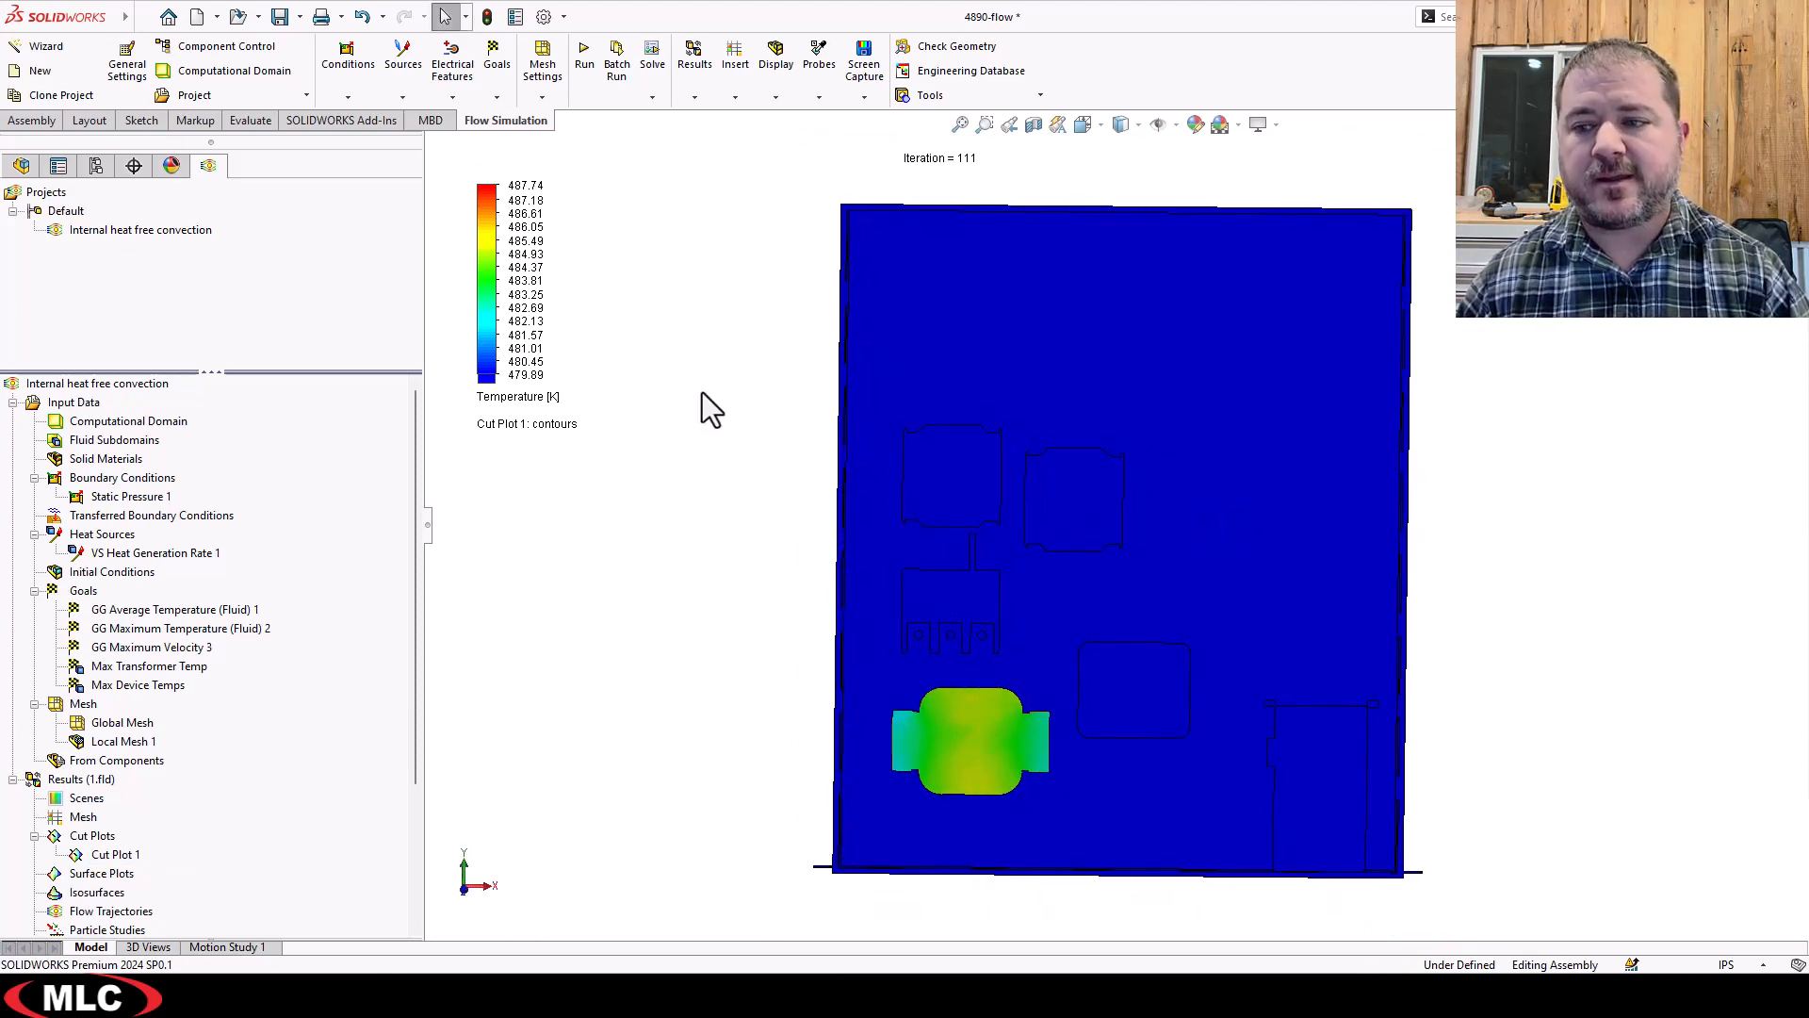
mouse_move(485, 398)
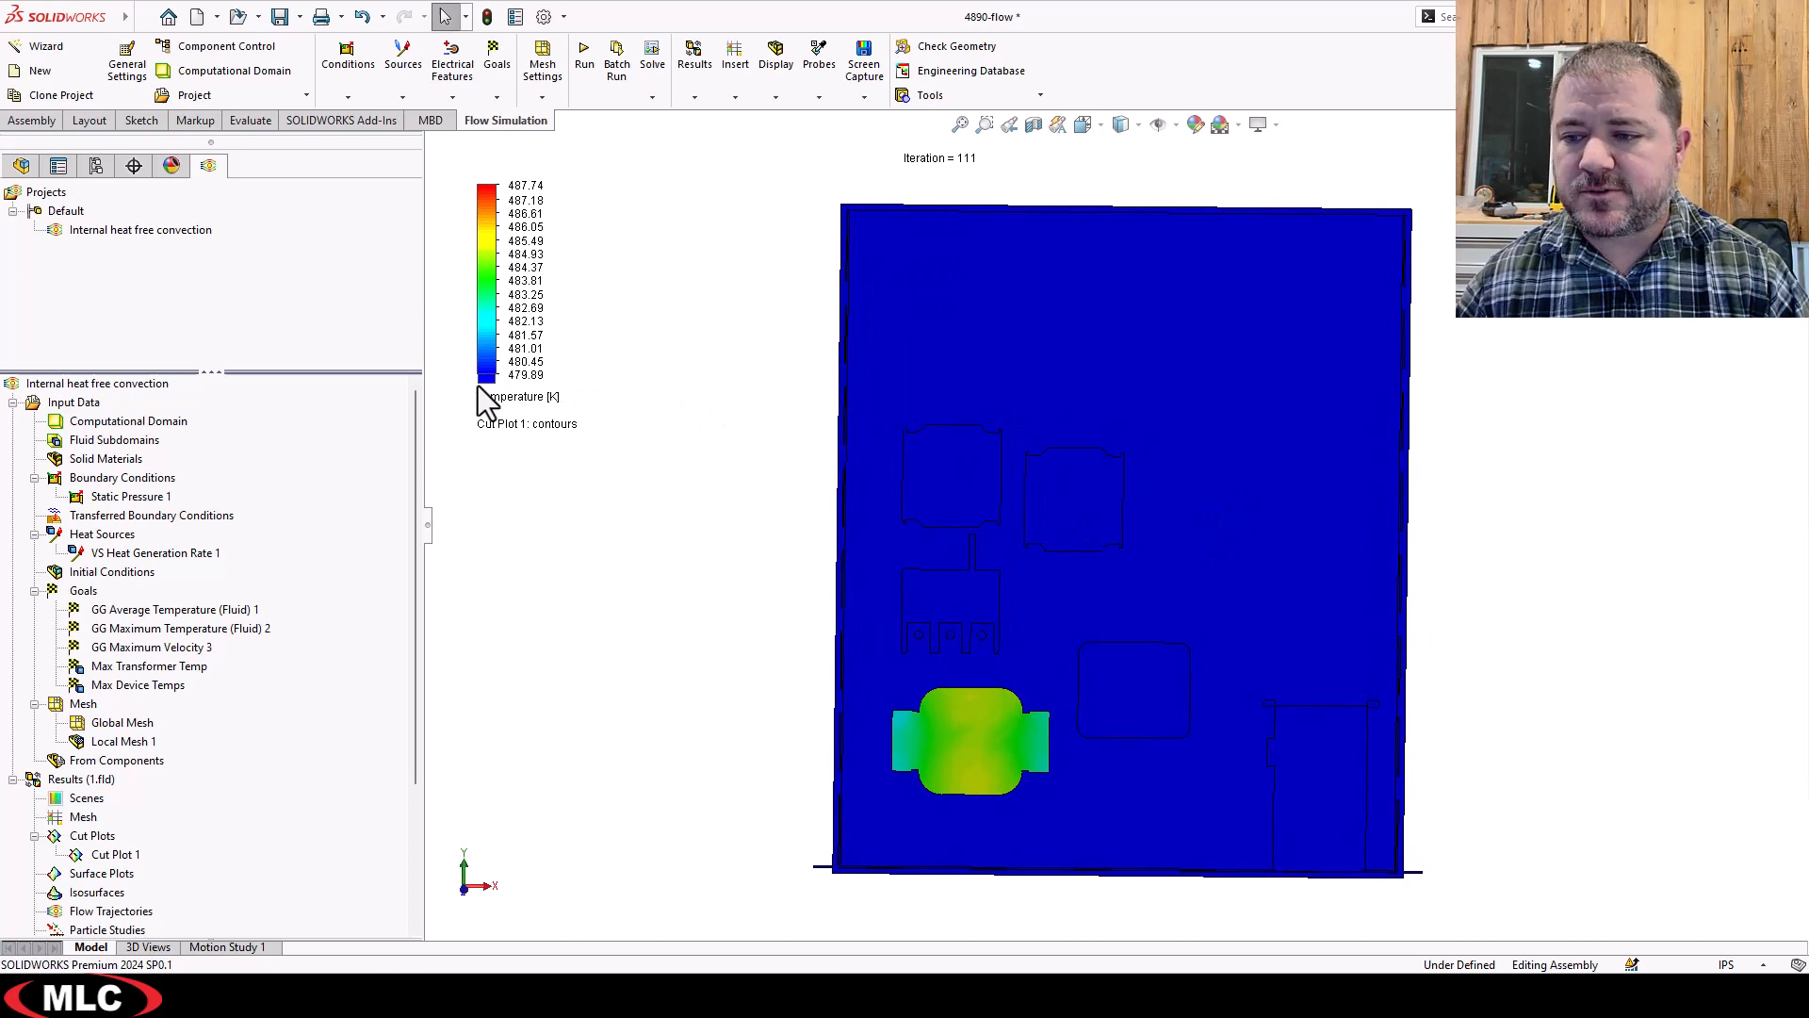
mouse_move(490, 402)
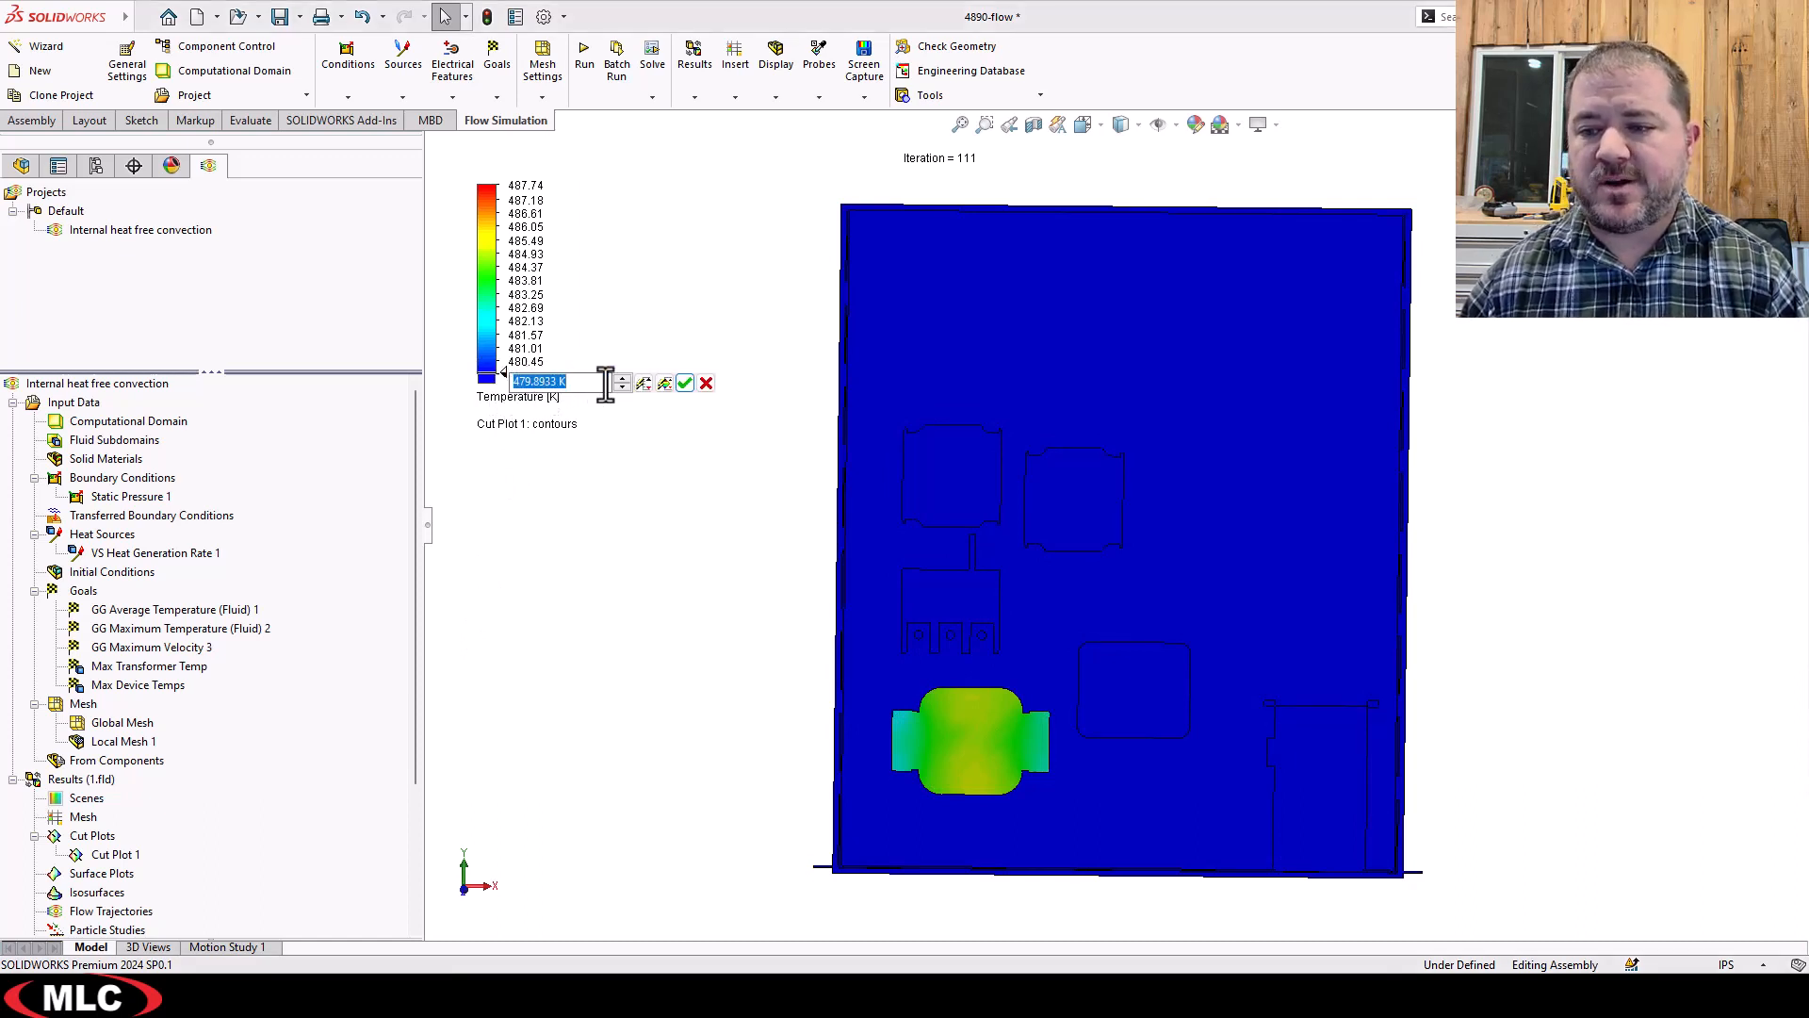
mouse_move(644, 382)
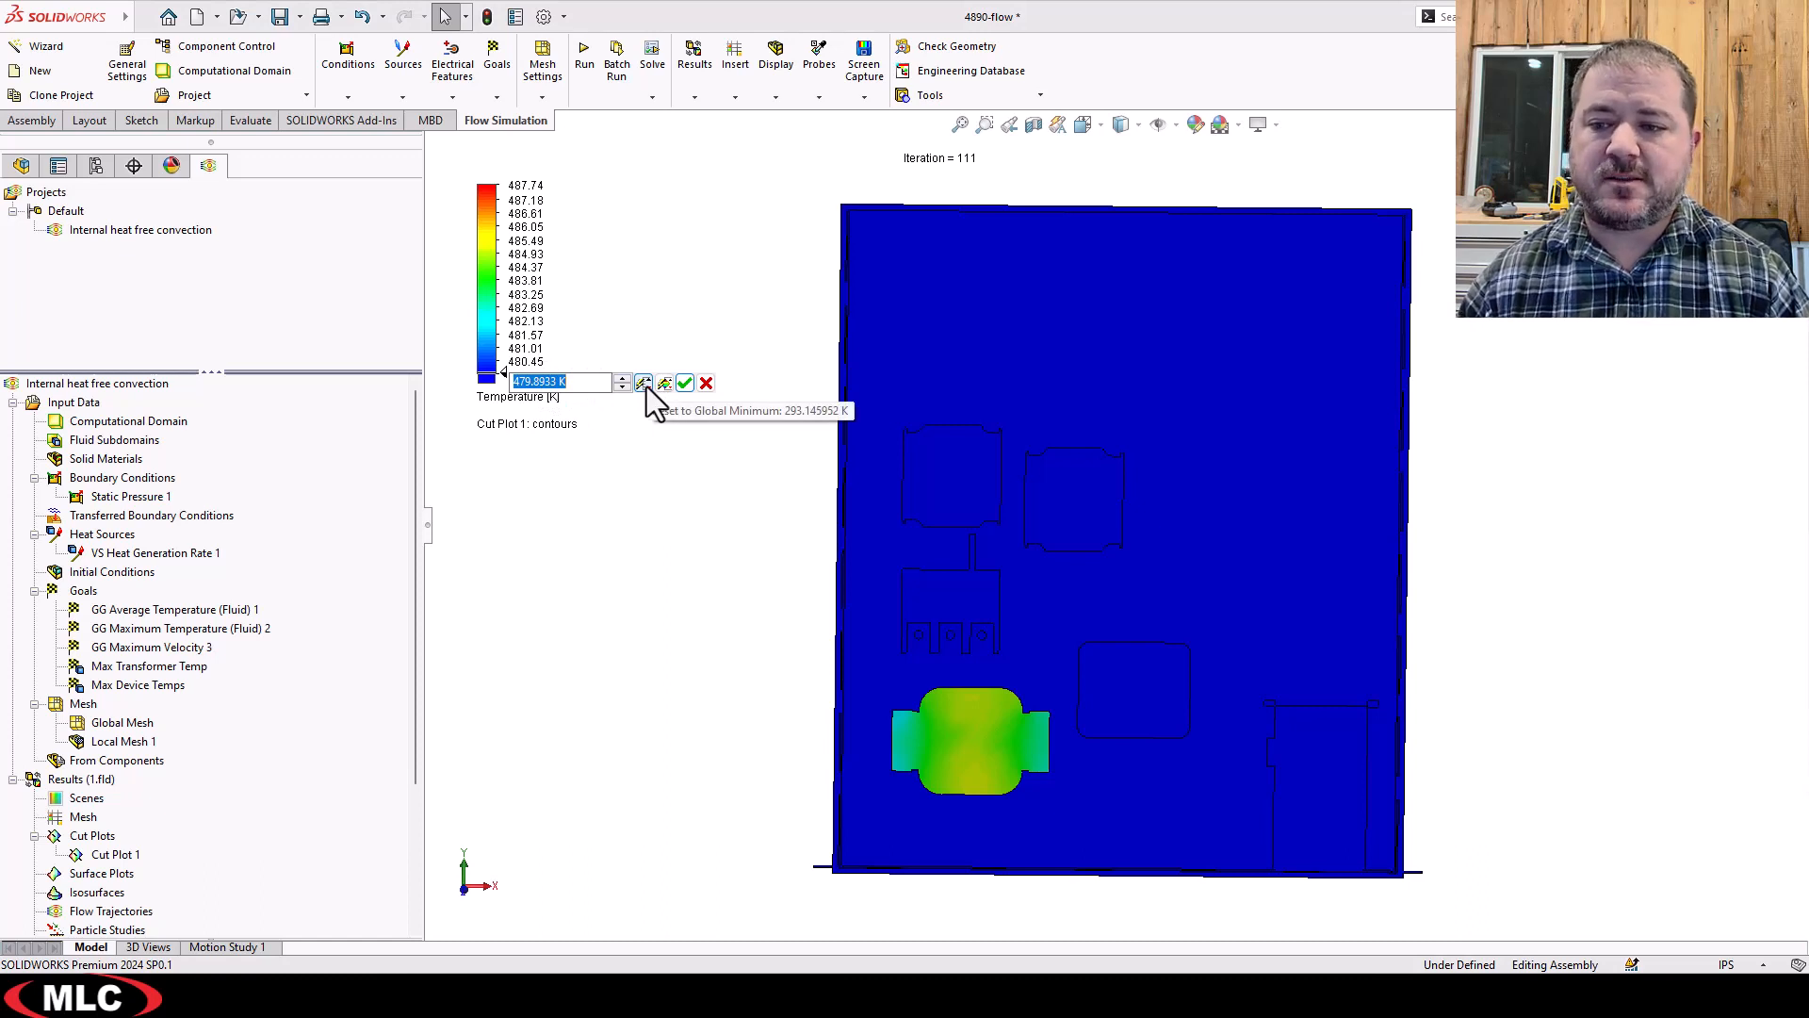
mouse_move(664, 382)
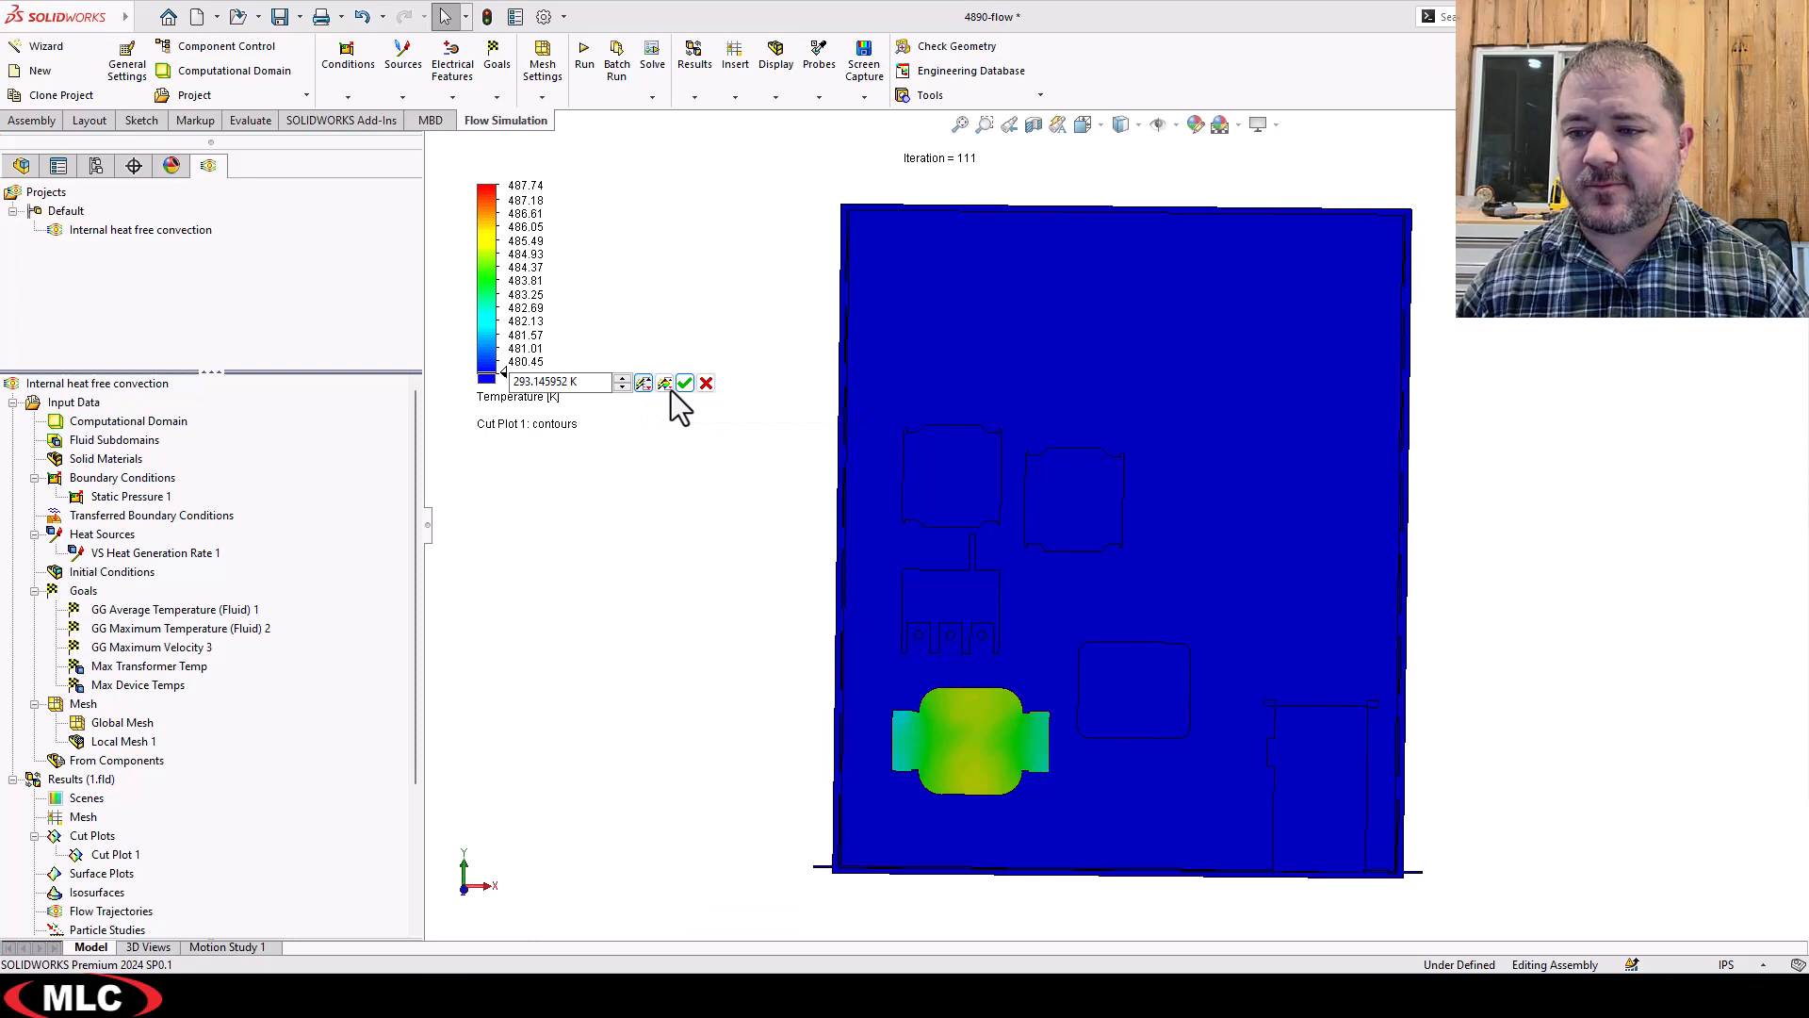
click(684, 382)
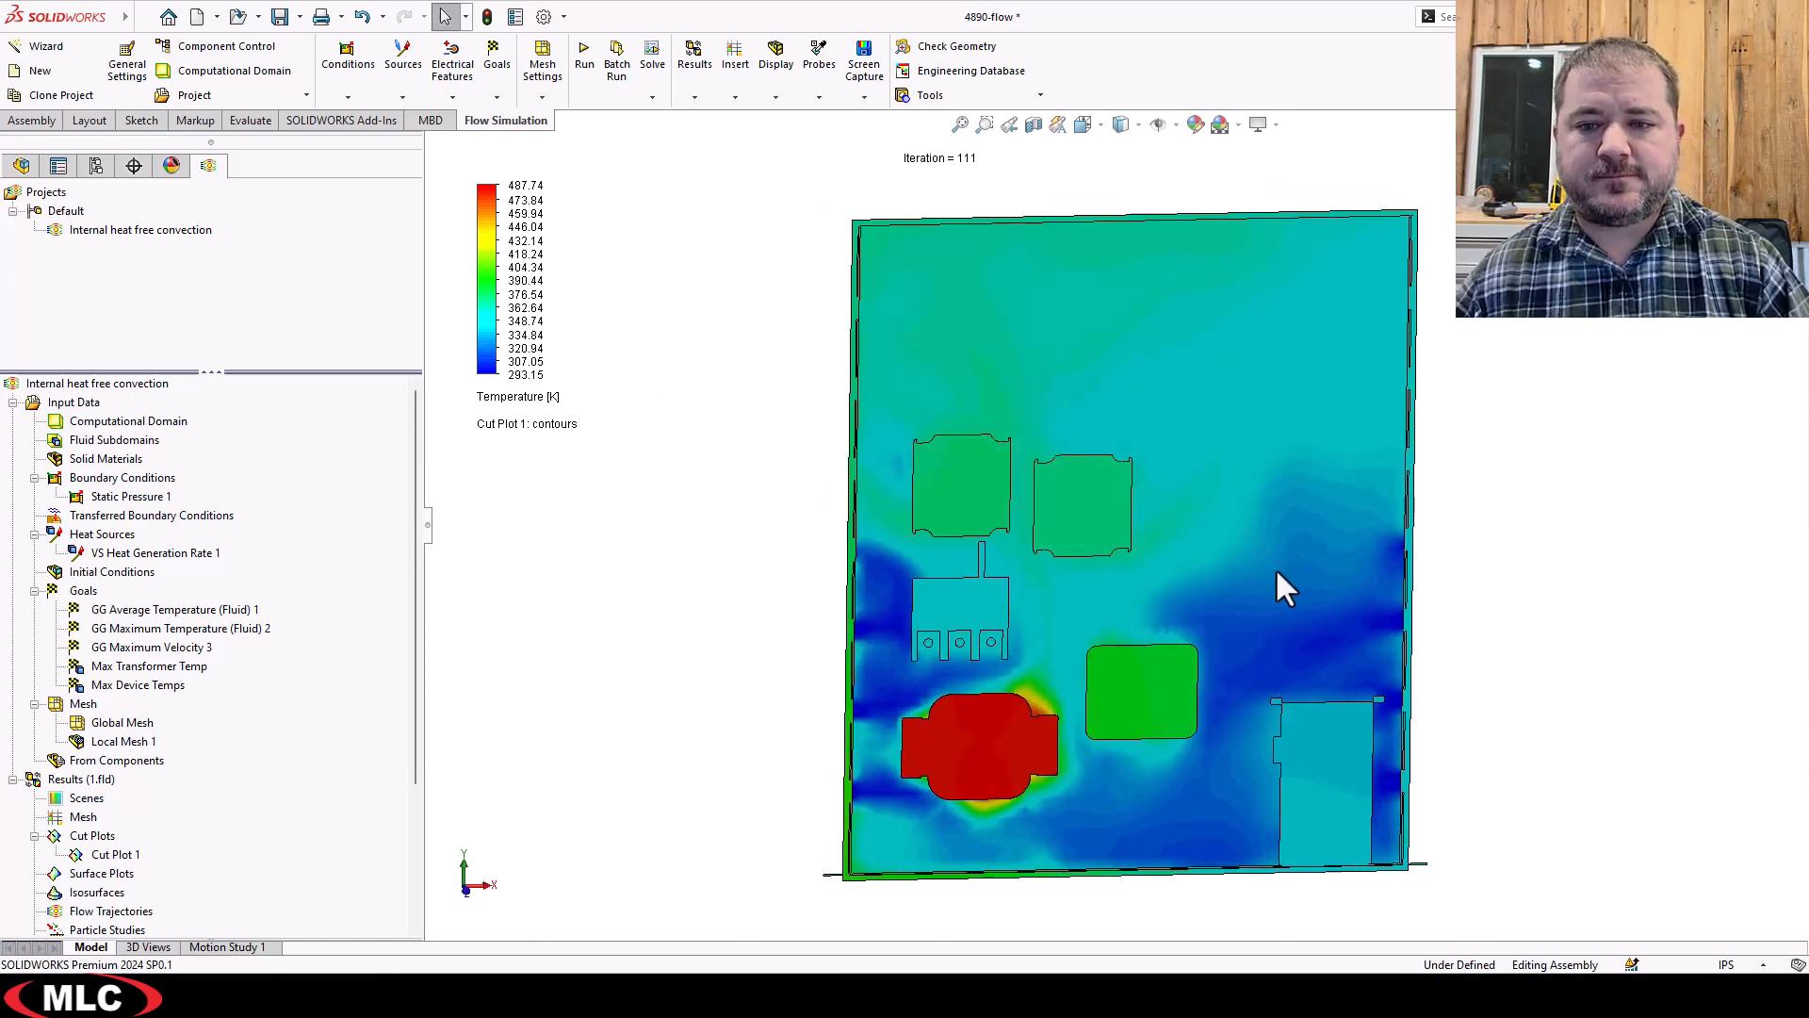
mouse_move(1048, 343)
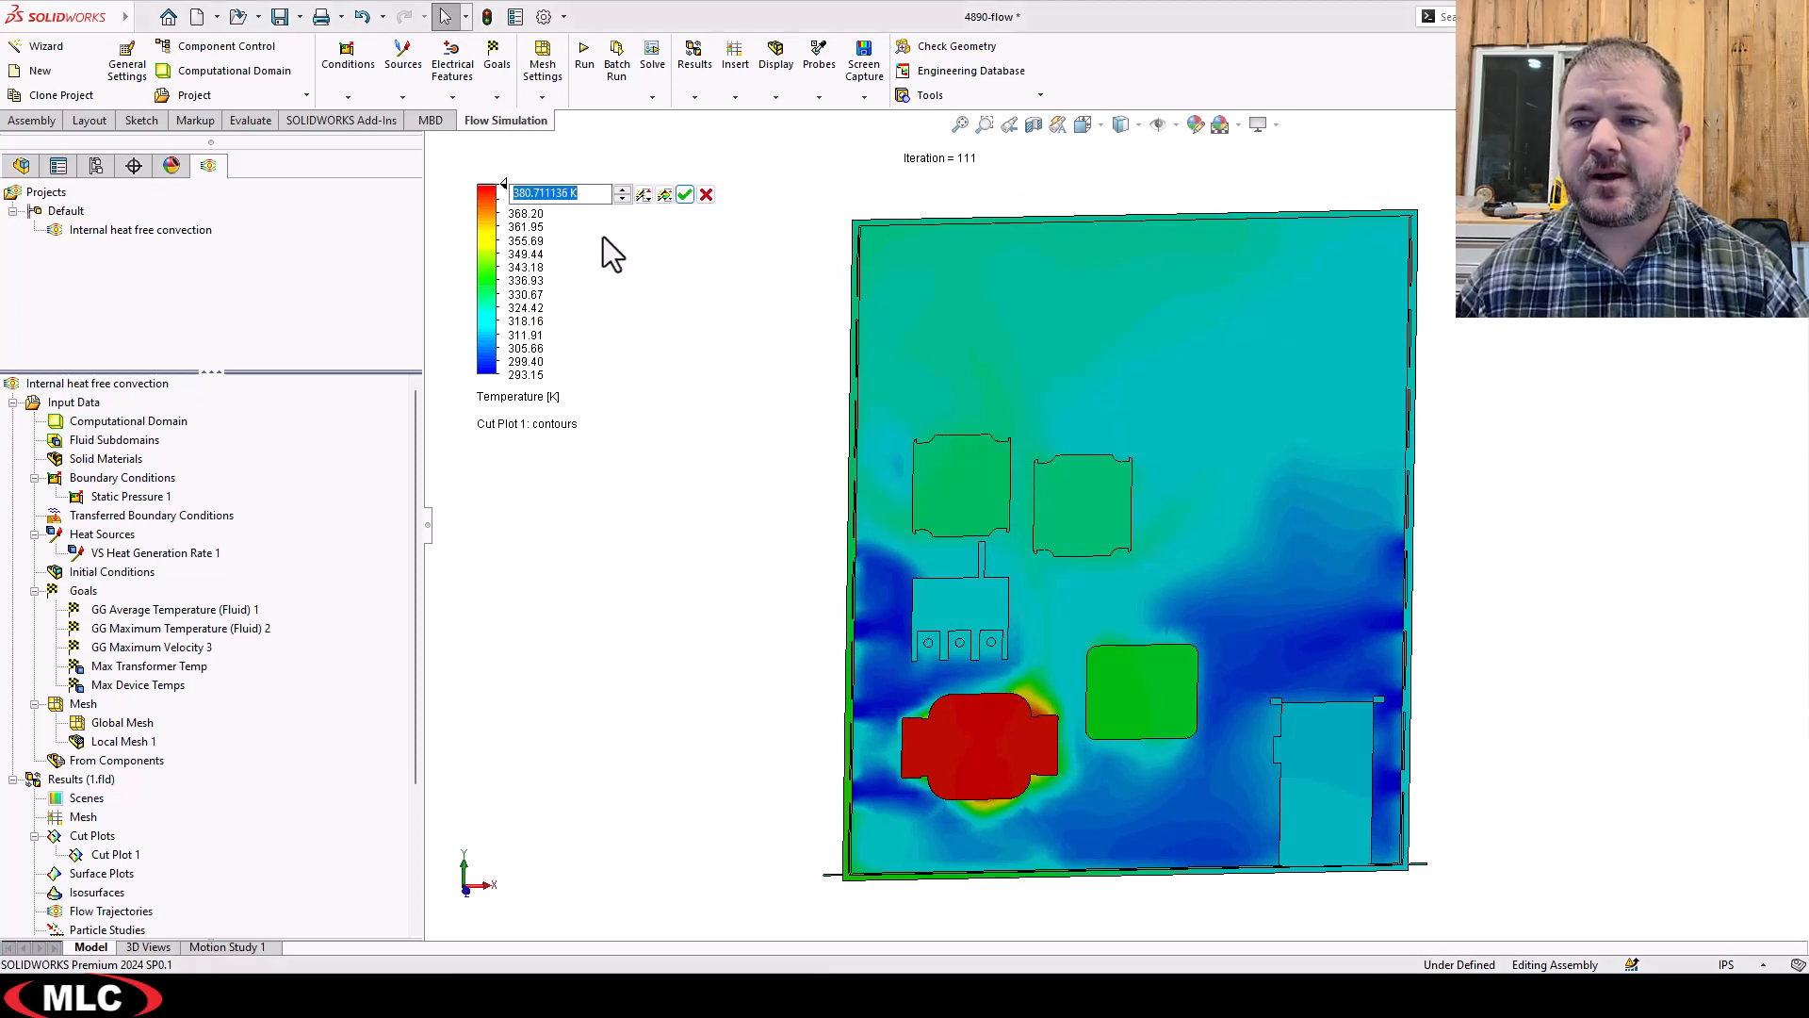
Apply a legend maximum of 380.711136 K.
click(684, 193)
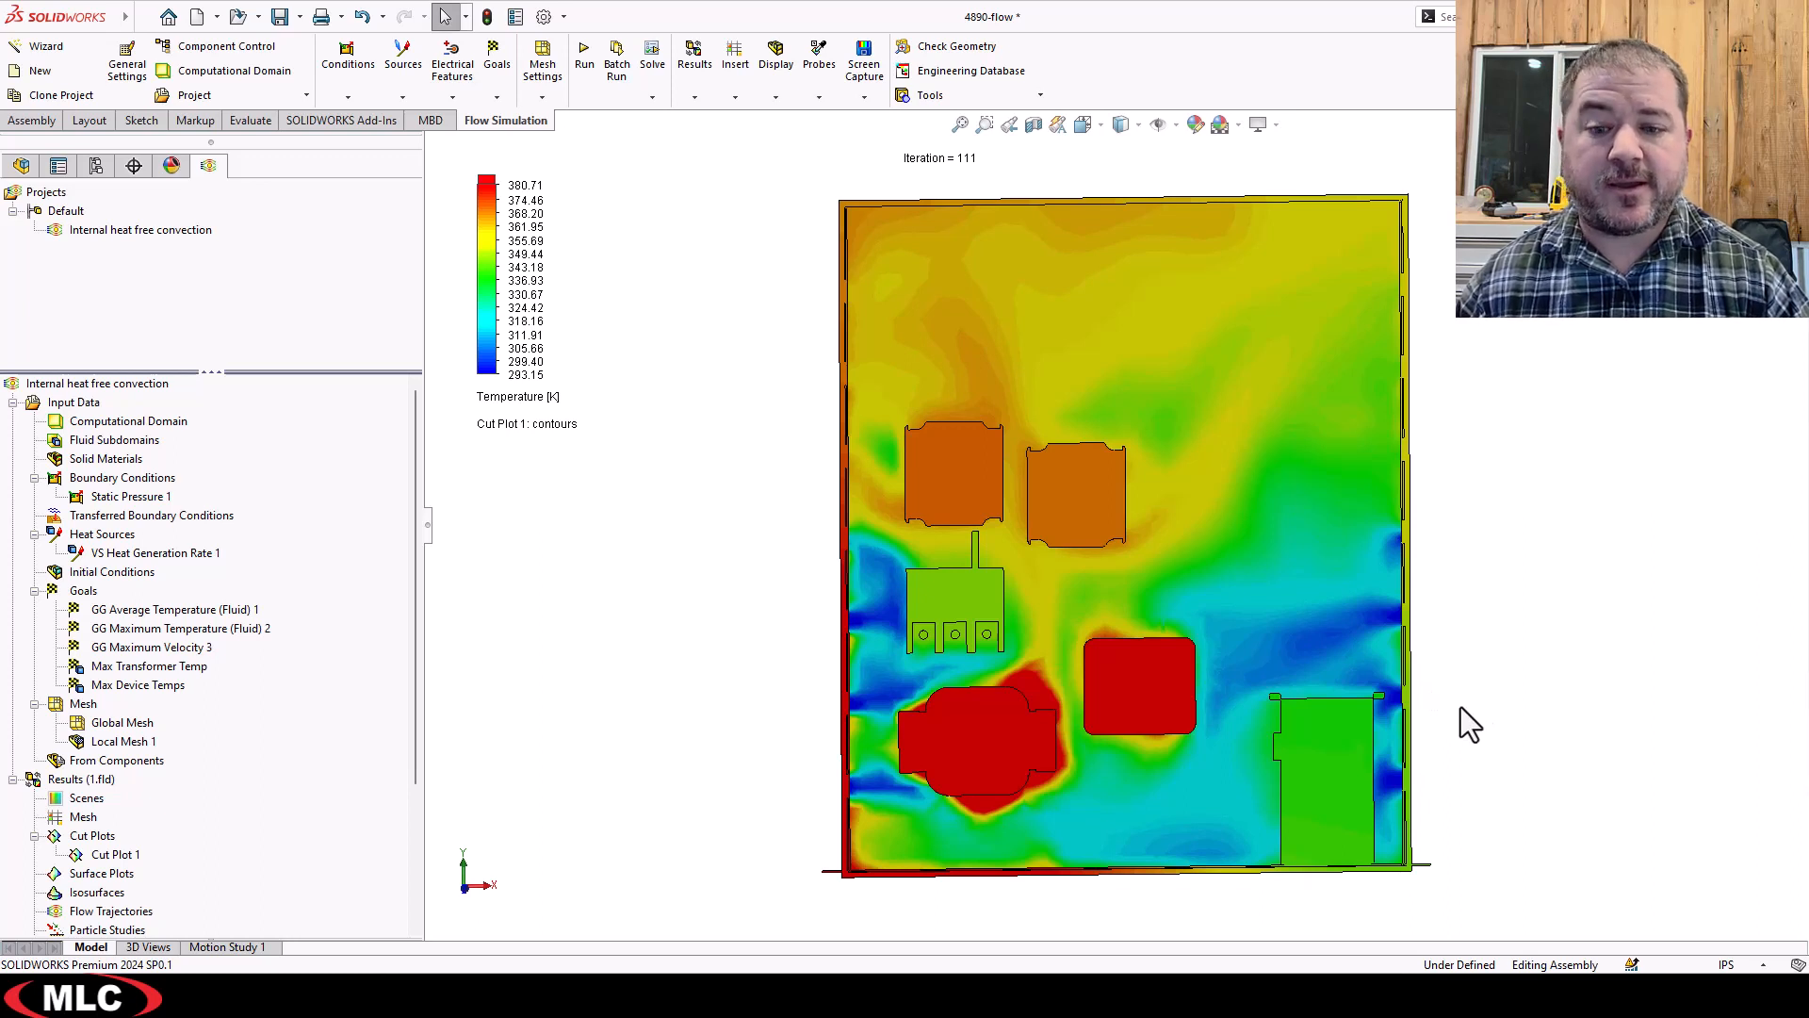
mouse_move(937, 826)
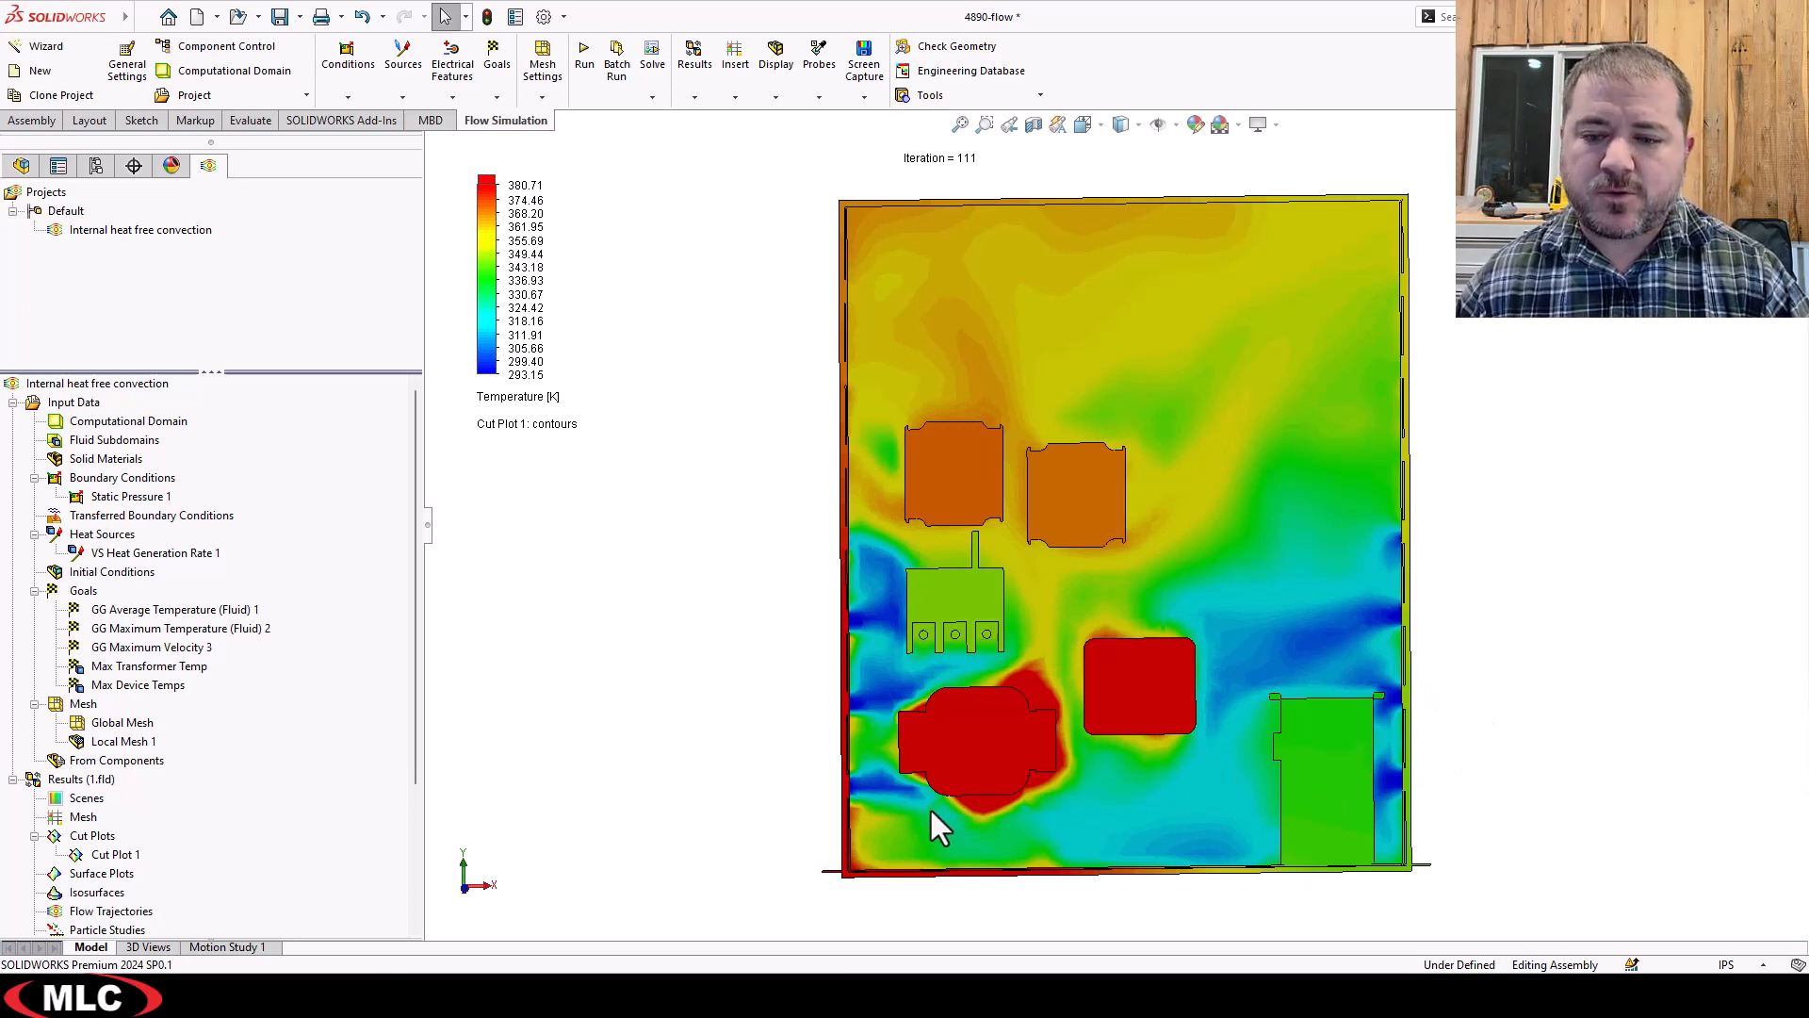
mouse_move(879, 804)
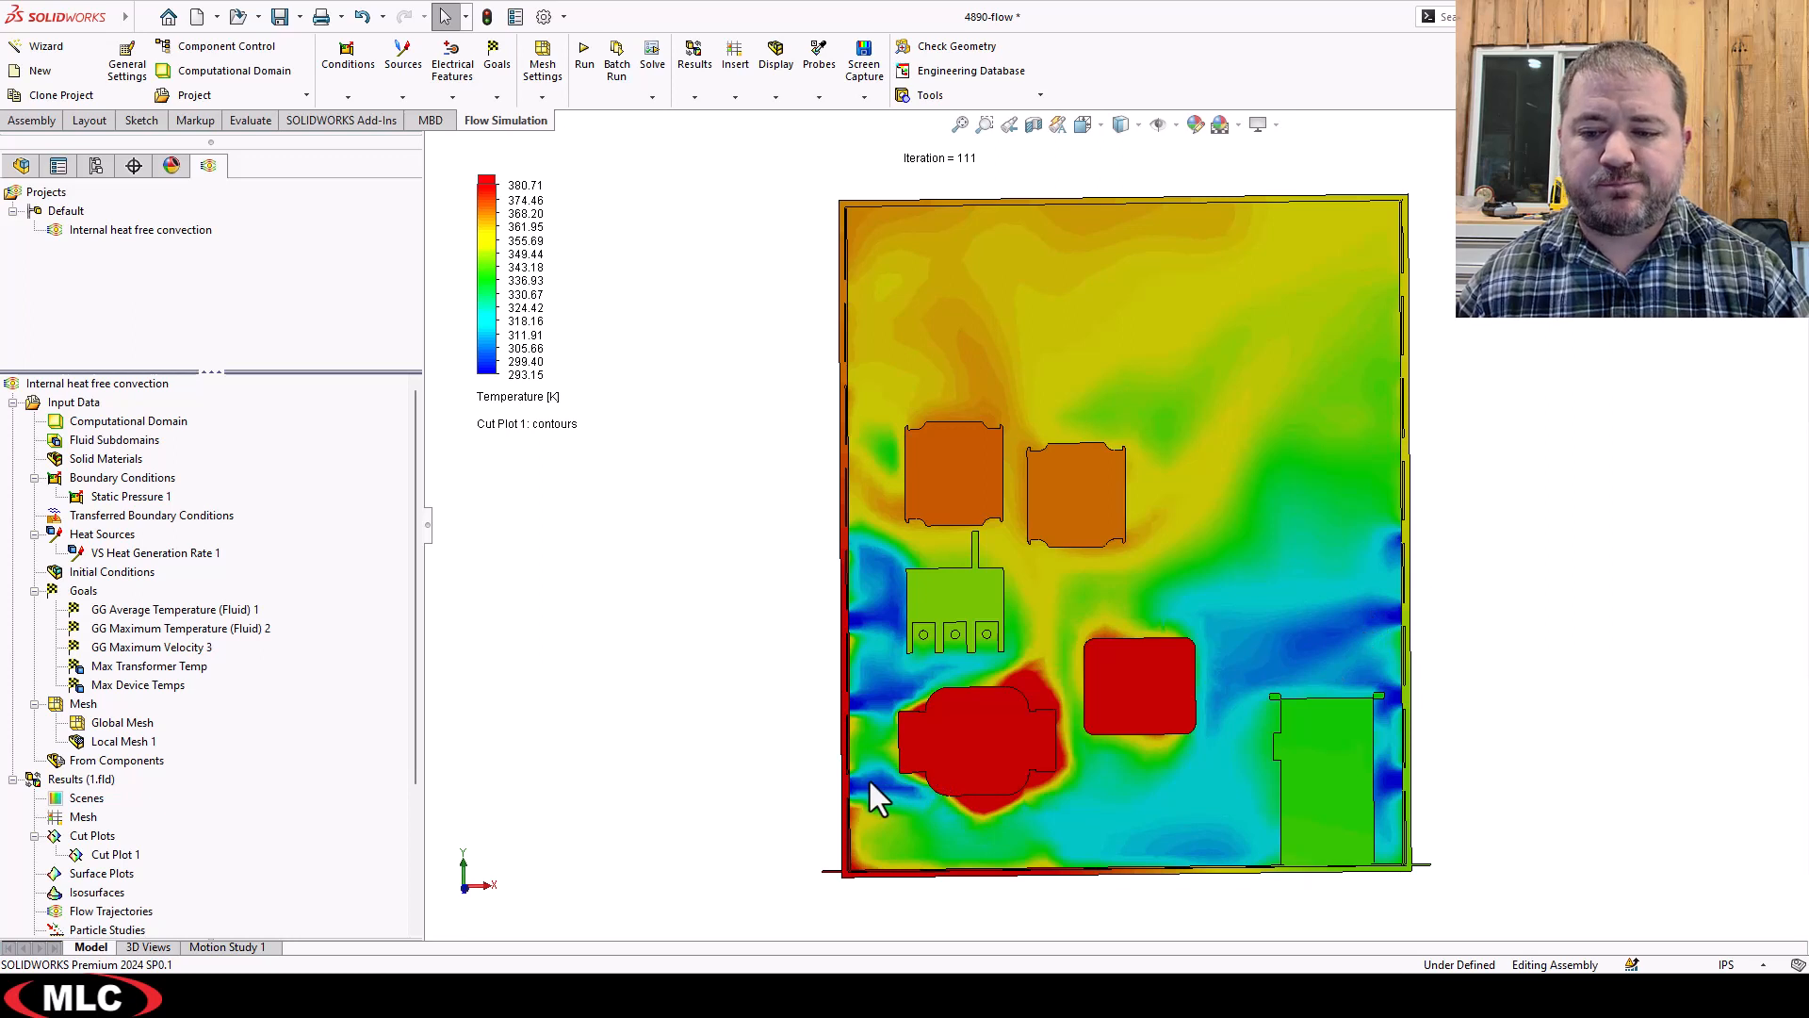
mouse_move(1406, 575)
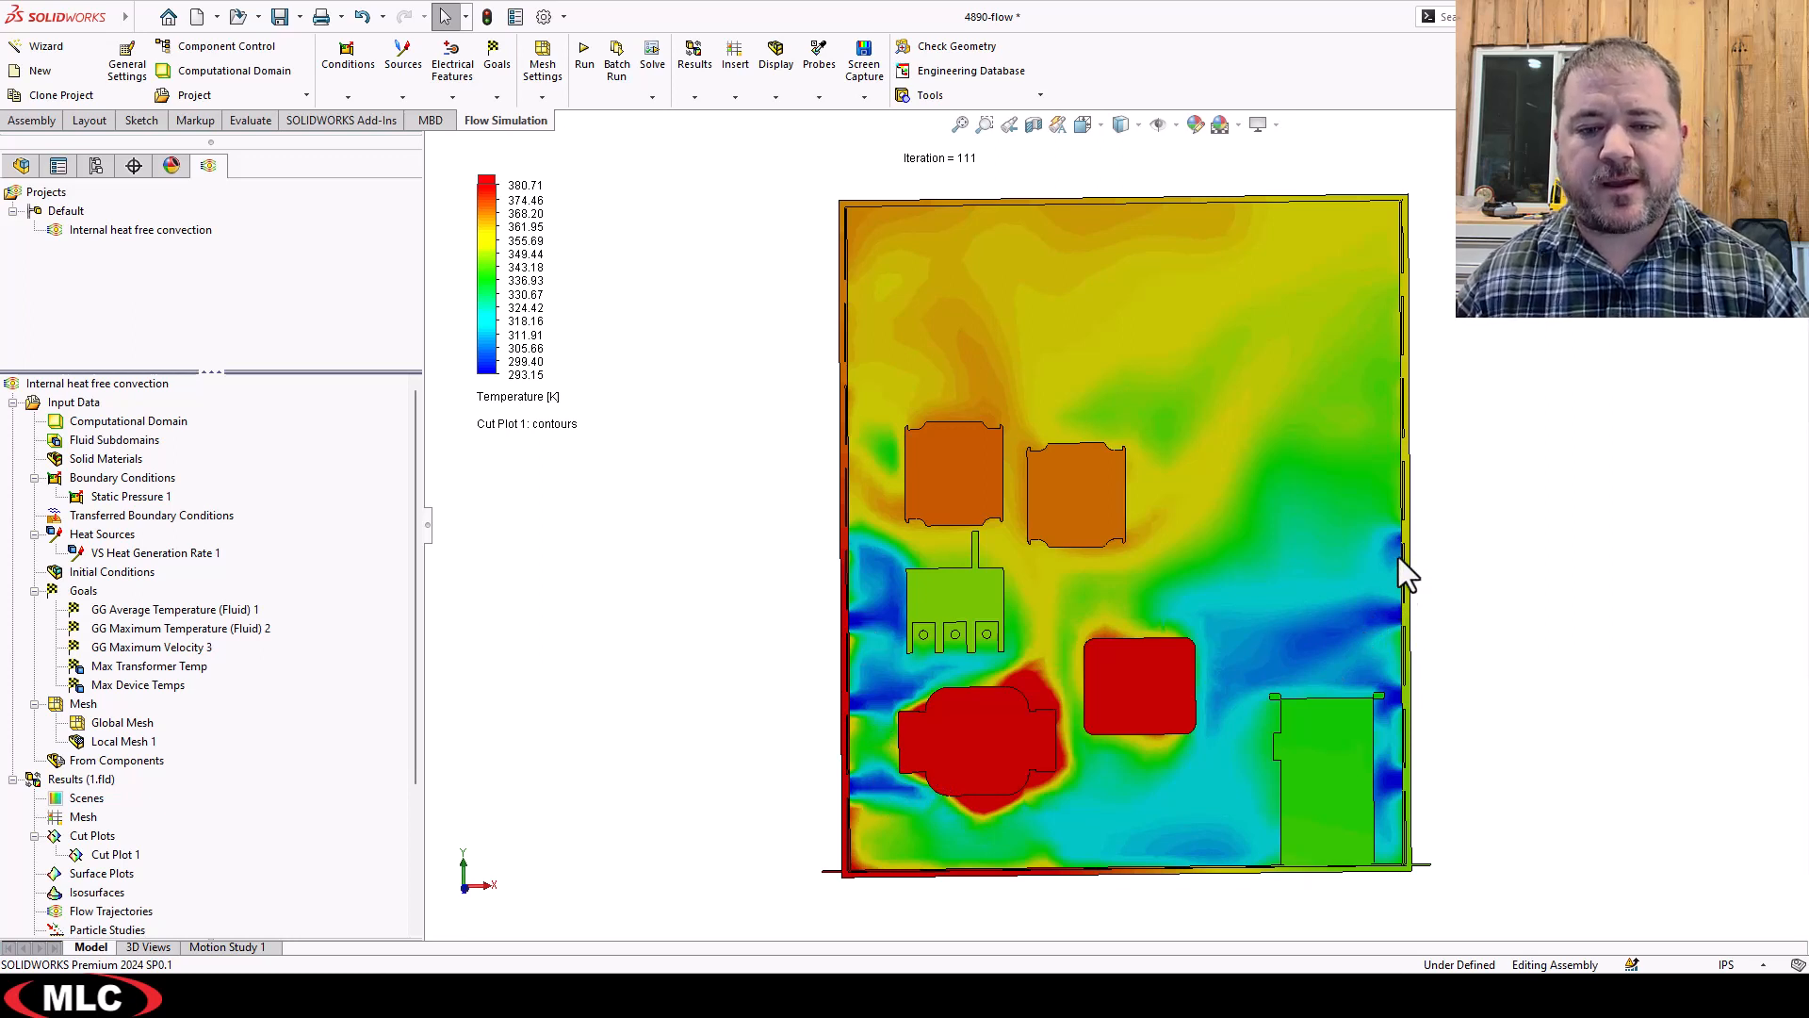
mouse_move(701, 694)
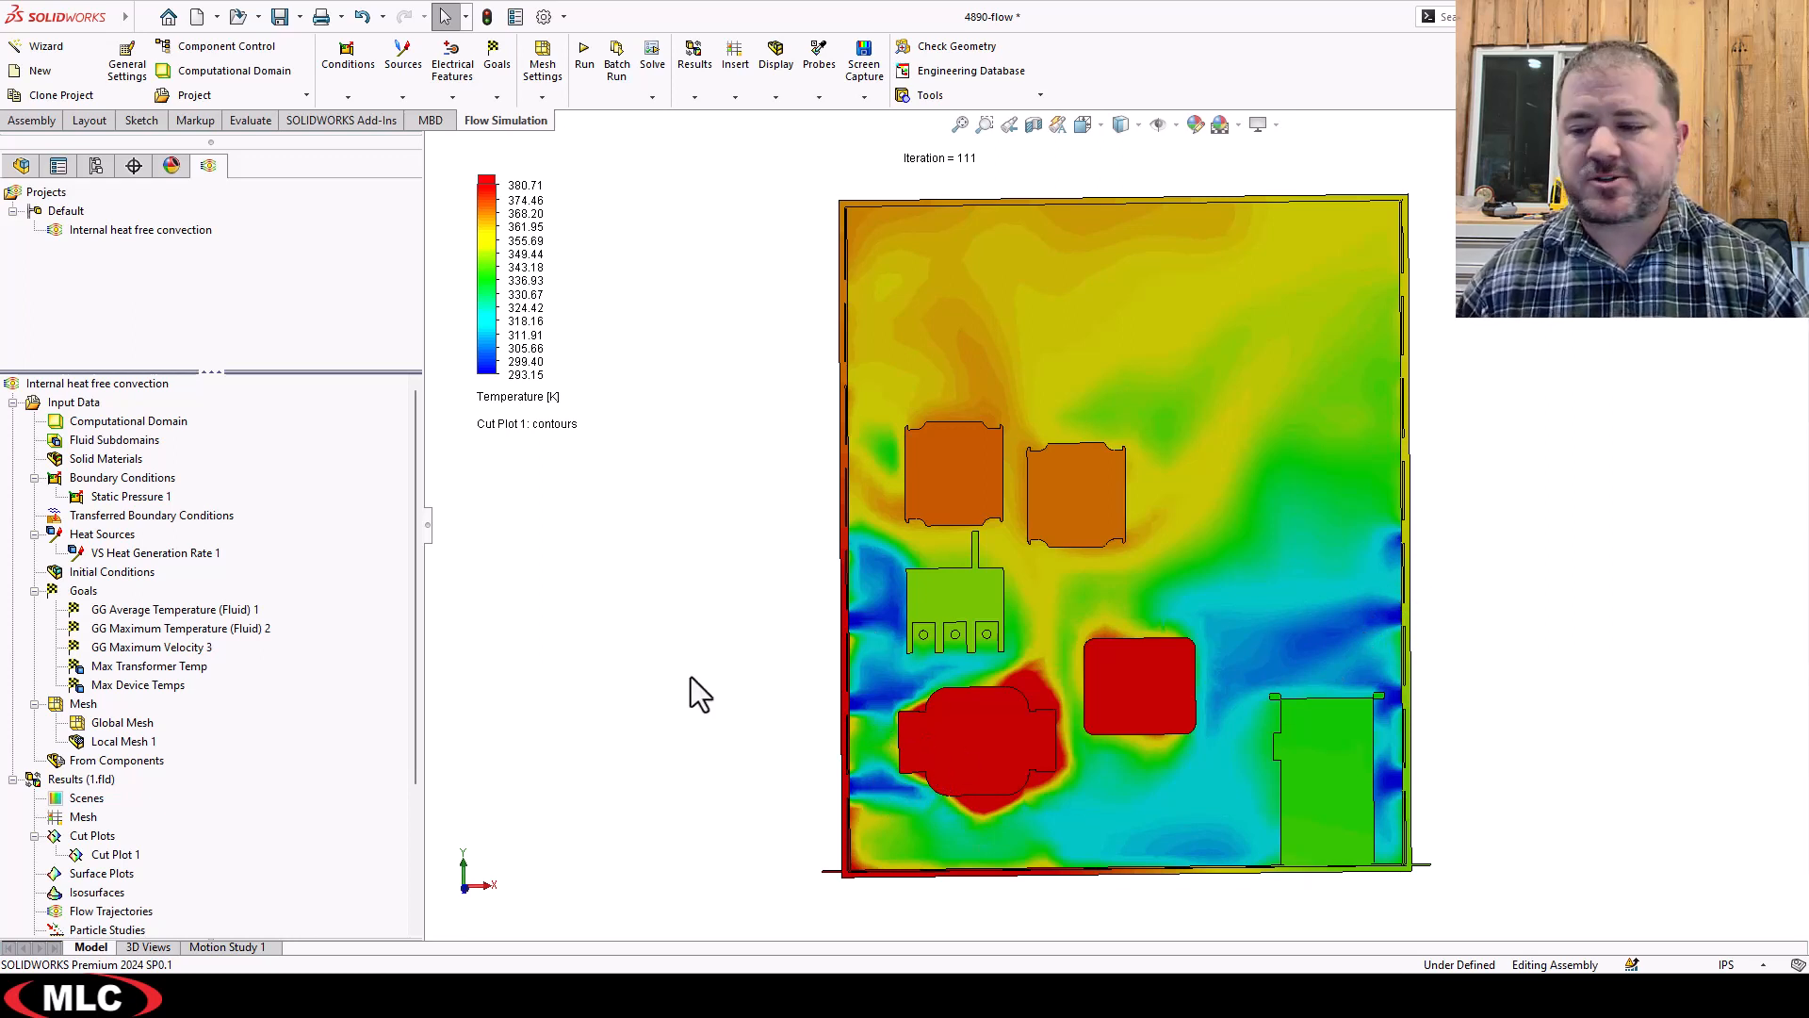
mouse_move(1397, 646)
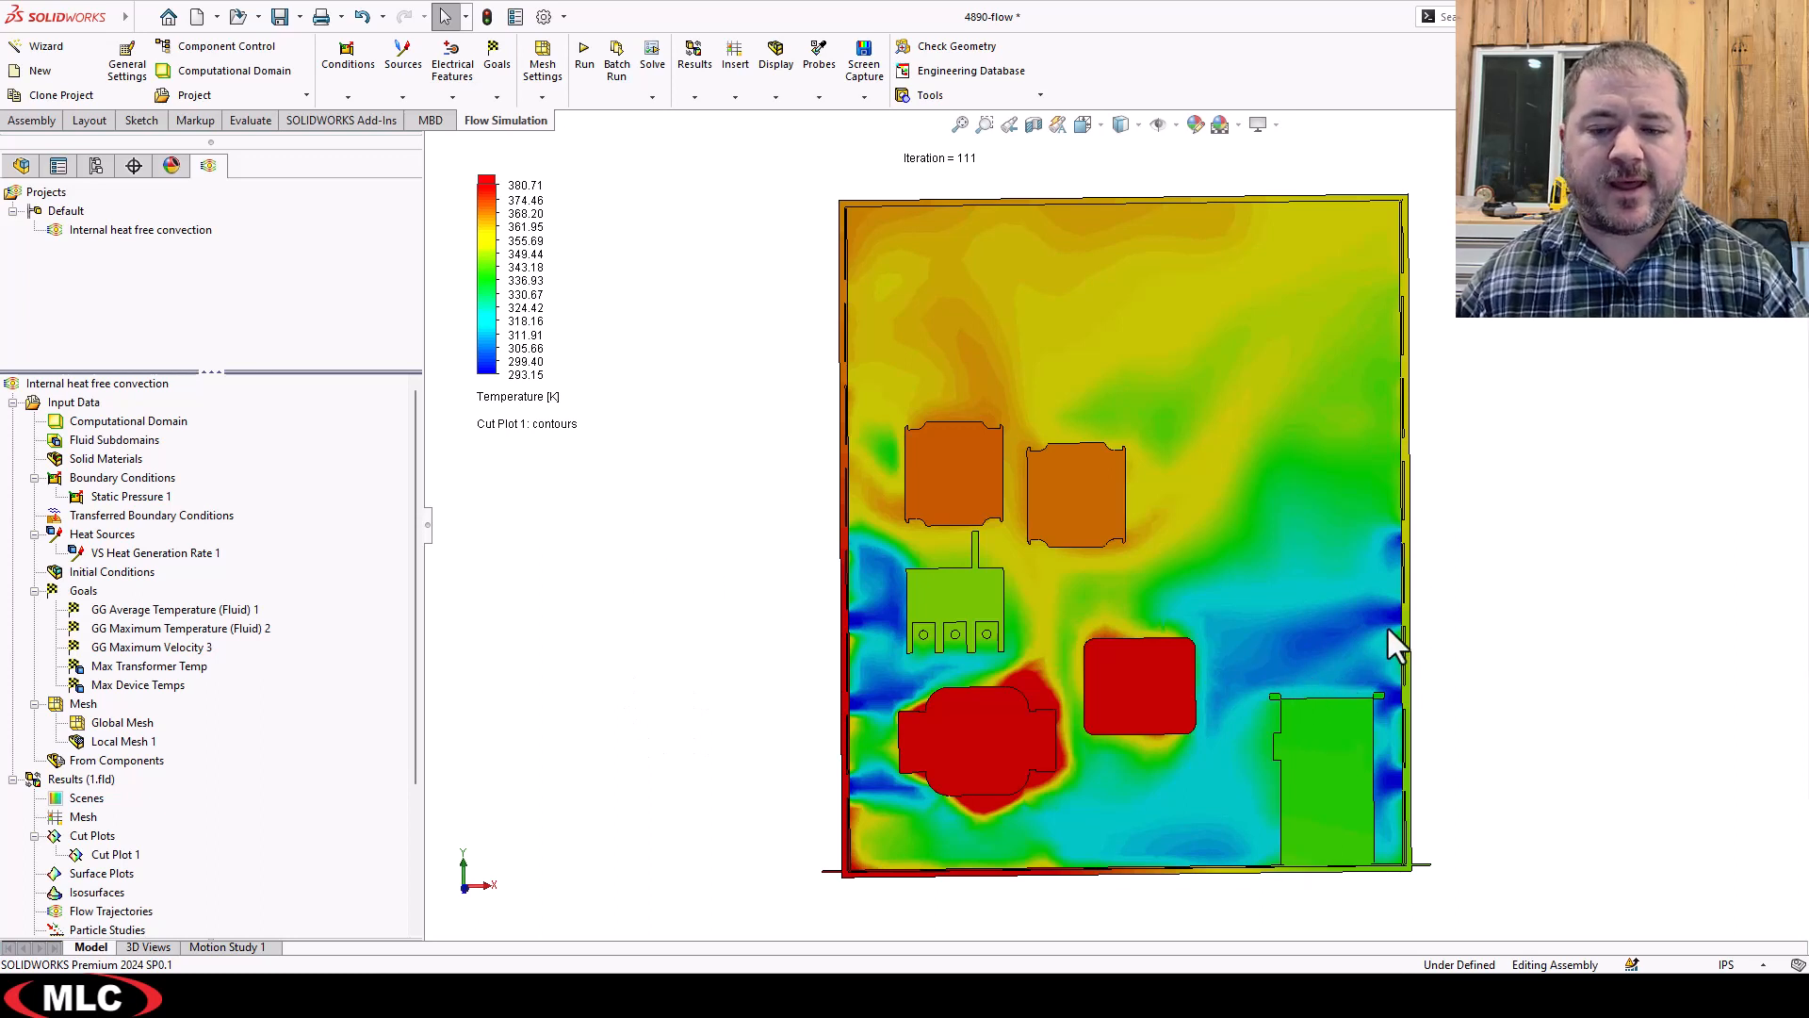
mouse_move(1264, 658)
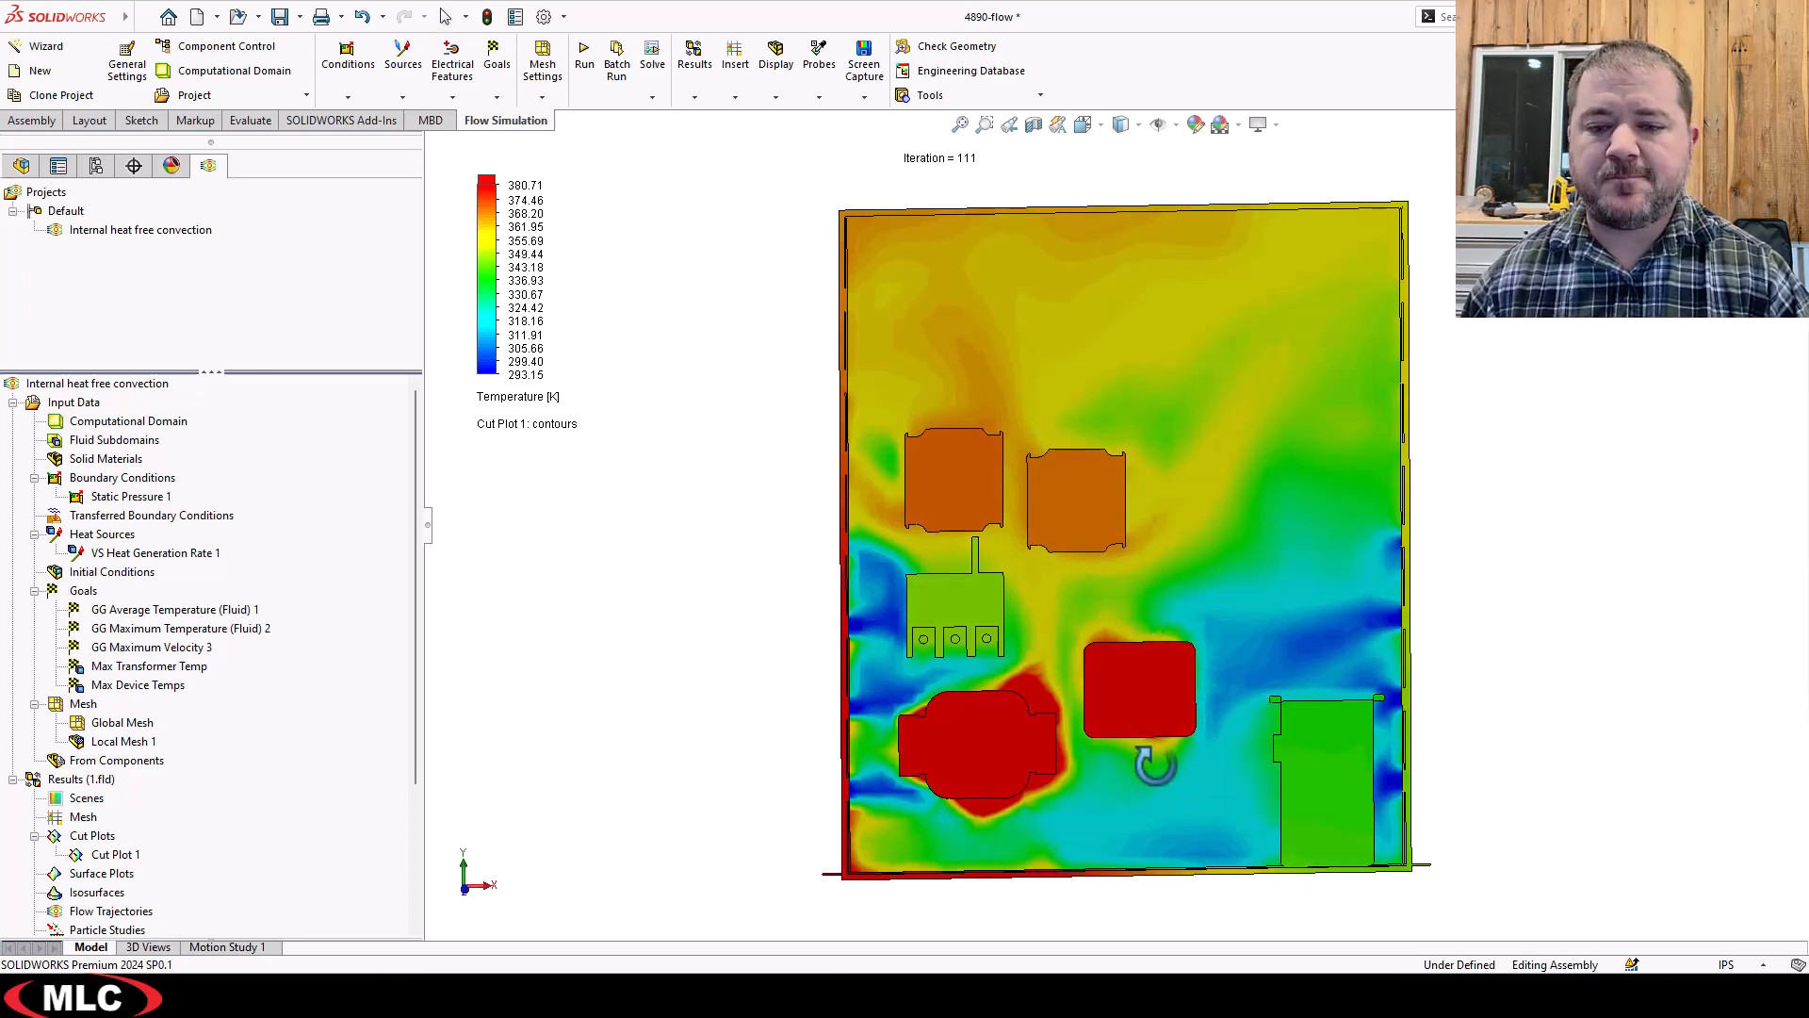
Edit Cut Plot 1's definition and enable Streamlines under Display.
scroll(up, 3)
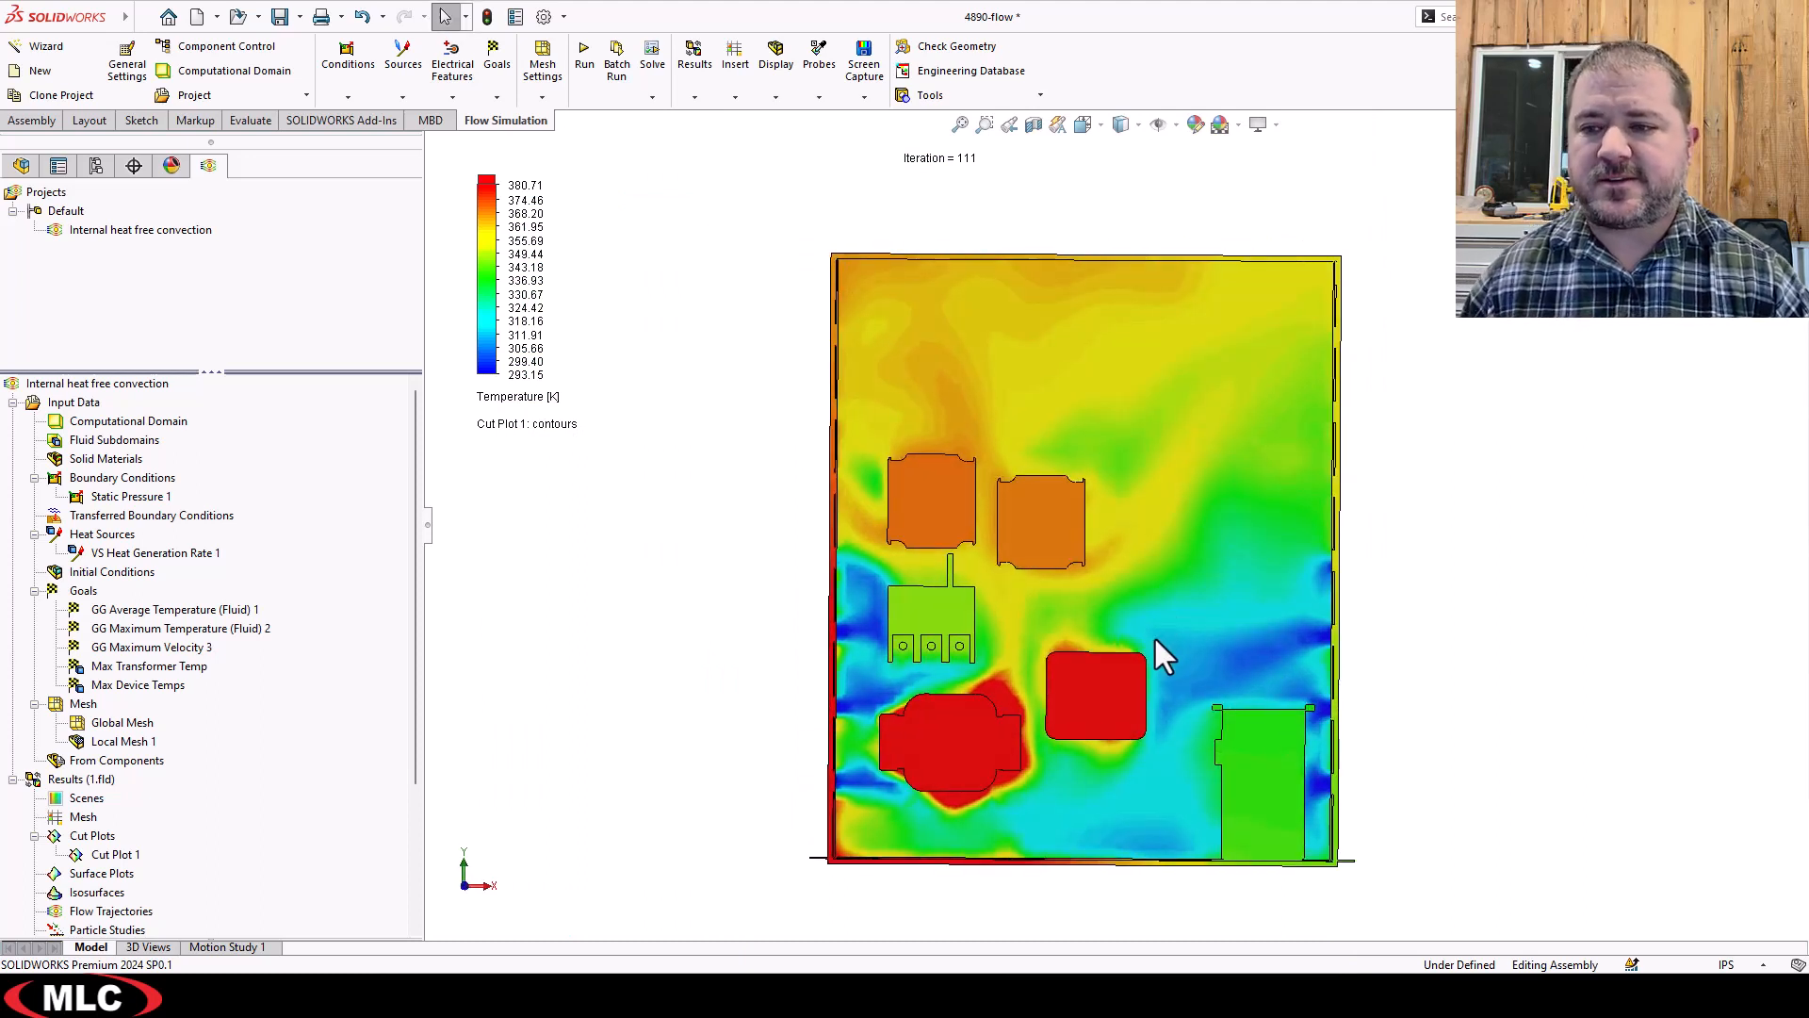
mouse_move(1120, 831)
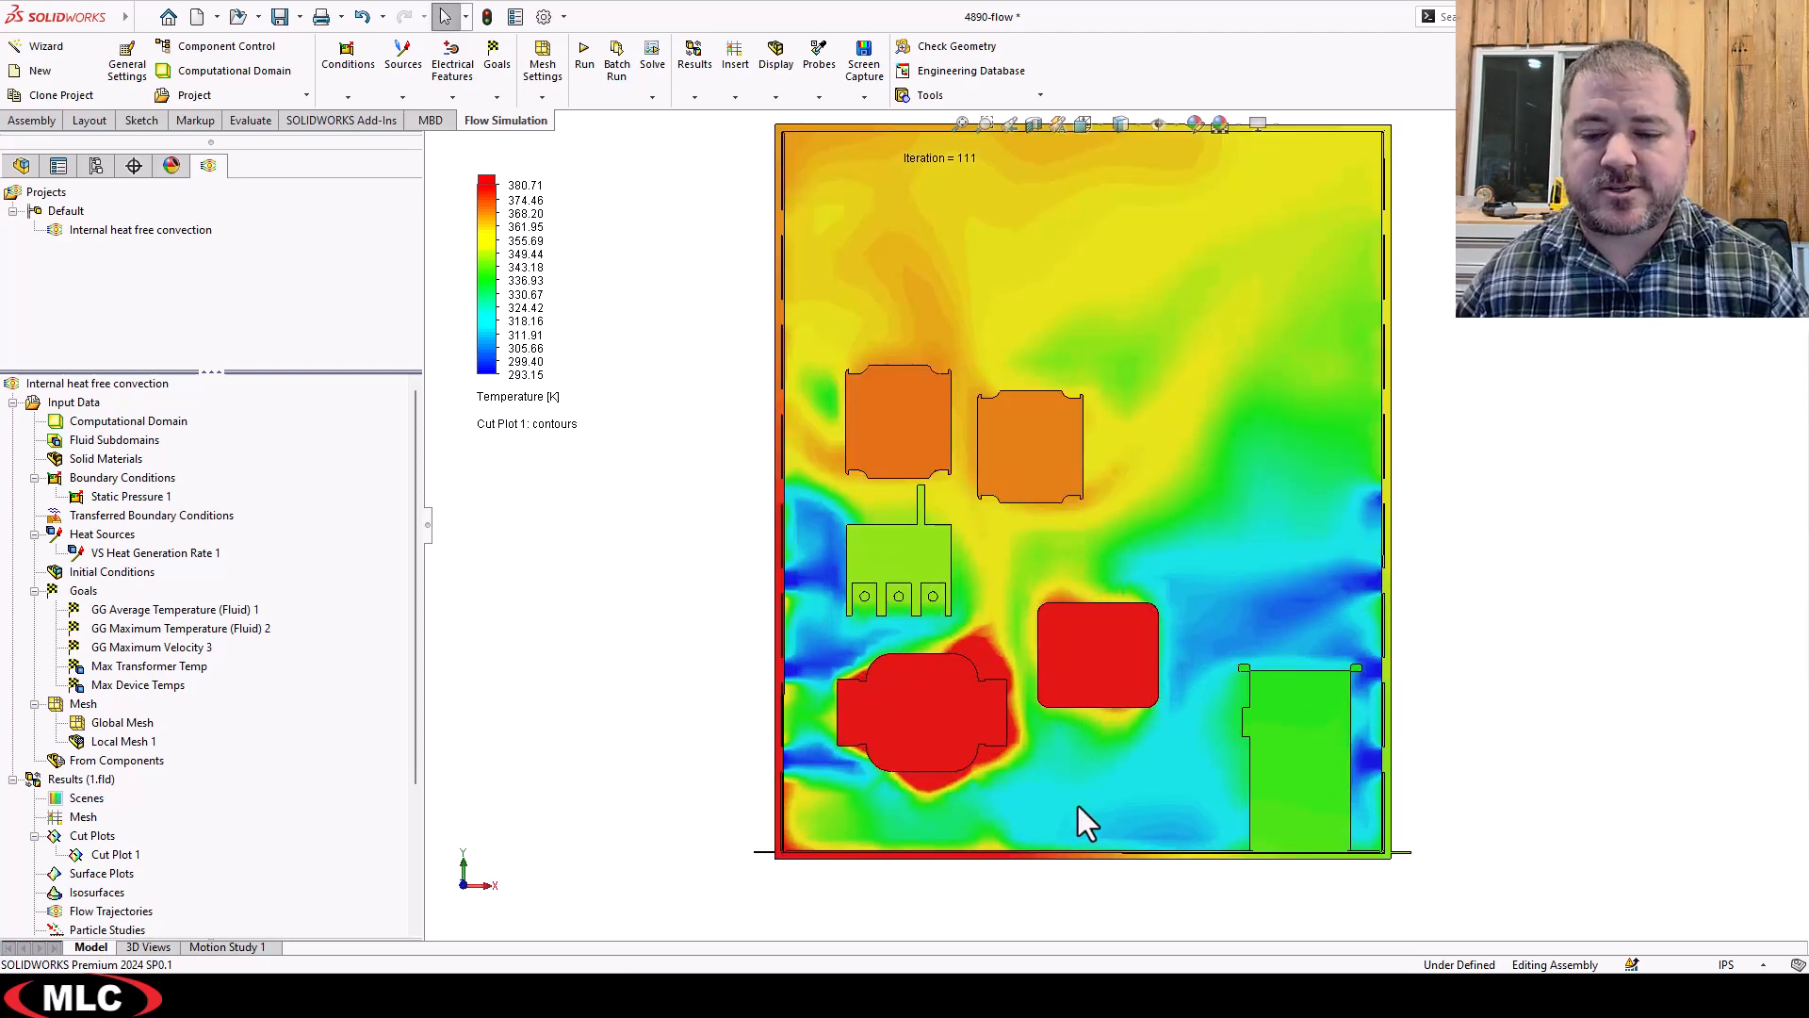
mouse_move(884, 444)
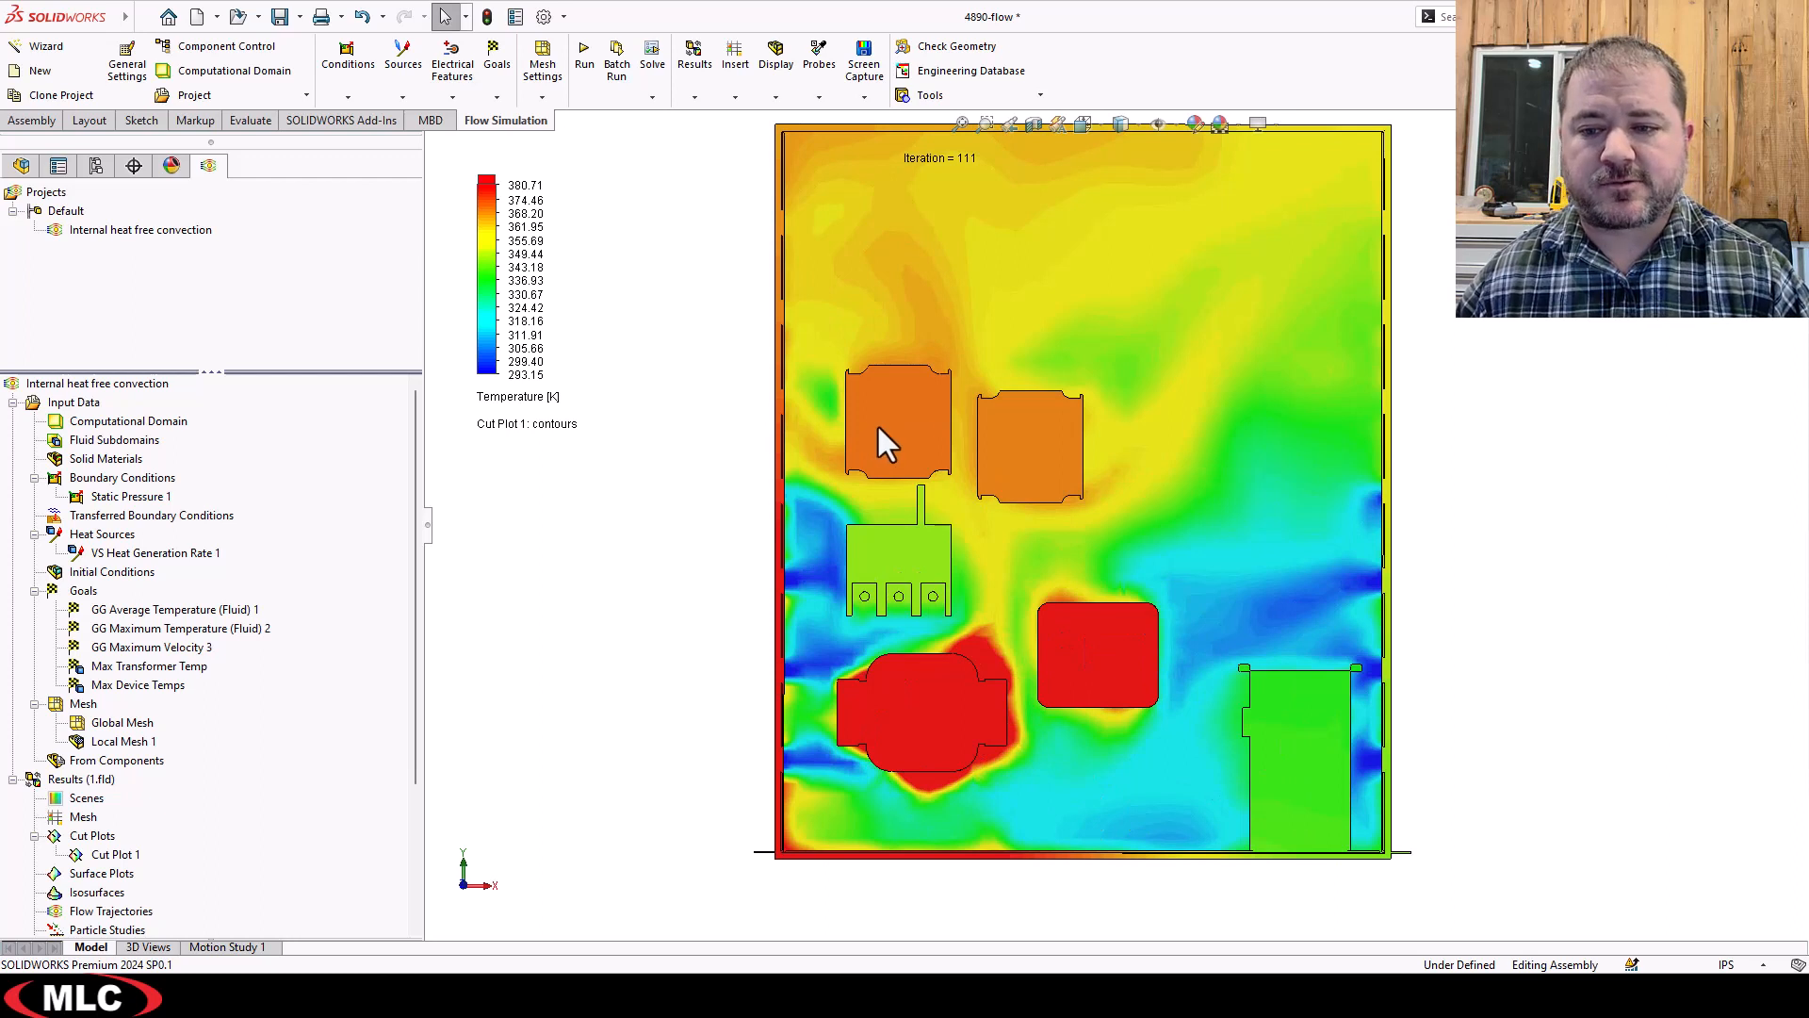
mouse_move(880, 392)
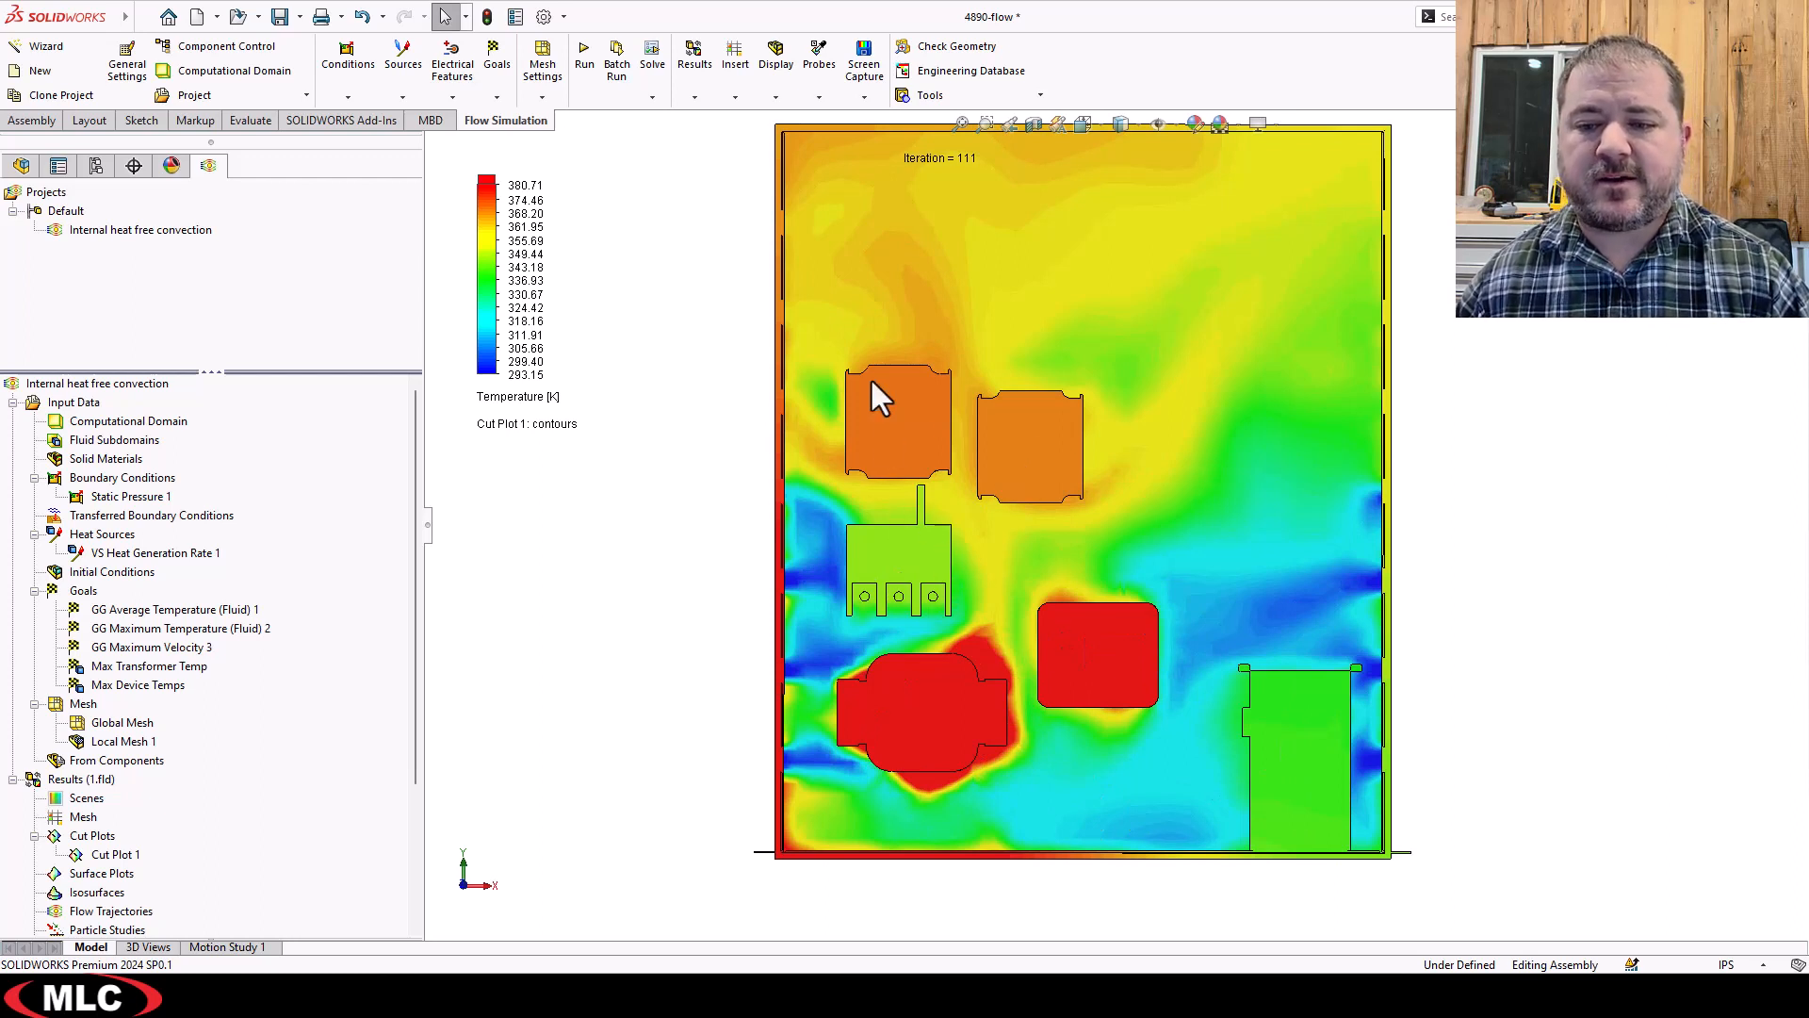
mouse_move(991, 458)
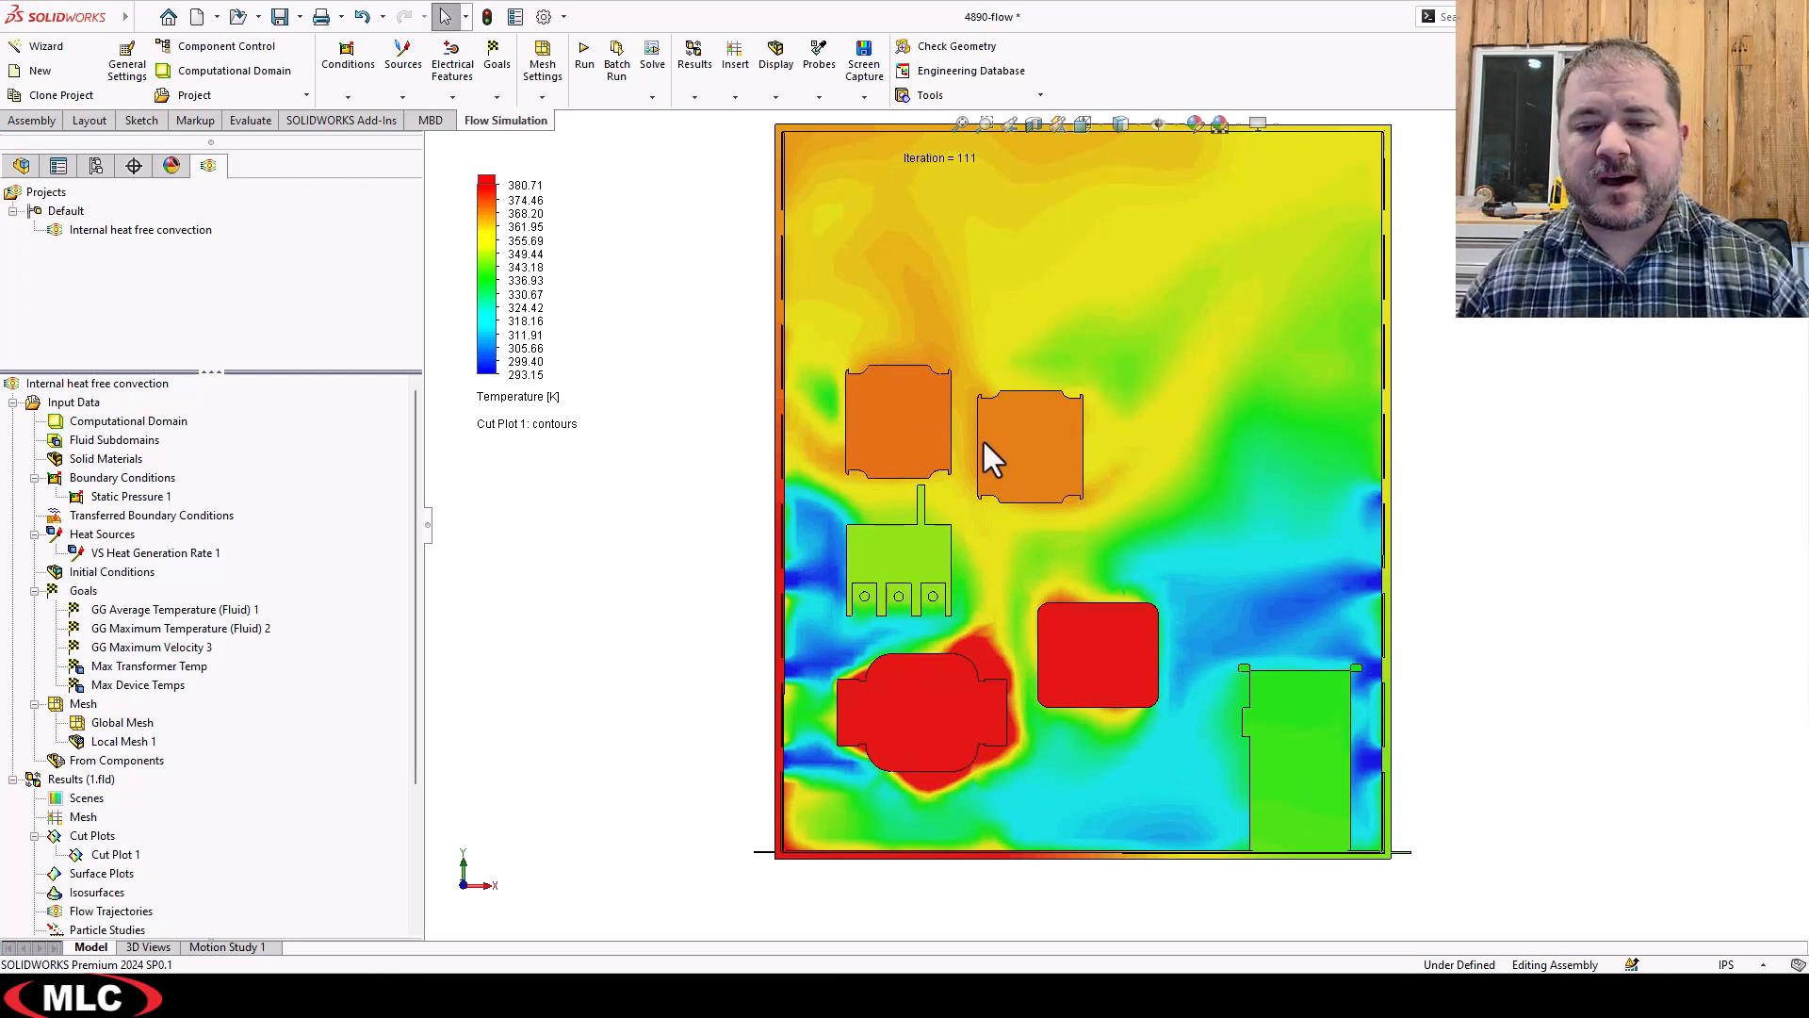
mouse_move(1120, 629)
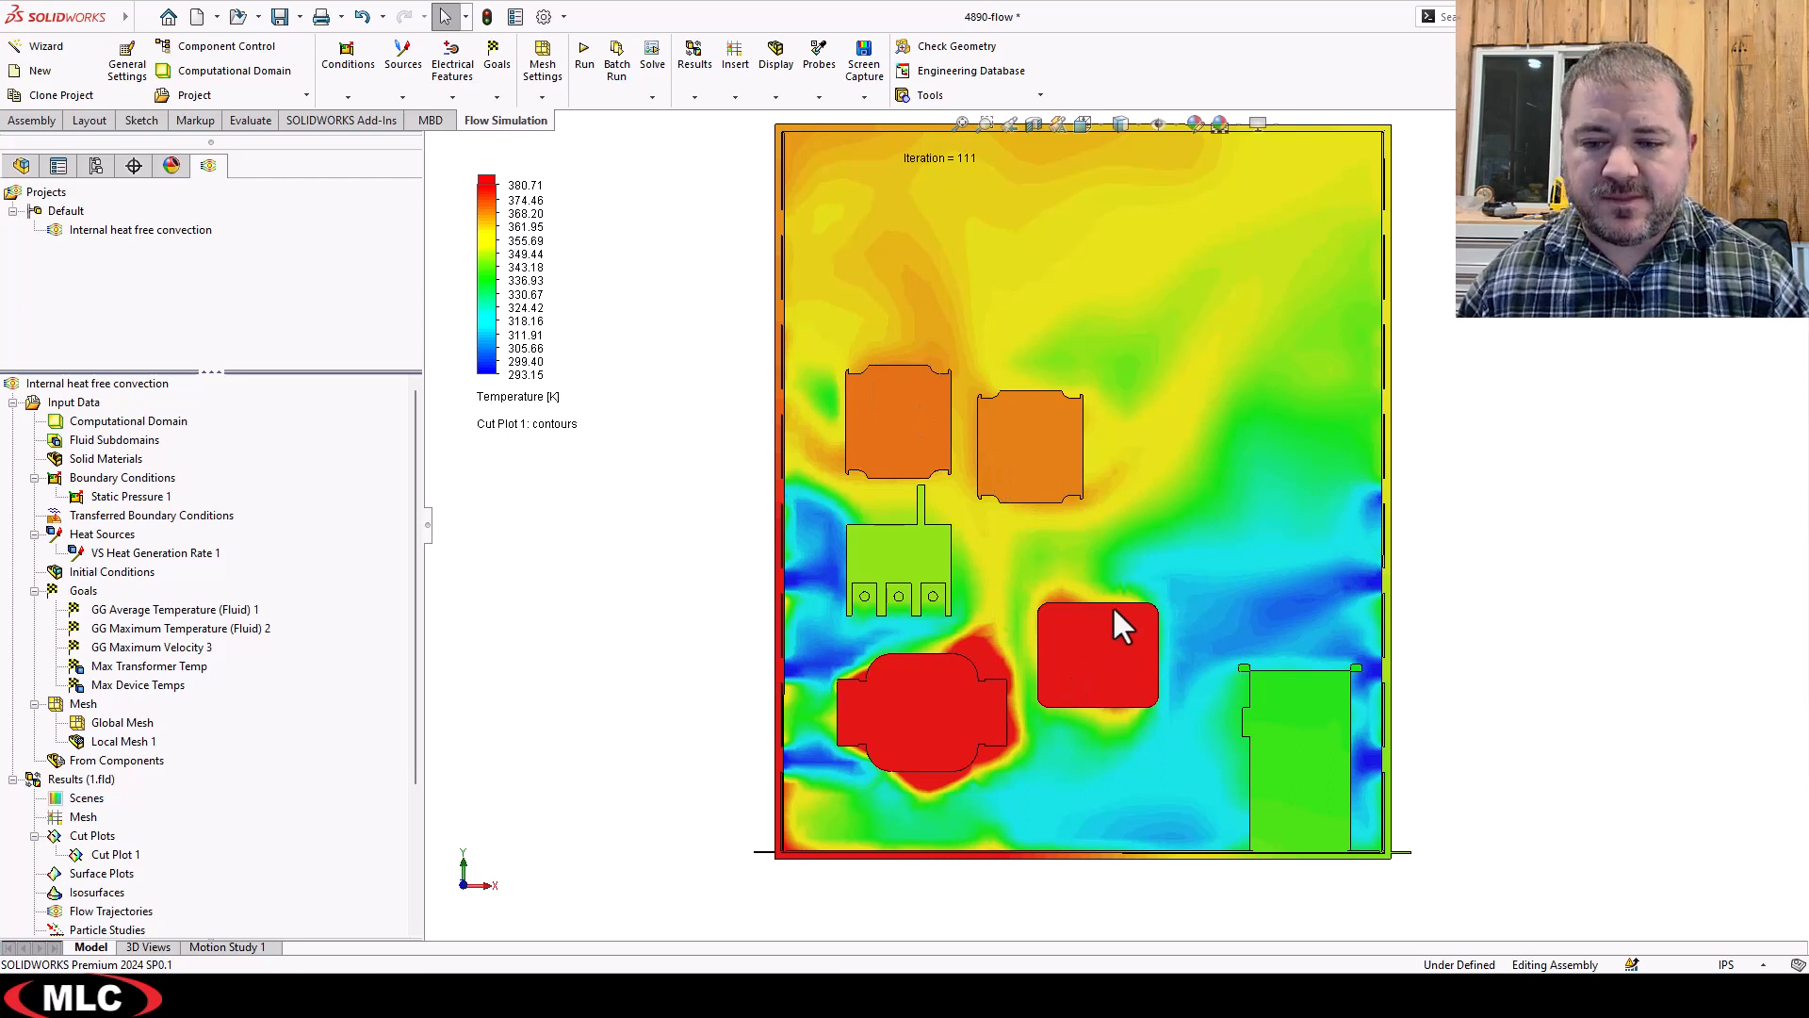
mouse_move(1093, 663)
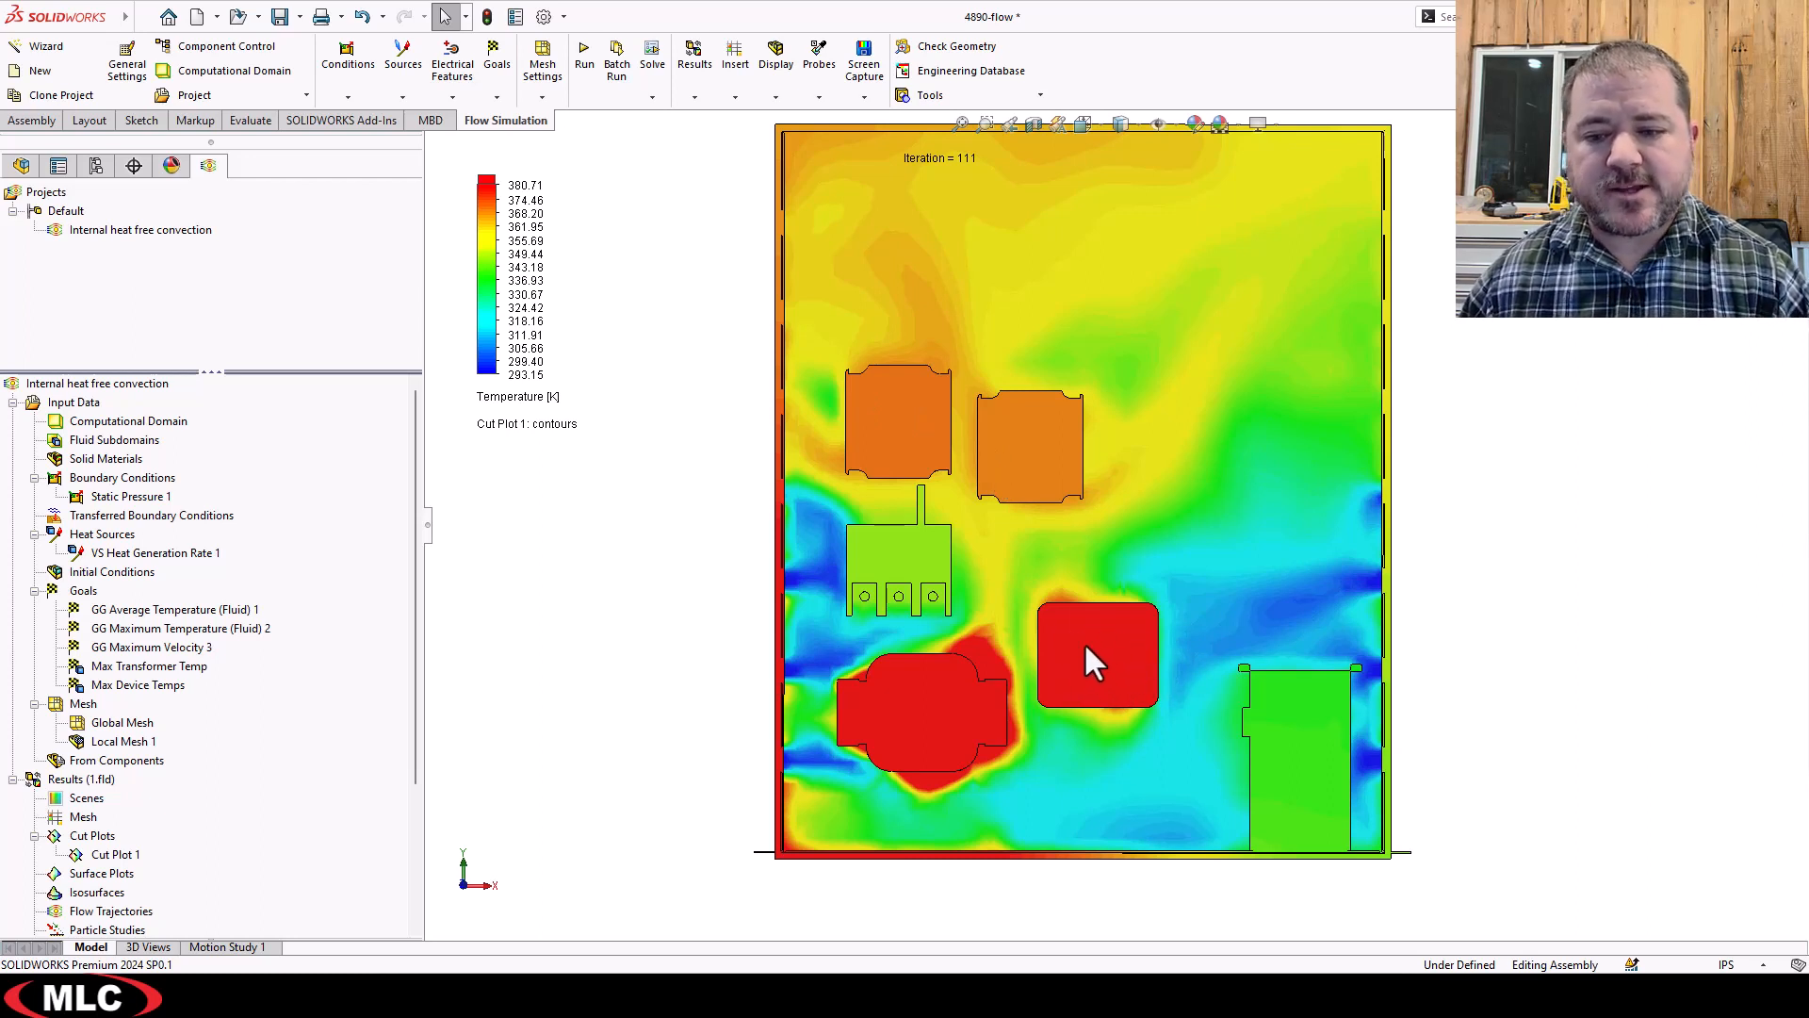
mouse_move(940, 675)
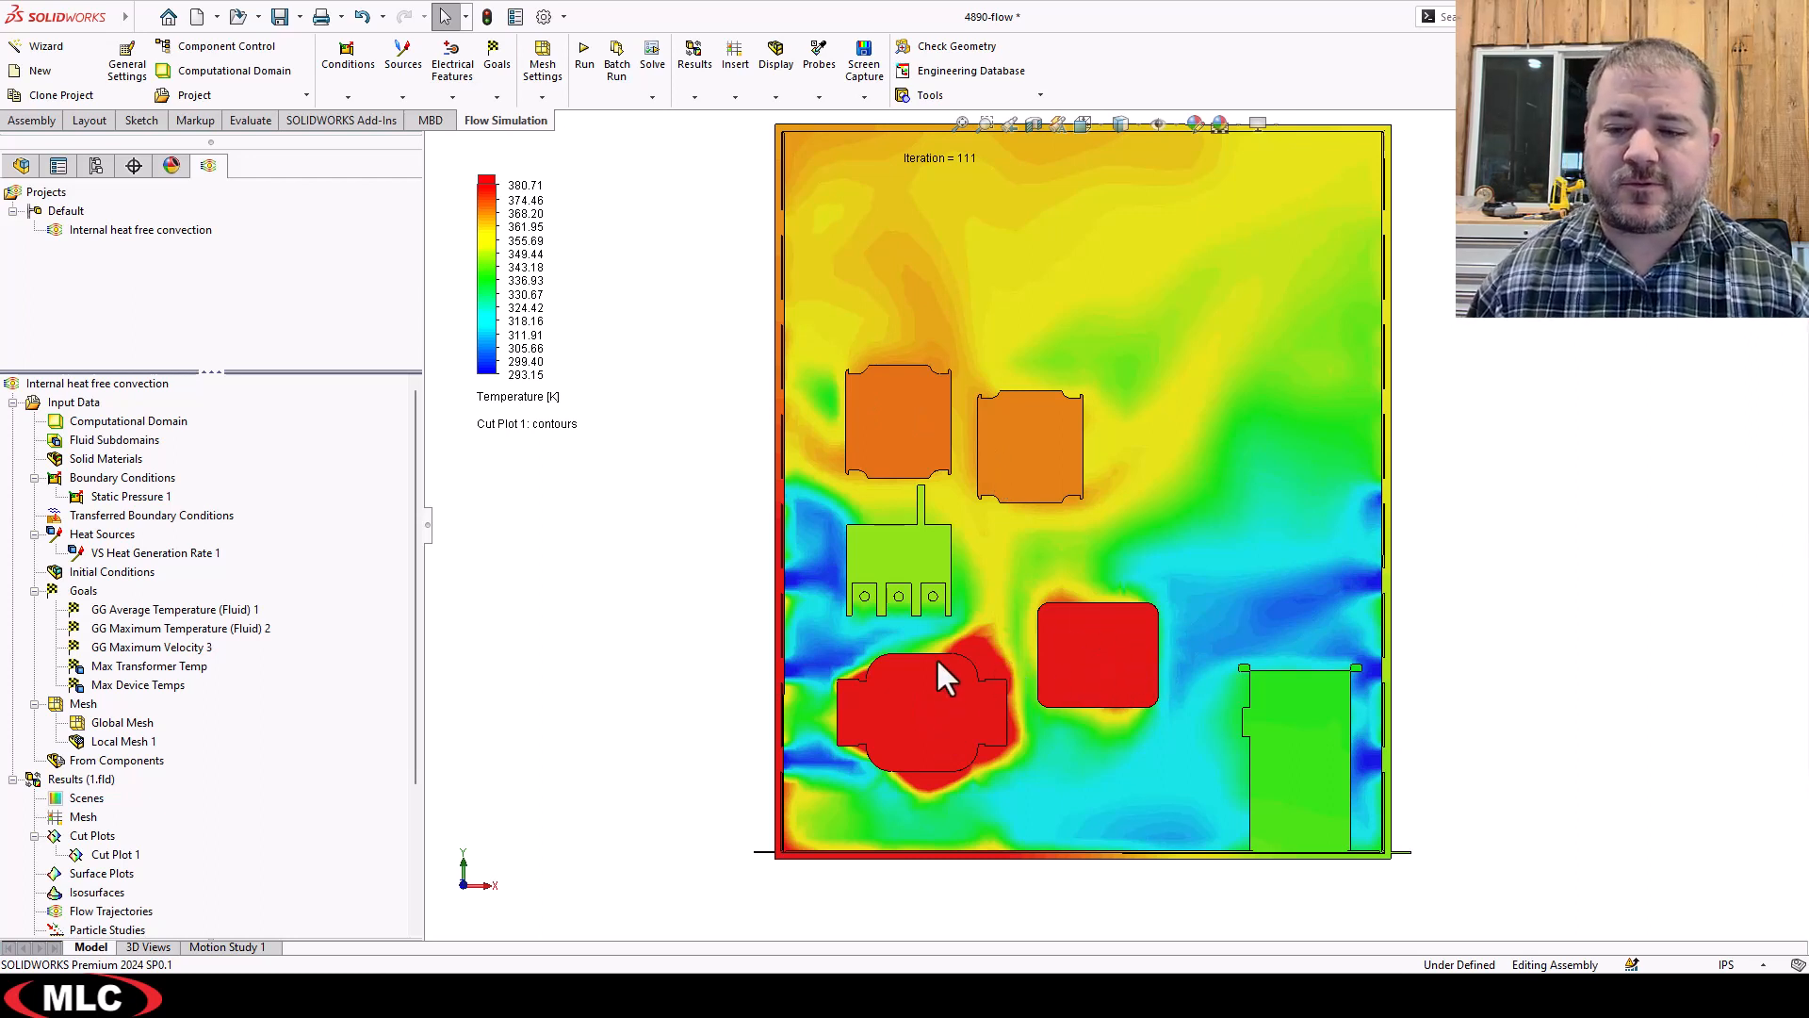
mouse_move(973, 623)
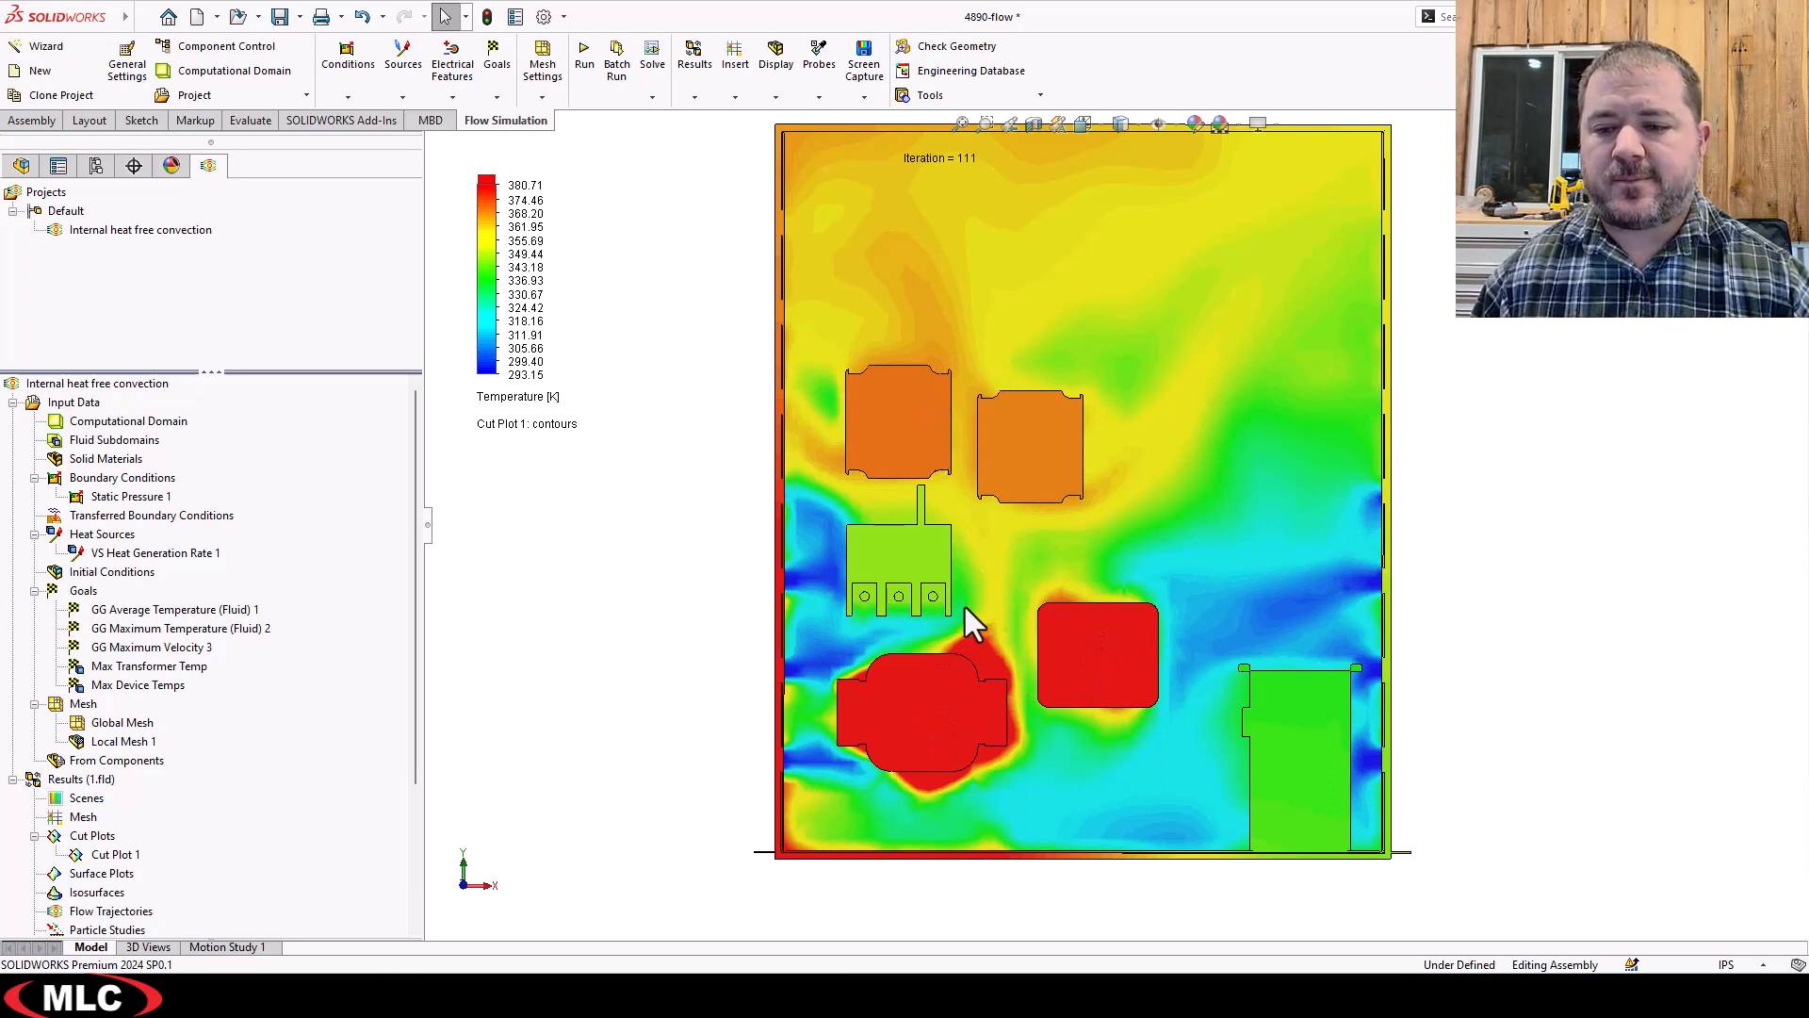
mouse_move(956, 588)
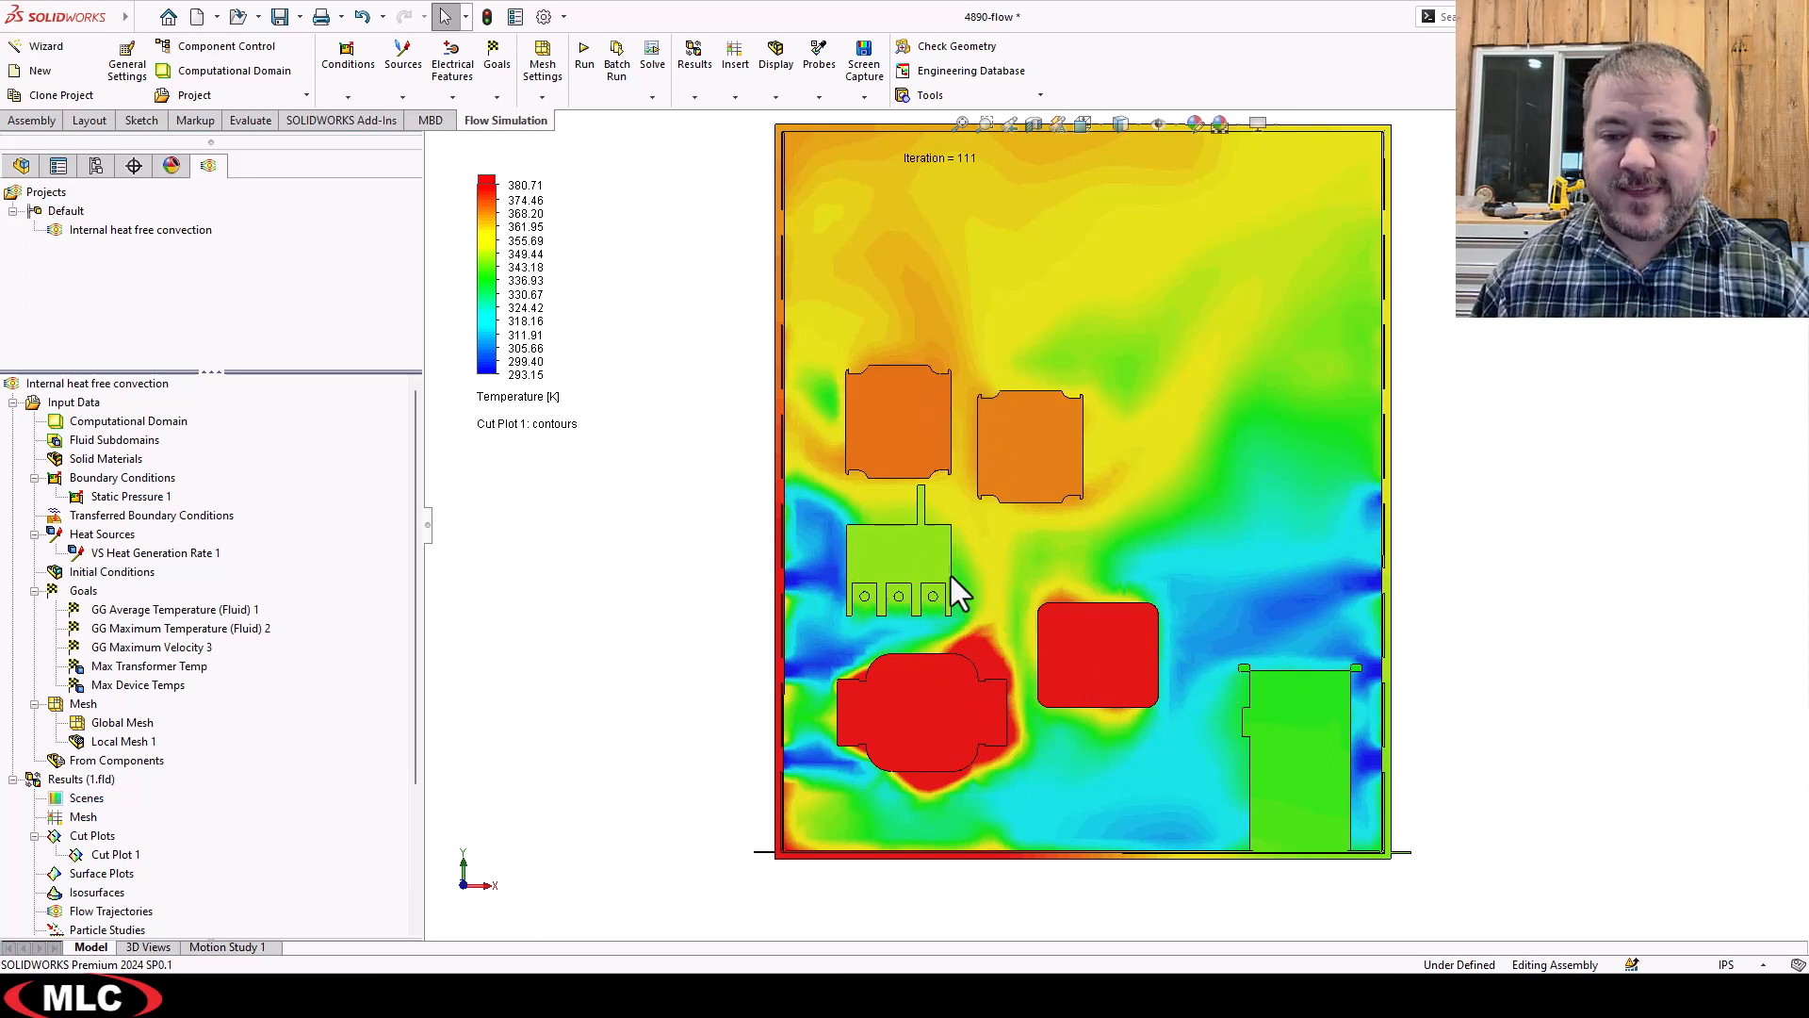
mouse_move(883, 566)
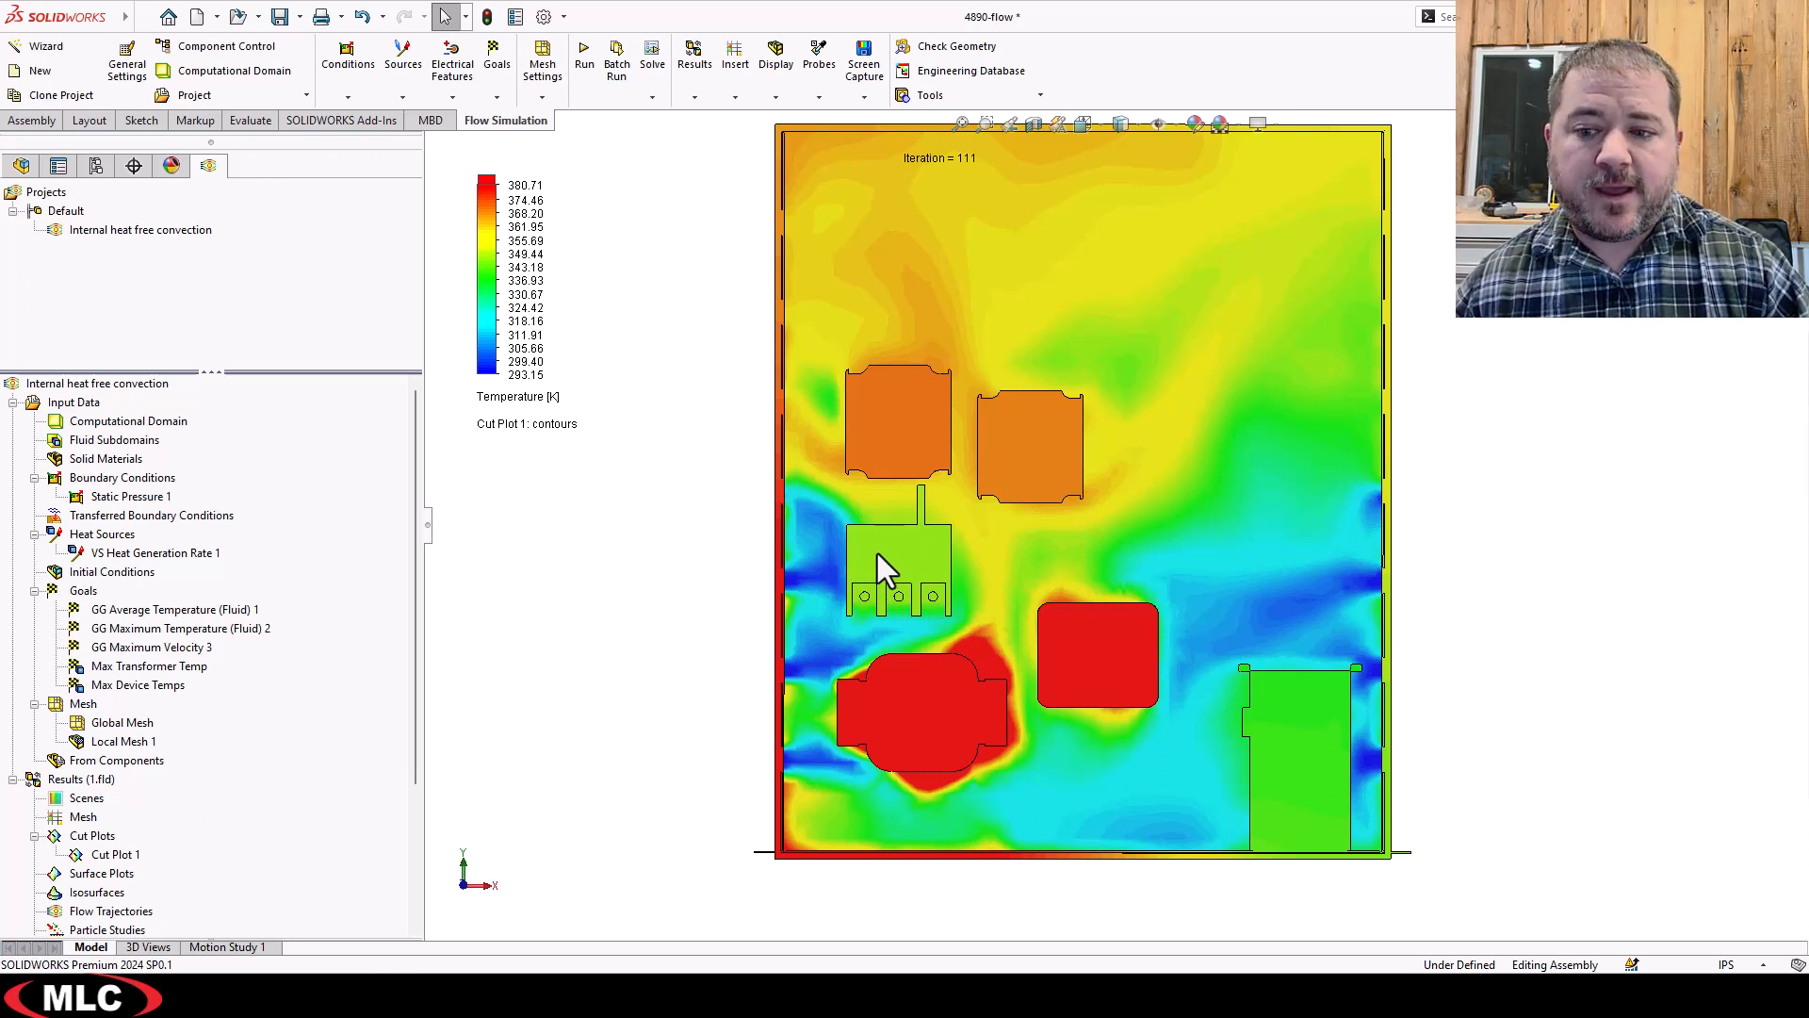
right_click(113, 853)
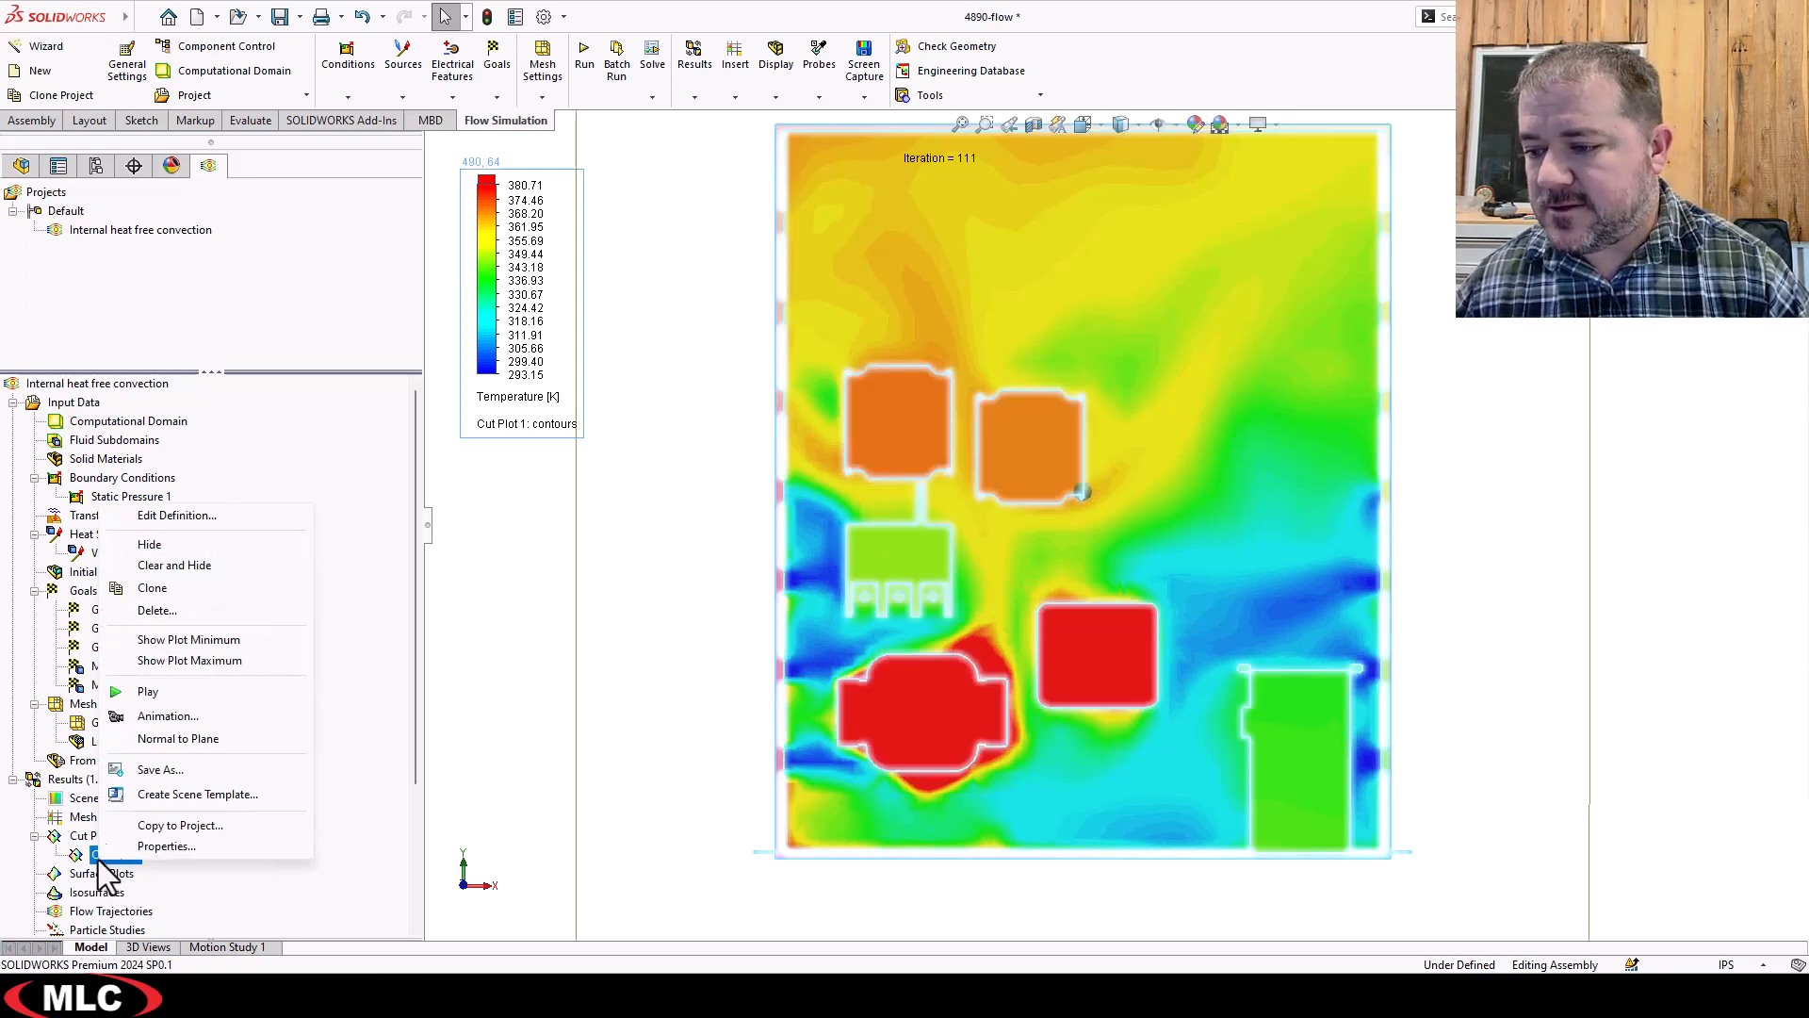
click(115, 854)
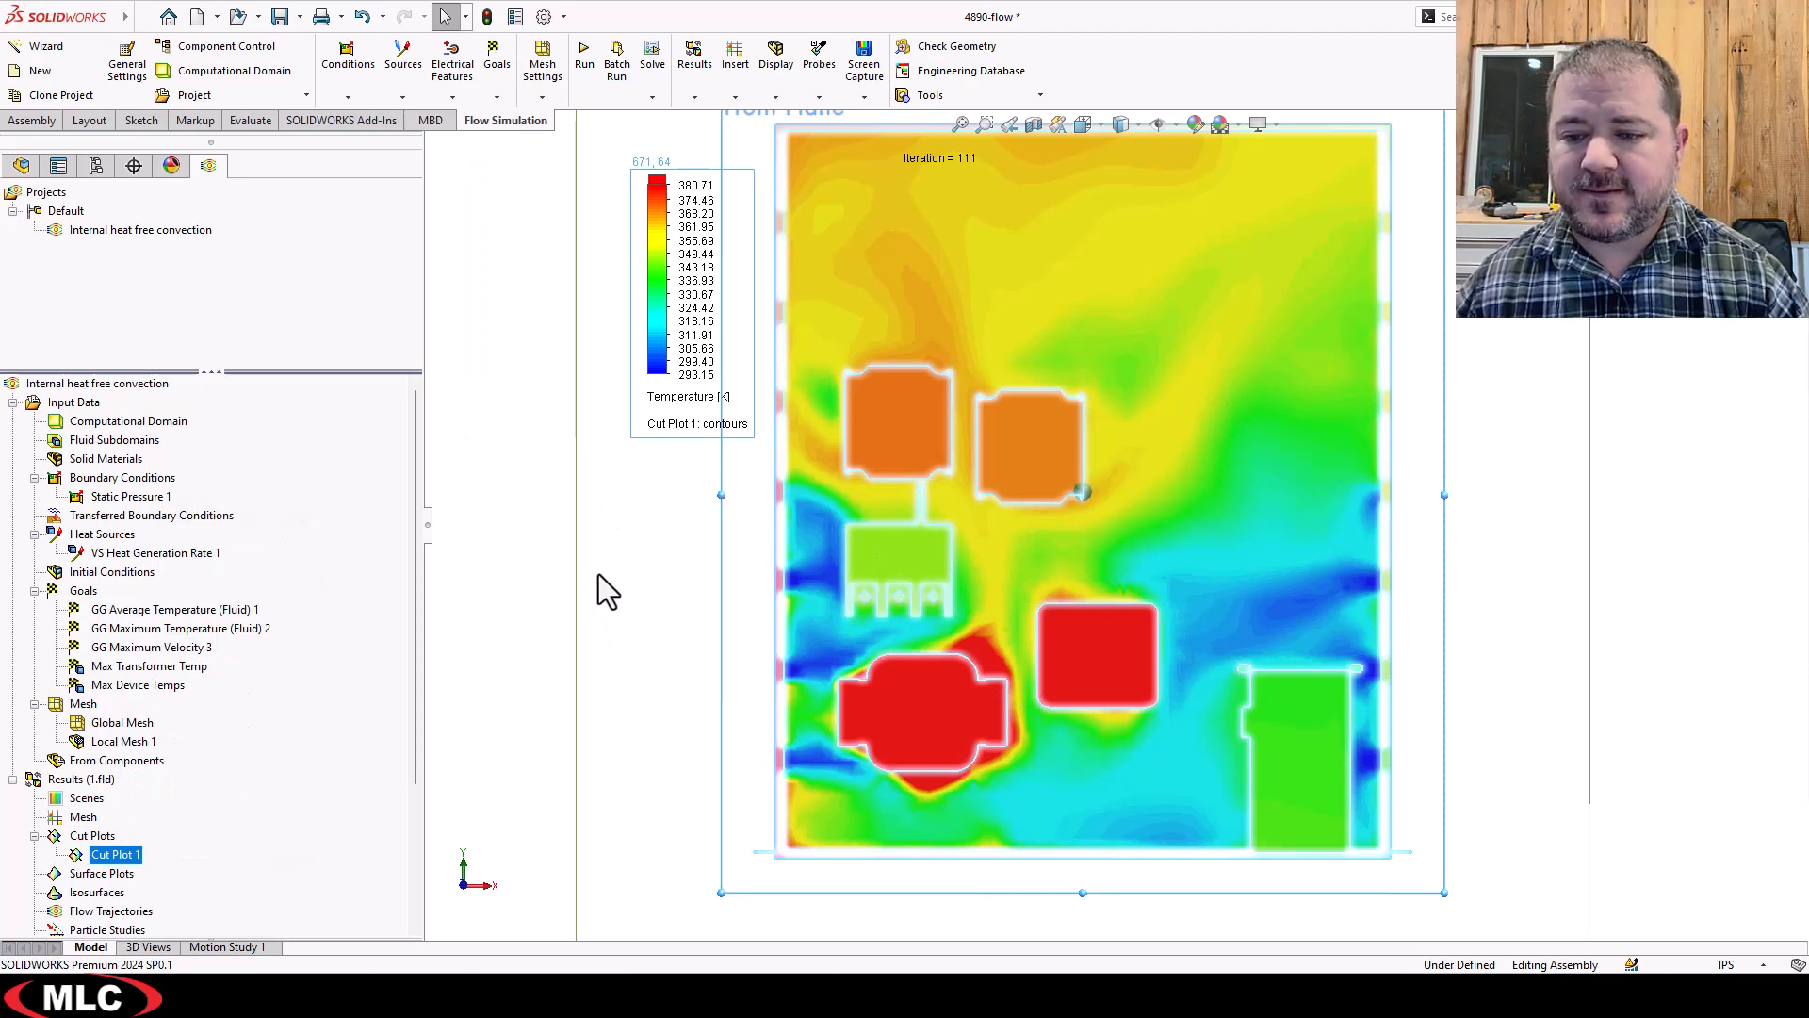
double_click(114, 854)
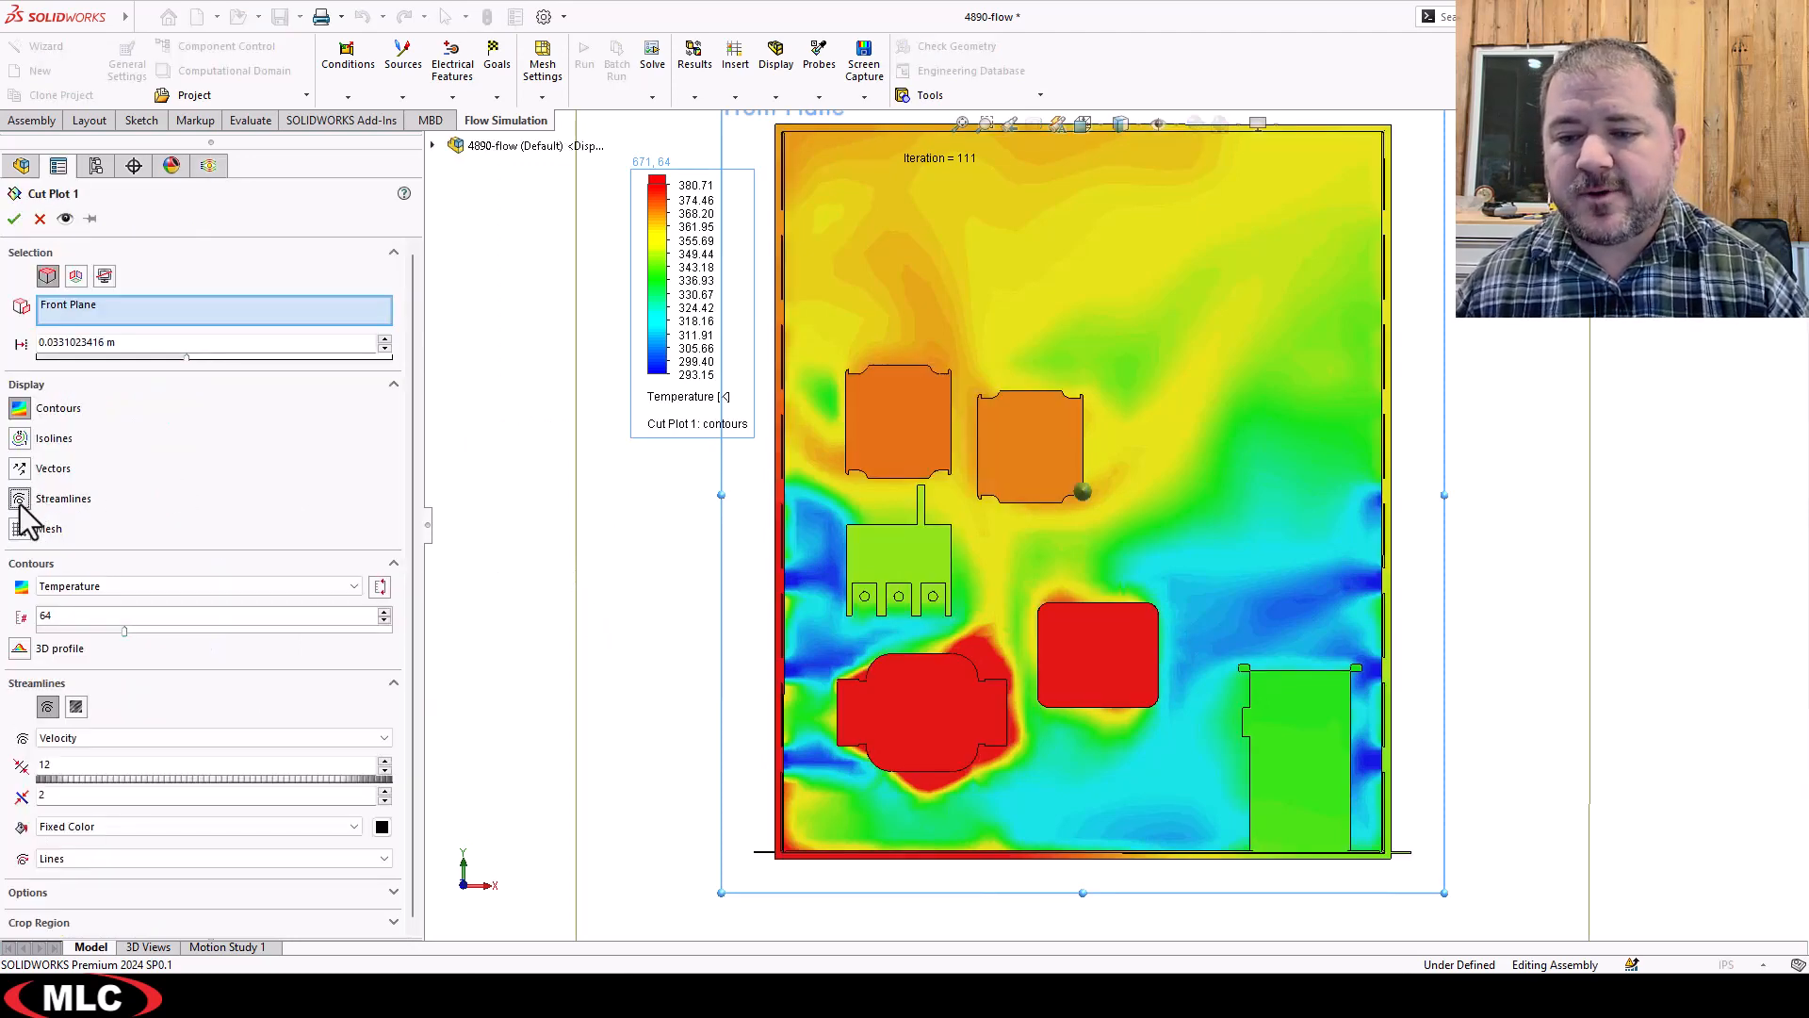
Preview black velocity streamlines over the cut plot's temperature contours.
click(20, 498)
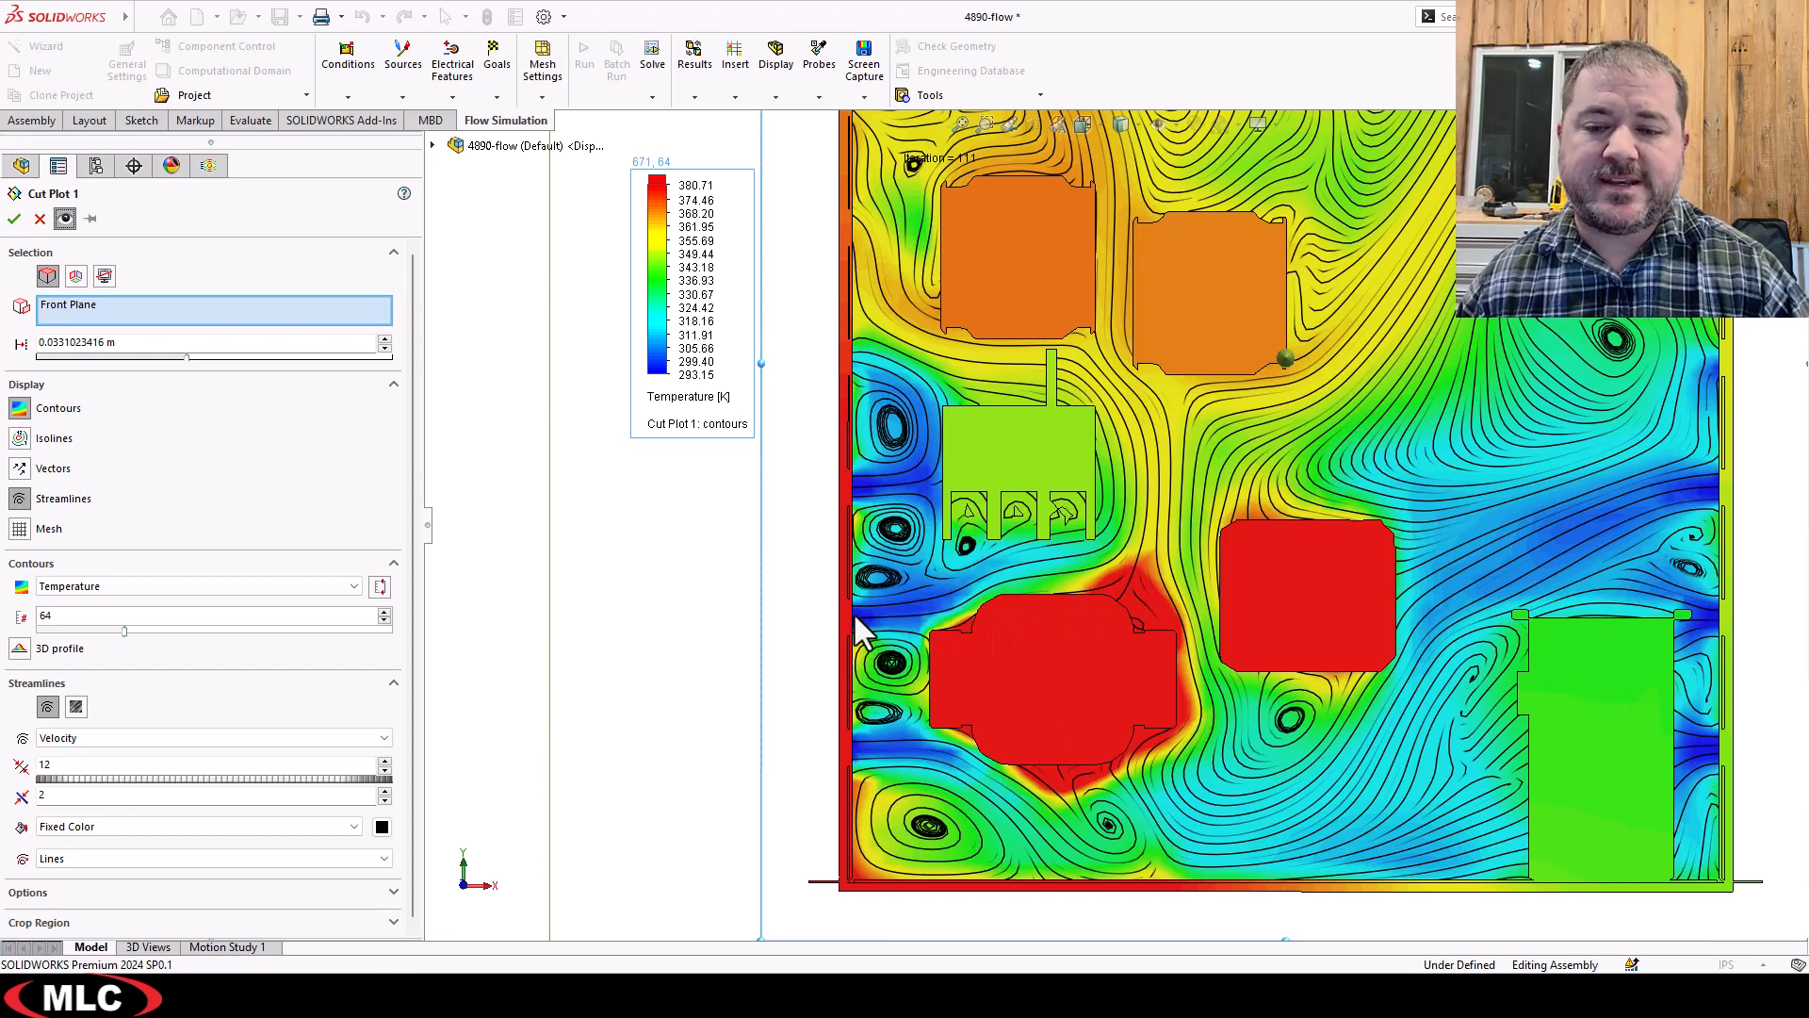
mouse_move(1067, 456)
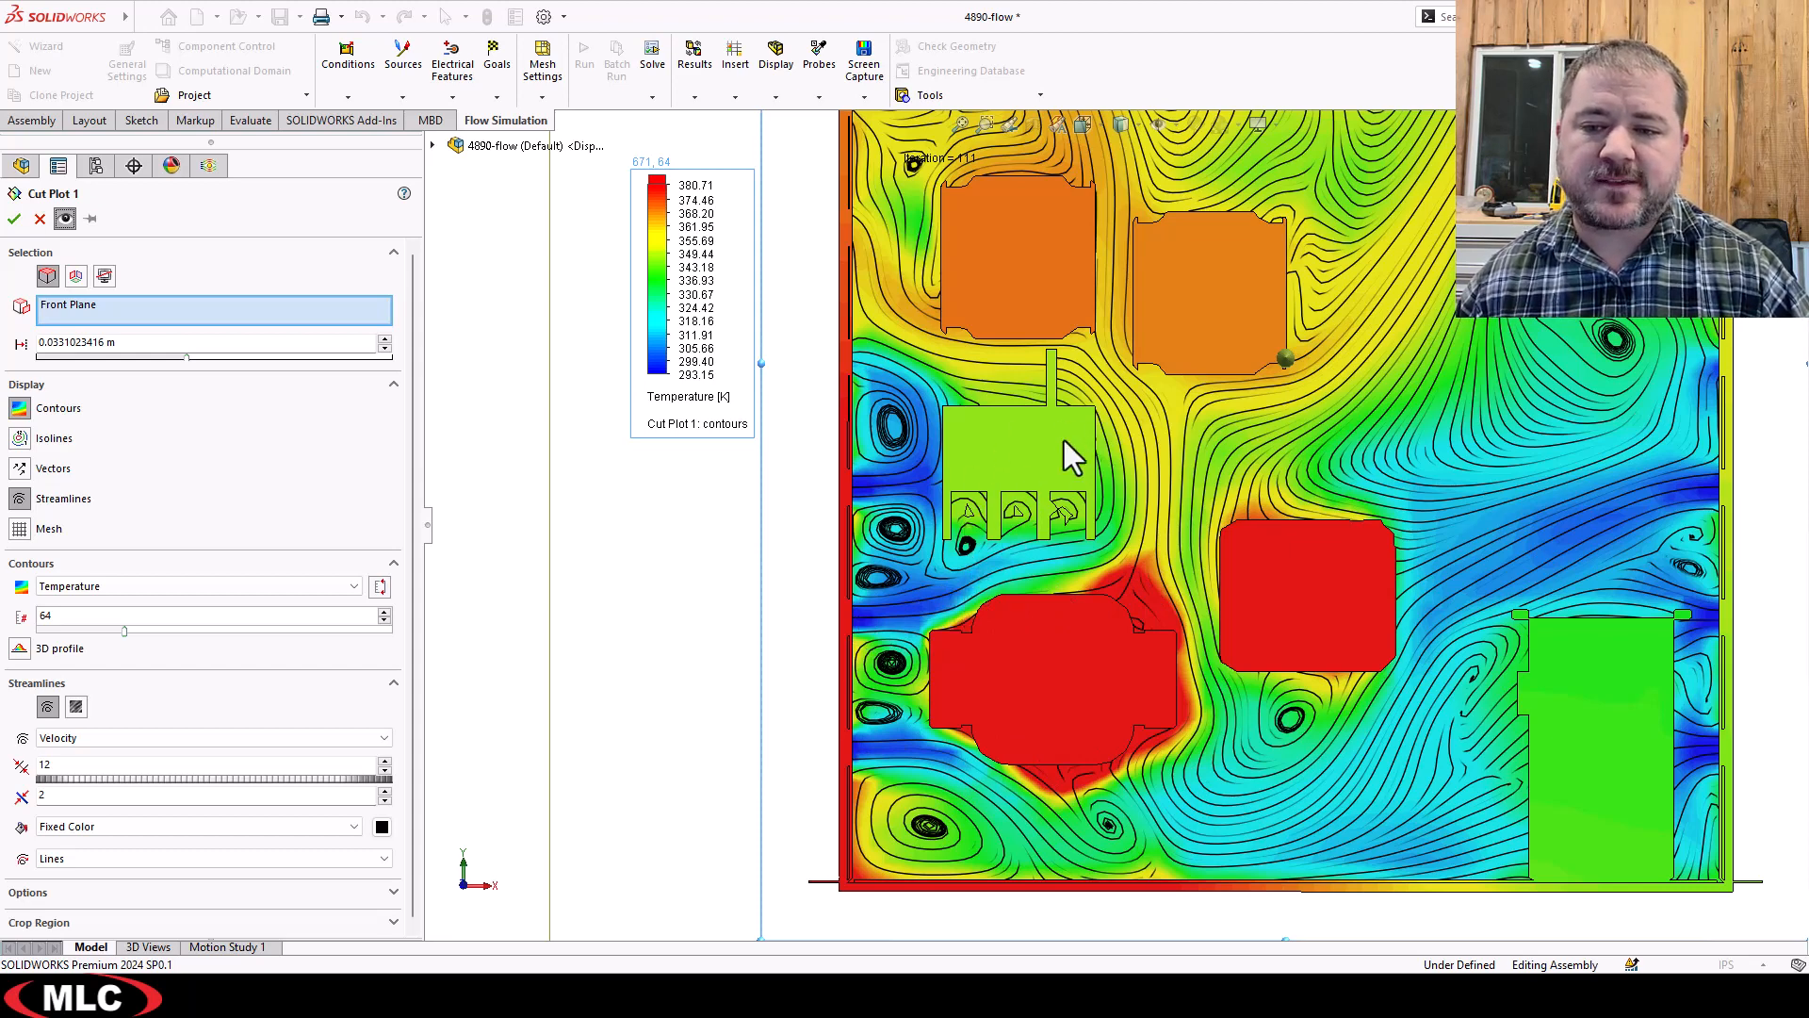
mouse_move(993, 623)
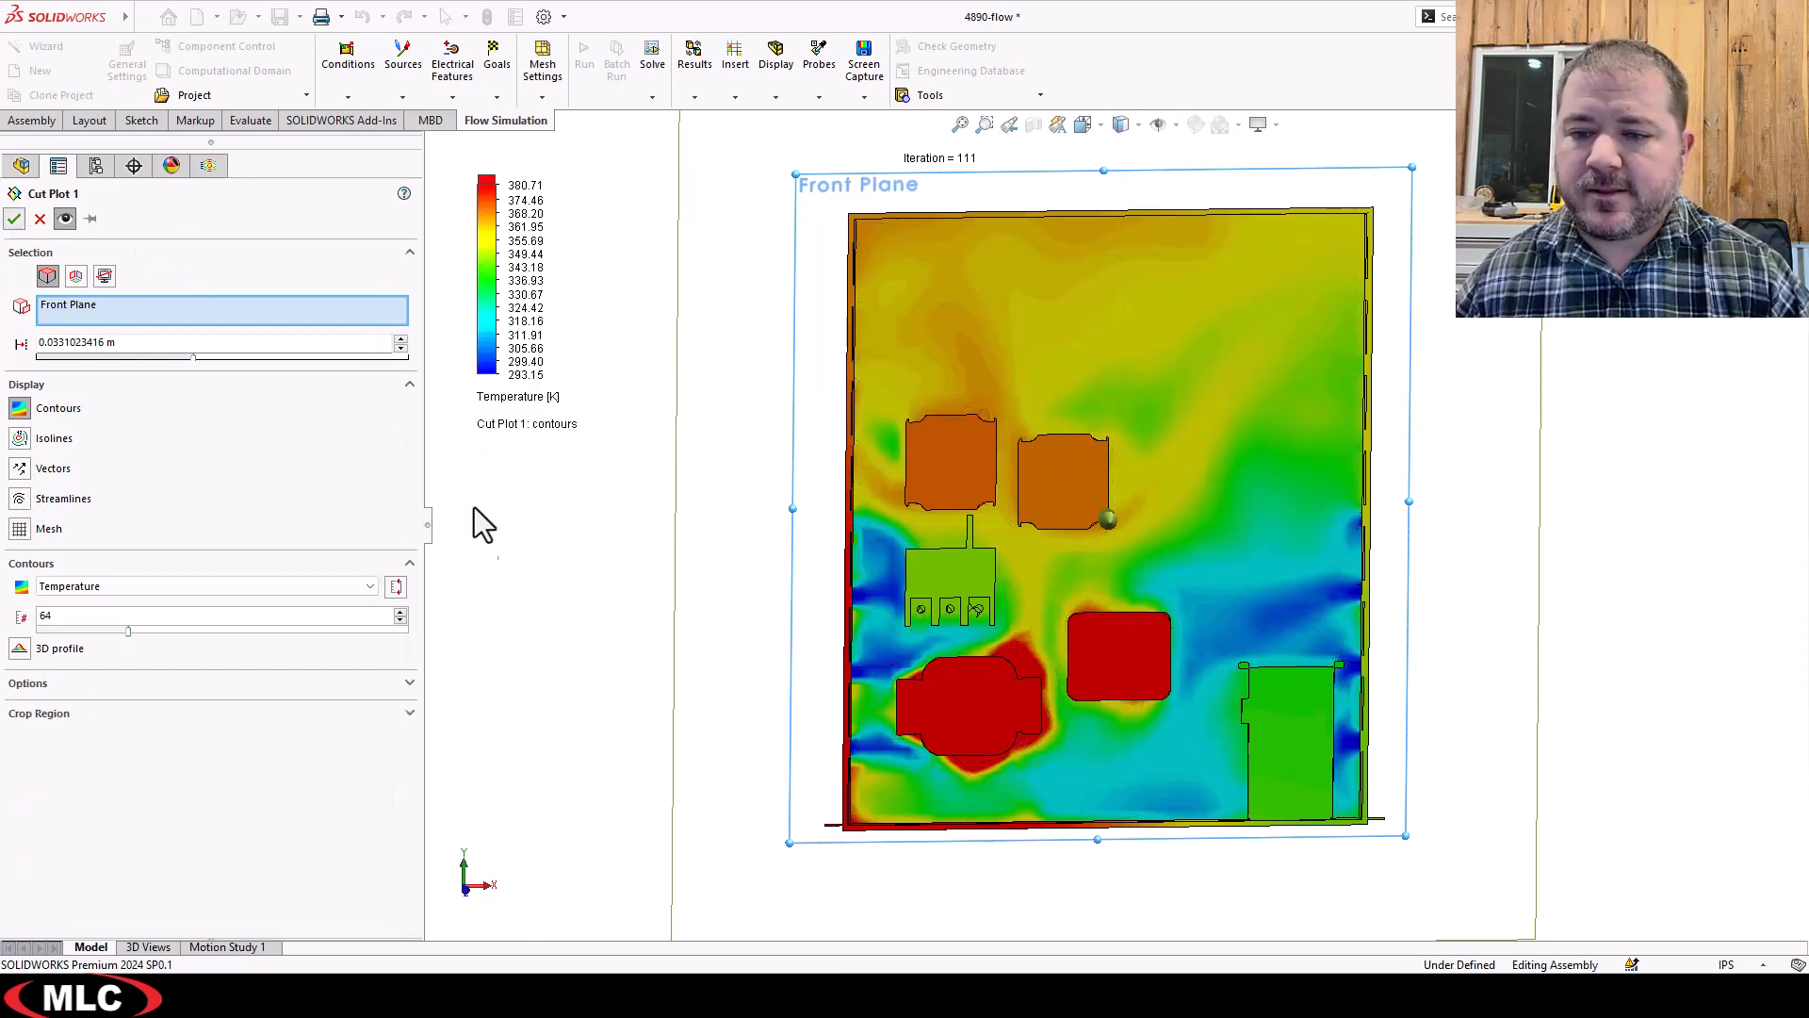
Hide Cut Plot 1 from the Results tree.
right_click(113, 854)
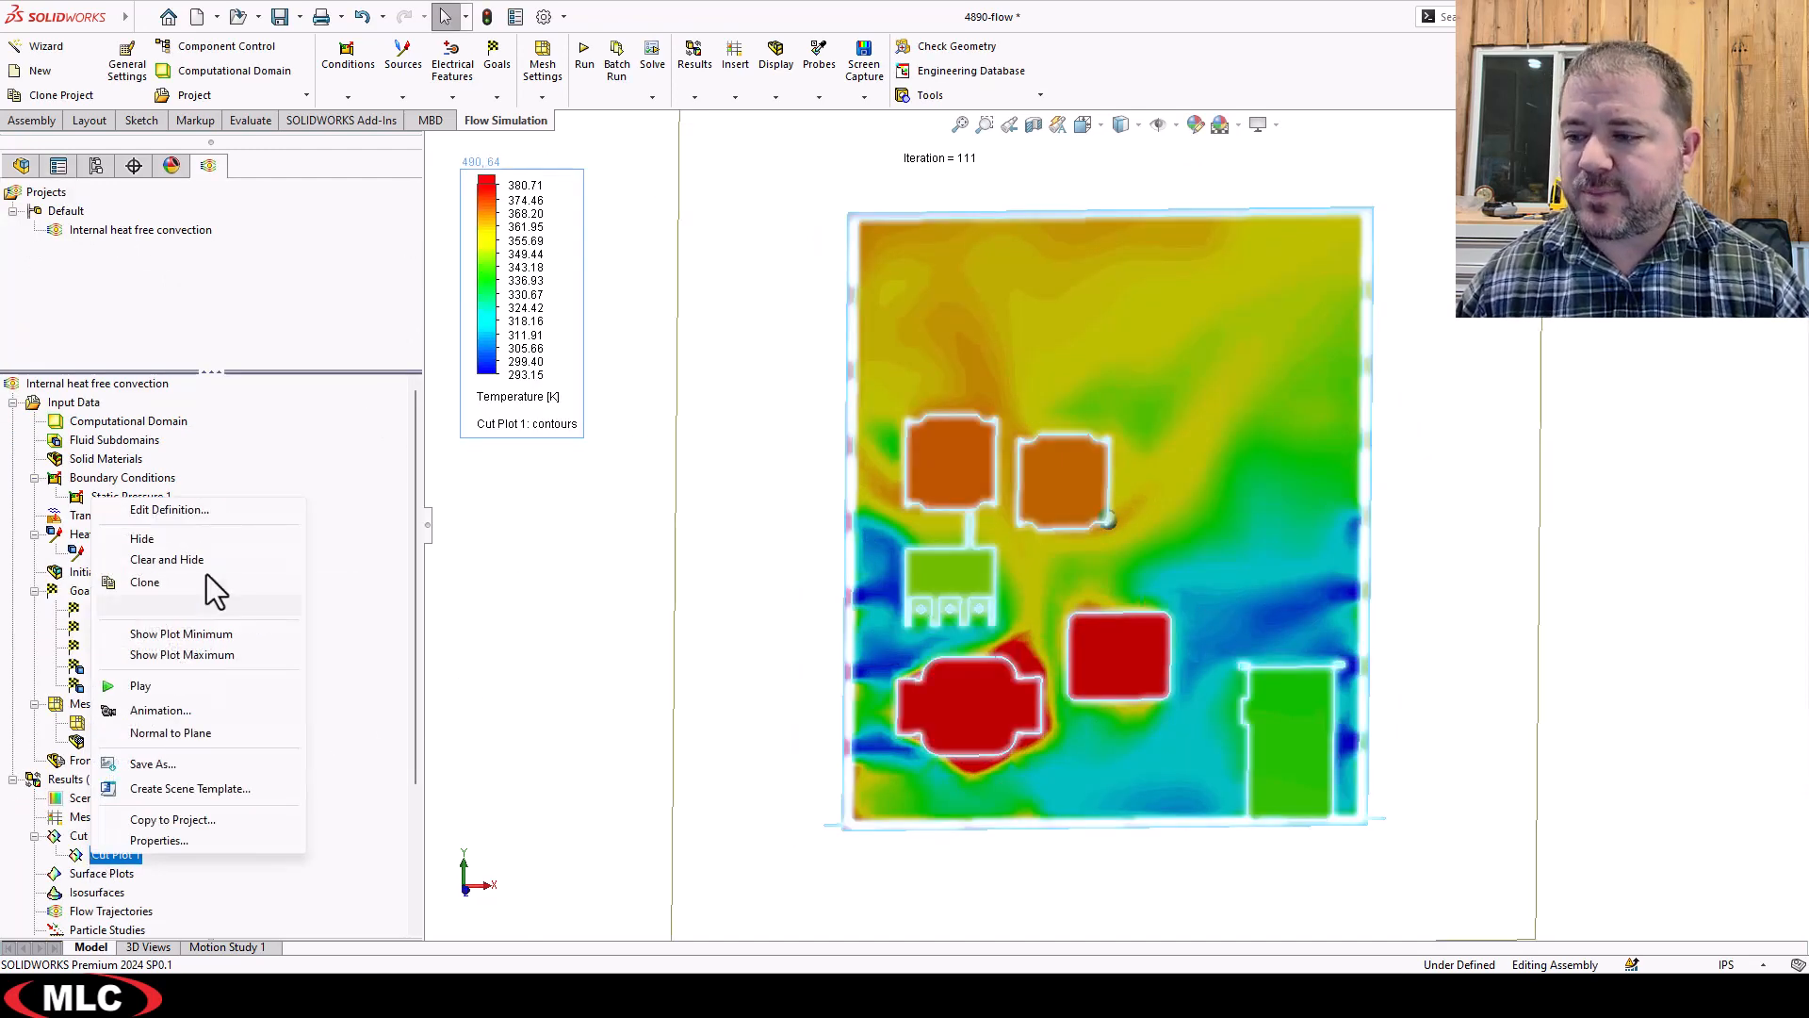
click(140, 539)
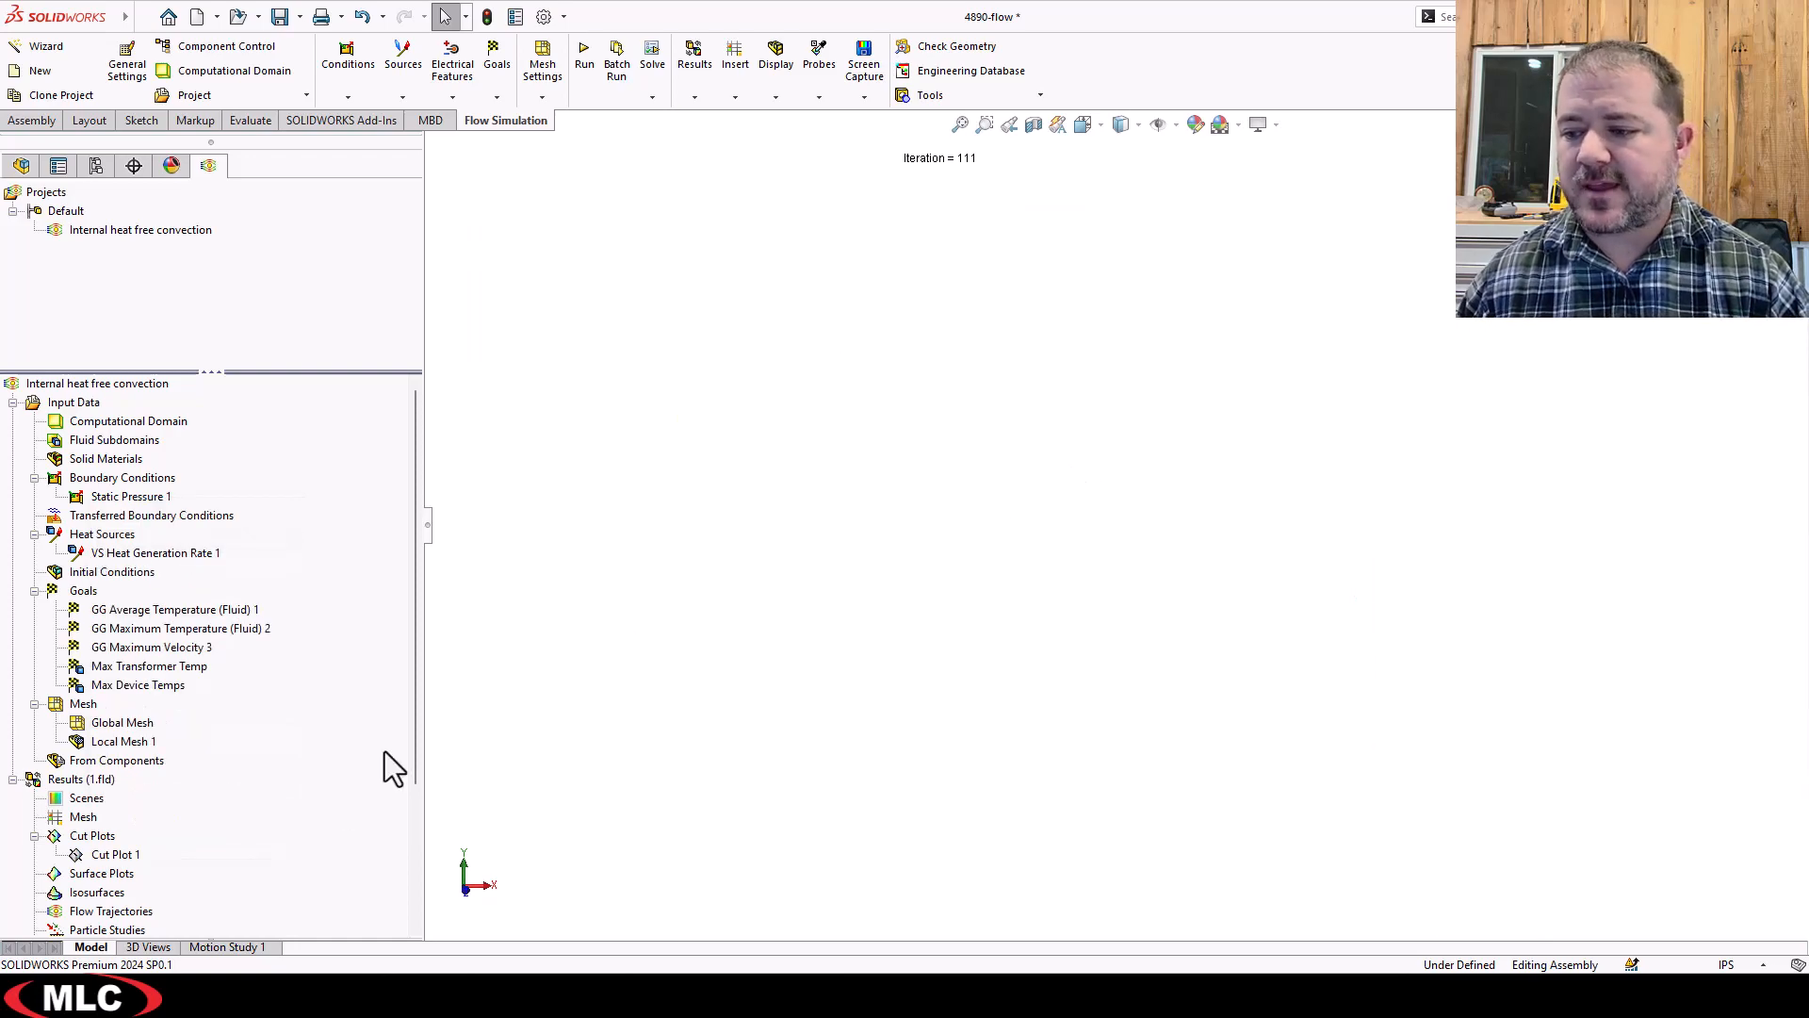